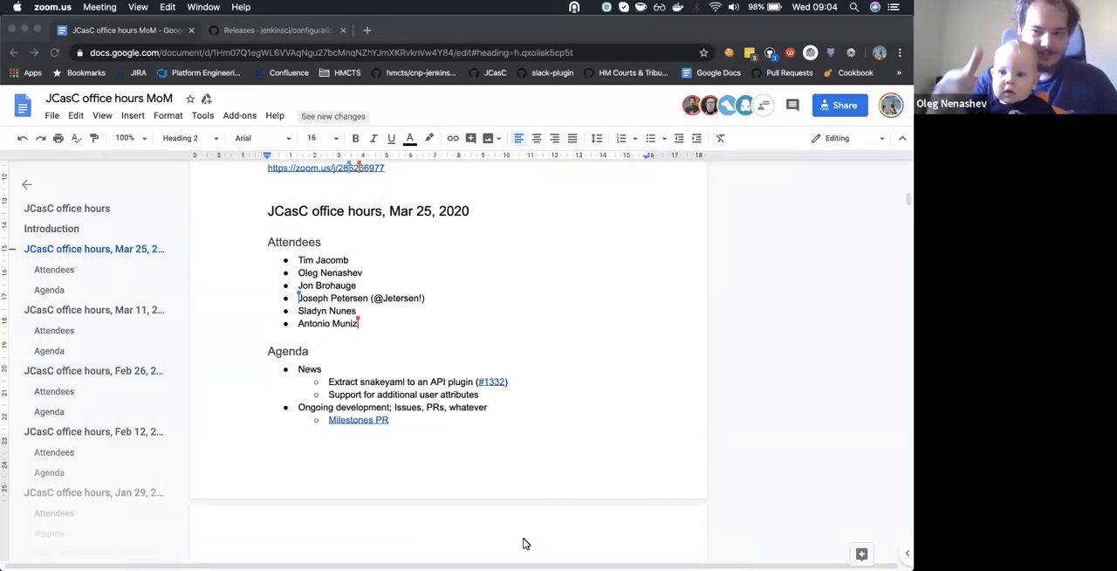
{"action": "mouse_move", "coordinate": [671, 533]}
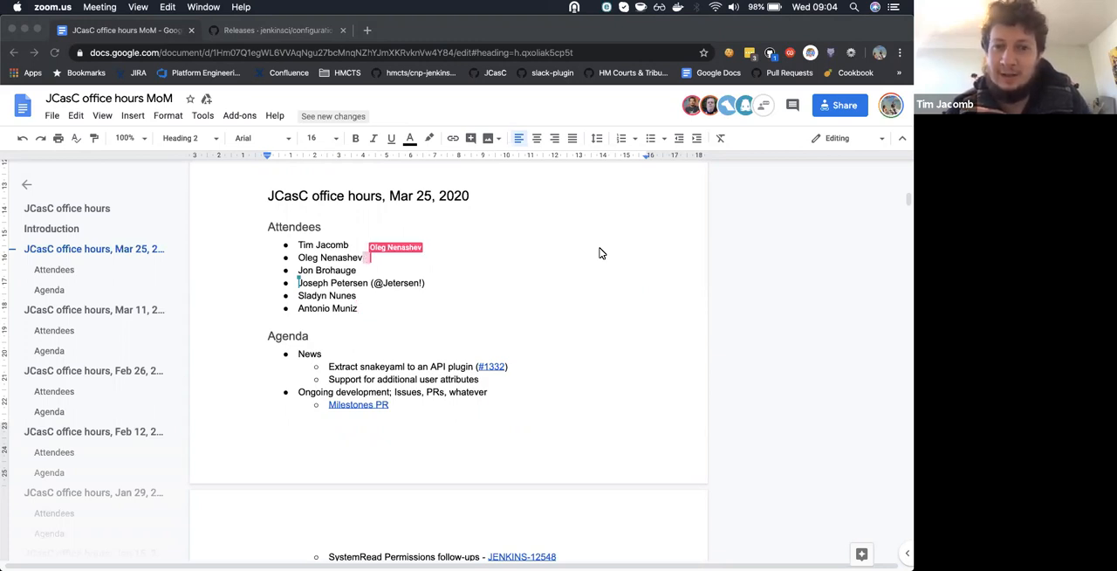
Step: Note '(+1' beside Oleg Nenashev in the attendee list and move down to the Agenda
{"action": "type", "text": "(+1"}
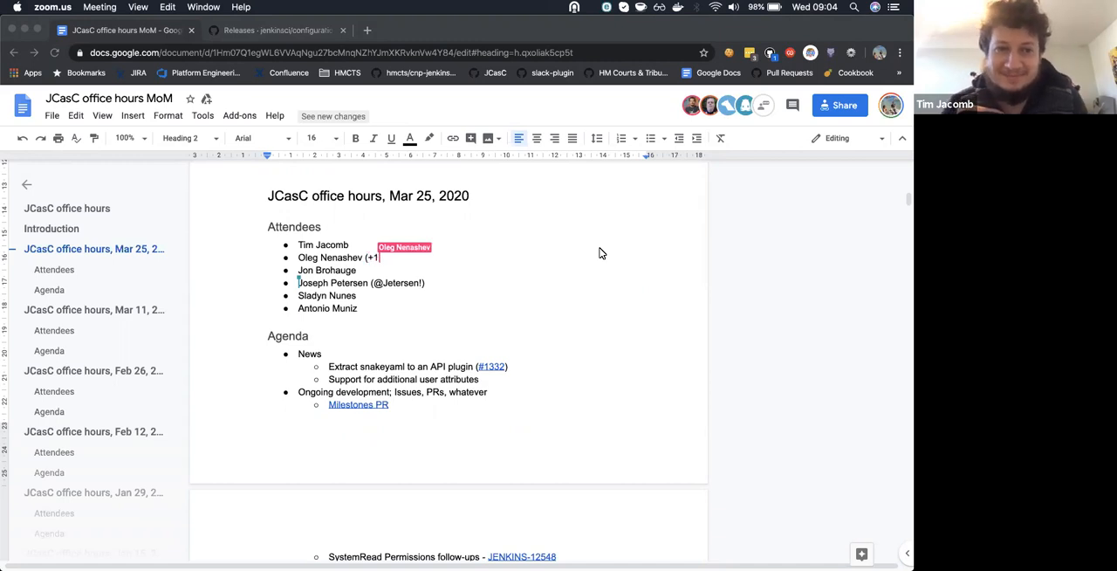
{"action": "scroll", "scroll_direction": "down", "scroll_amount": 3}
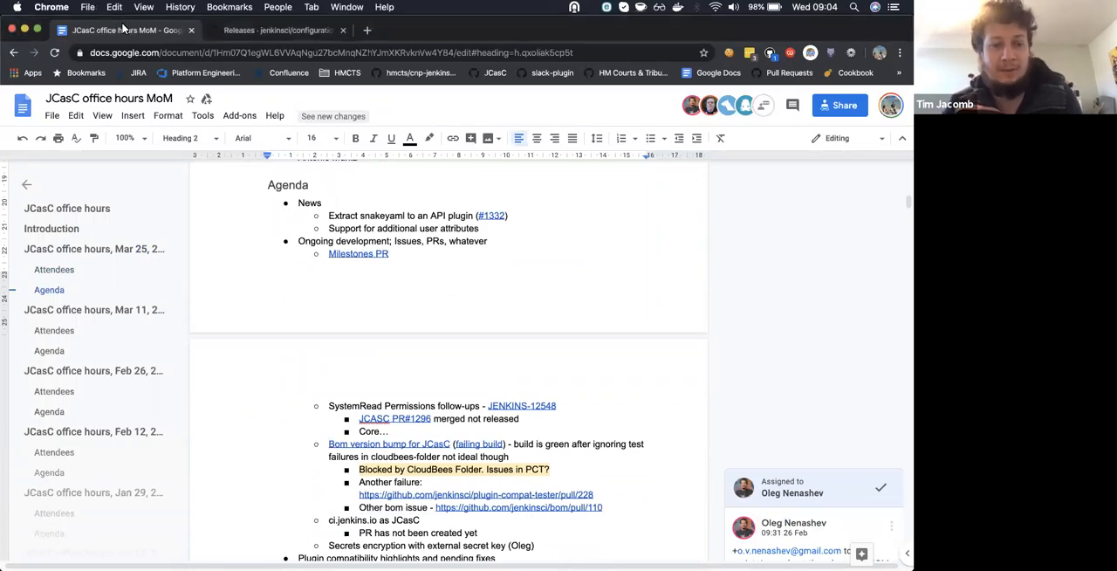
Step: Look up 'gitter' in the address bar to reach the configuration-as-code-plugin room
{"action": "type", "text": "gitter.im/jenkinsci/configuration-as-code-plugin"}
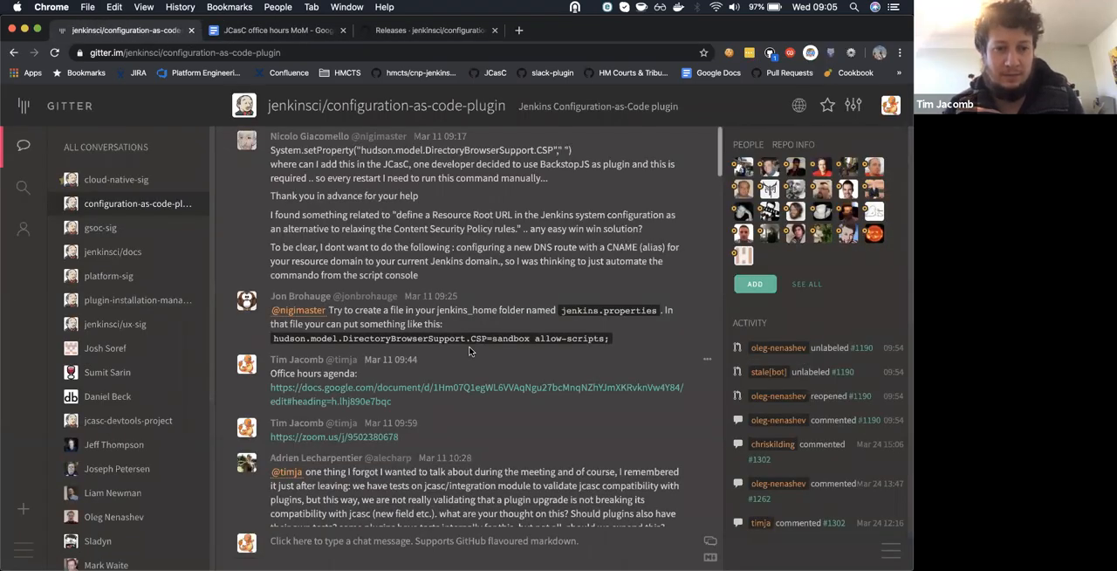
{"action": "scroll", "scroll_direction": "down", "scroll_amount": 3}
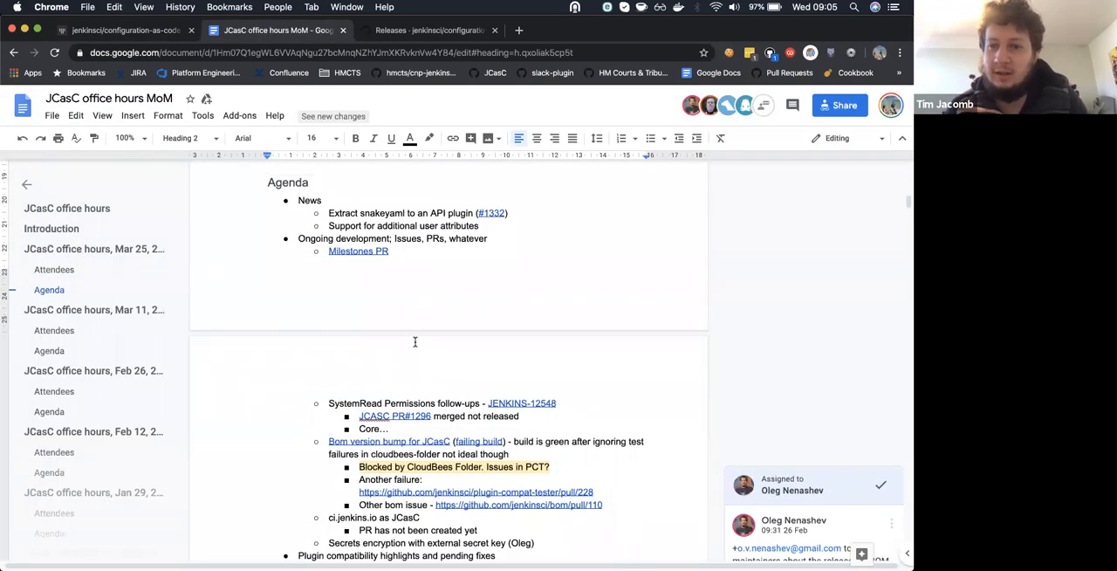
{"action": "mouse_move", "coordinate": [447, 304]}
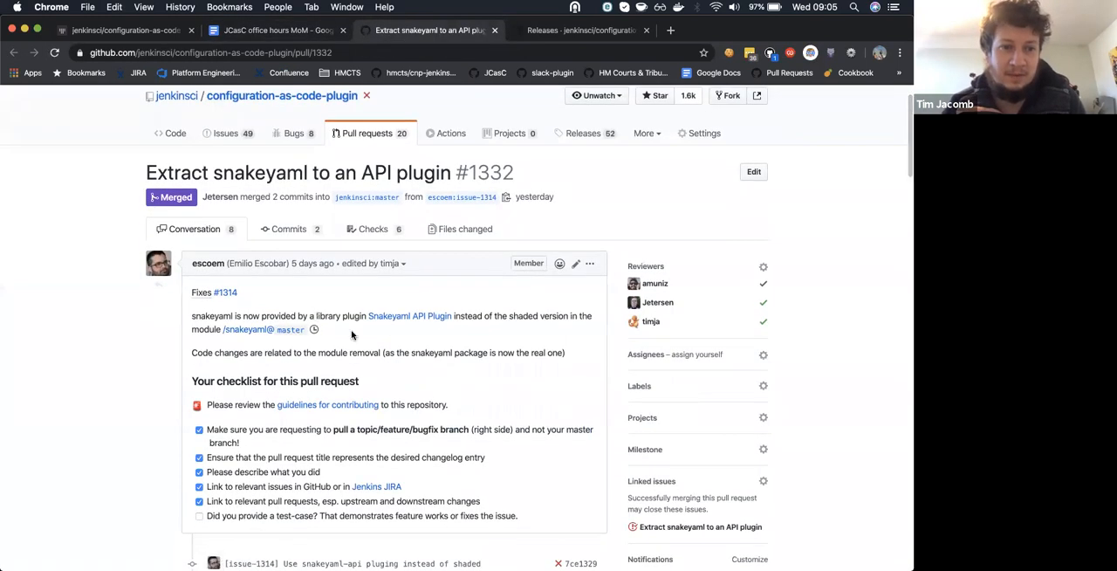
Step: Read through the conversation of merged PR #1332 'Extract snakeyaml to an API plugin' and return to the notes
{"action": "scroll", "scroll_direction": "down", "scroll_amount": 3}
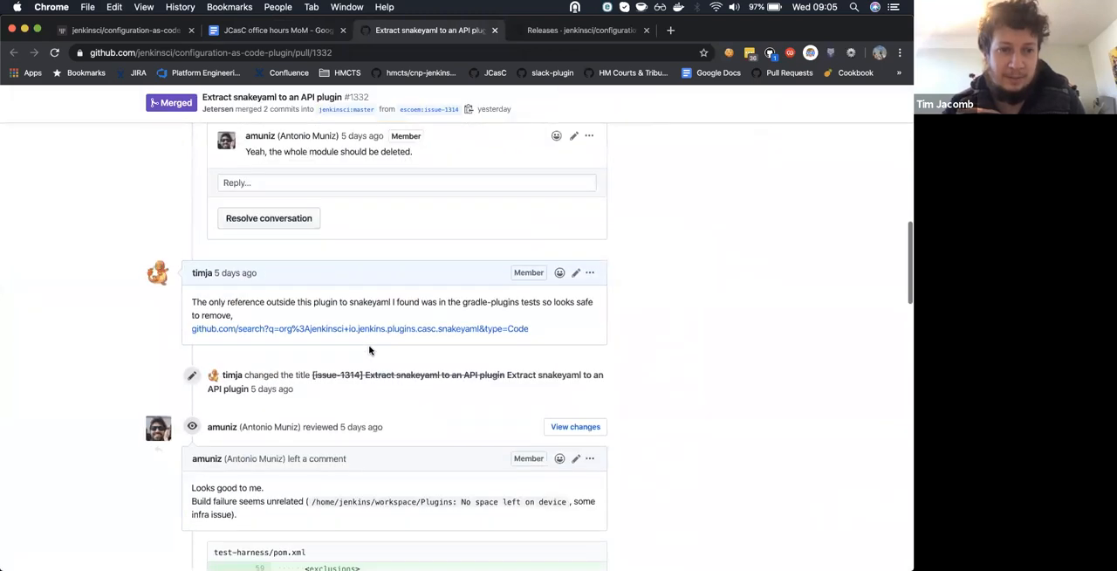
{"action": "scroll", "scroll_direction": "down", "scroll_amount": 3}
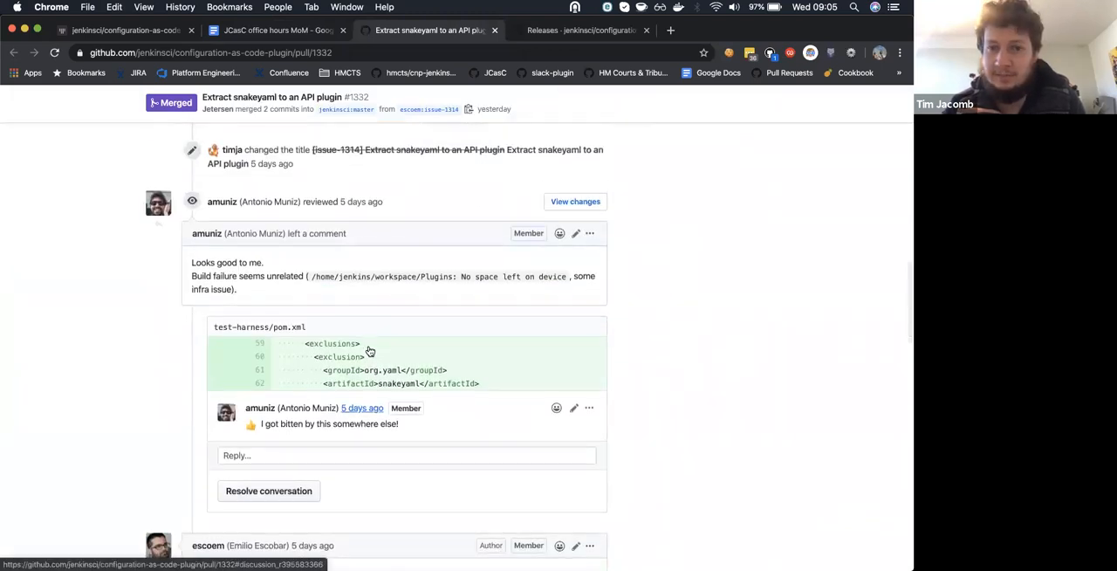
{"action": "scroll", "scroll_direction": "up", "scroll_amount": 3}
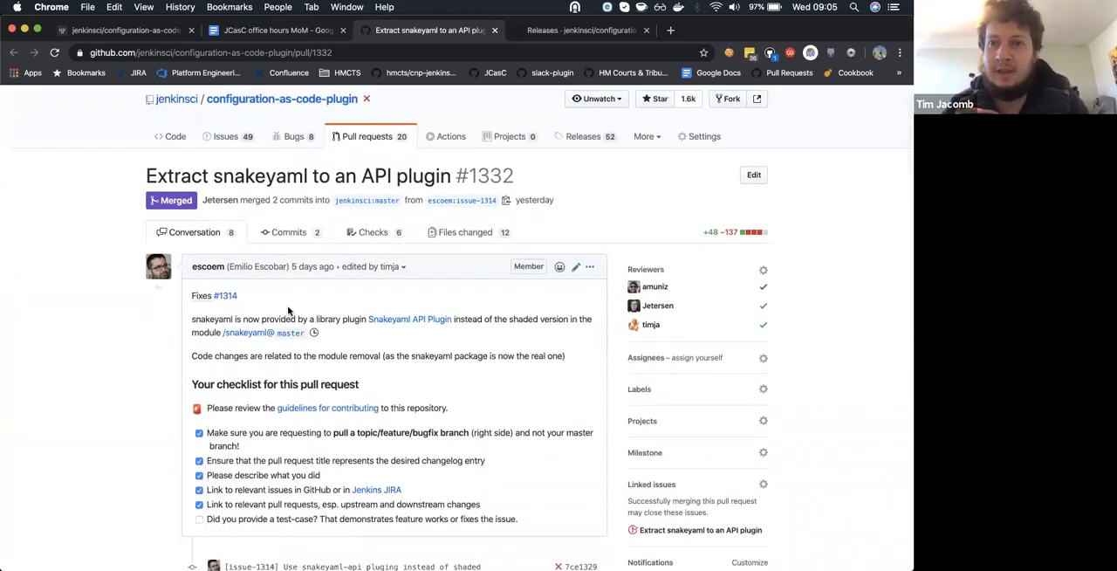
{"action": "mouse_move", "coordinate": [293, 289]}
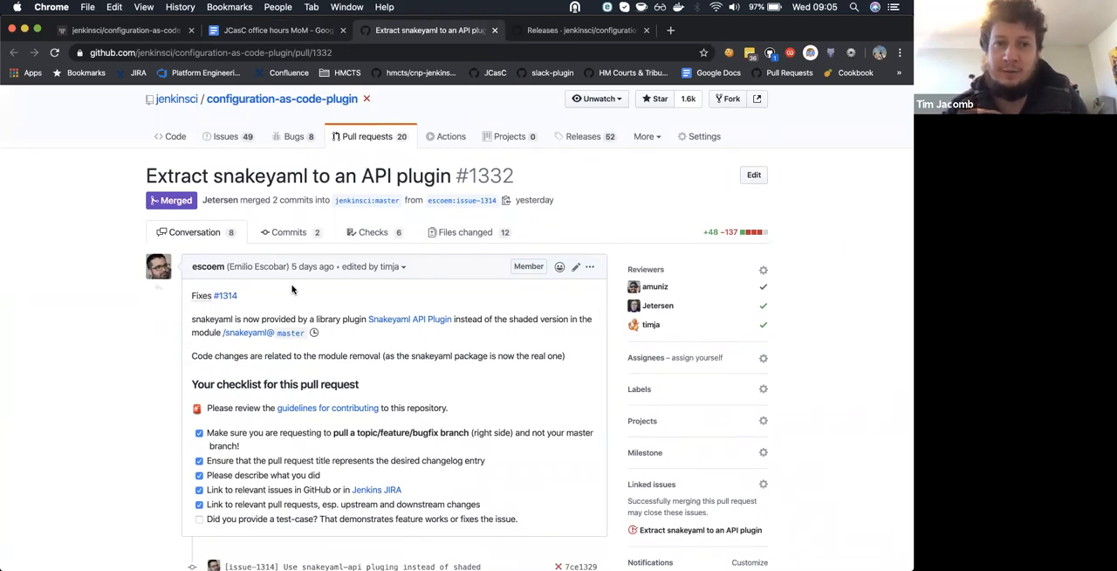
{"action": "left_click", "coordinate": [277, 29]}
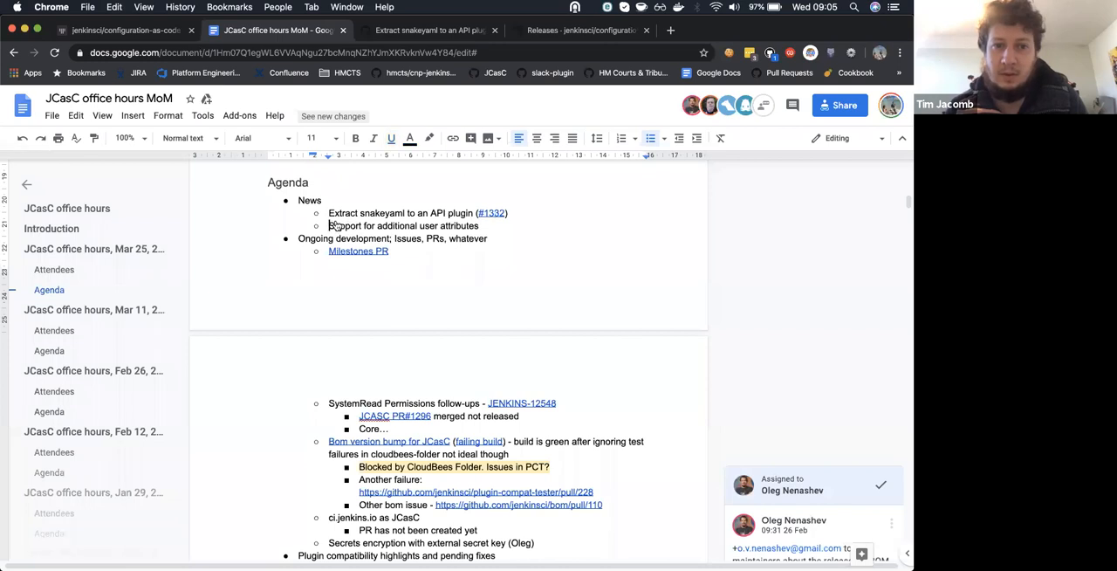
{"action": "left_click", "coordinate": [428, 29]}
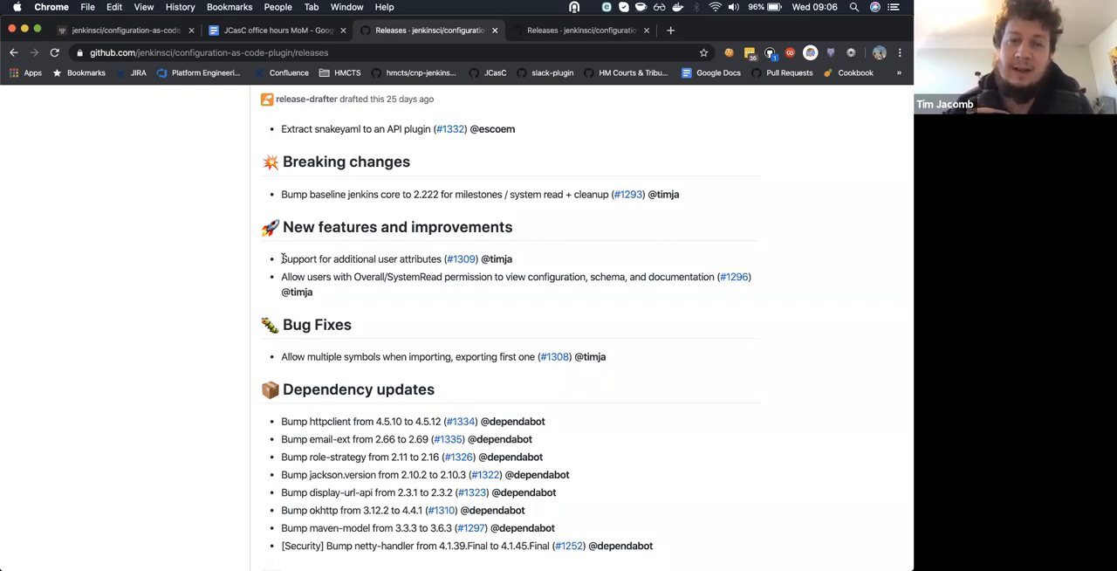
Step: Return from the draft release notes to the JCasC office hours MoM document
{"action": "left_click", "coordinate": [277, 30]}
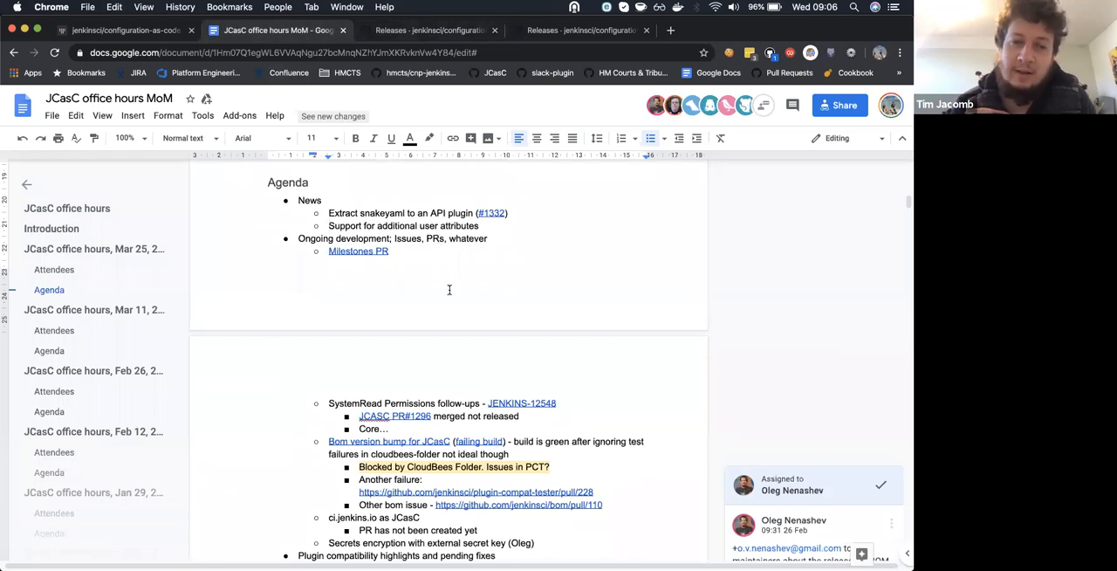
Step: Insert '? - Configurator API plugin?' after the 'Secrets encryption with external secret key (Oleg)' item
{"action": "scroll", "scroll_direction": "down", "scroll_amount": 3}
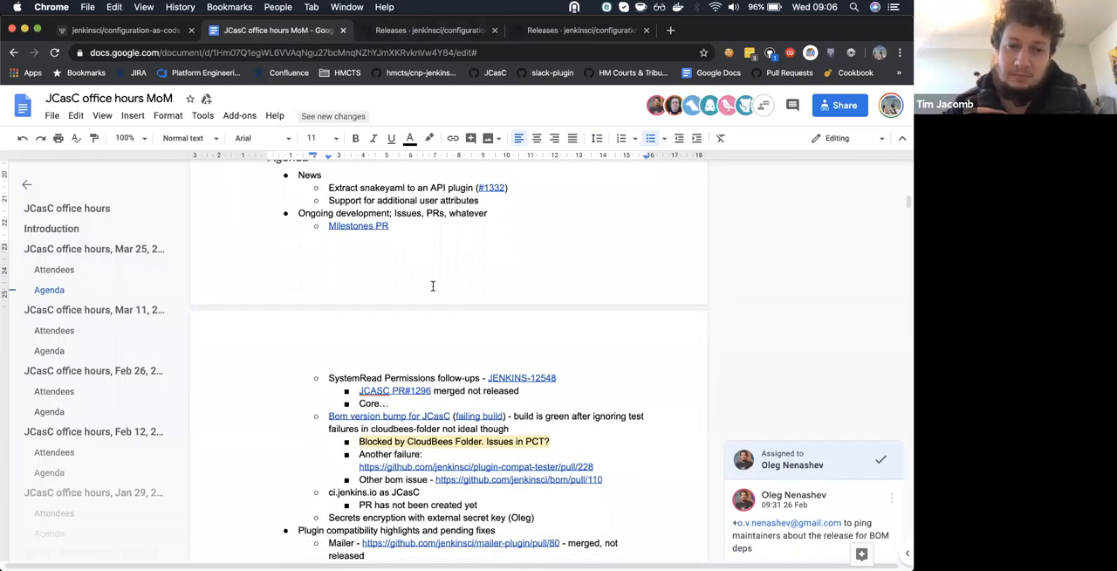
{"action": "left_click", "coordinate": [358, 225]}
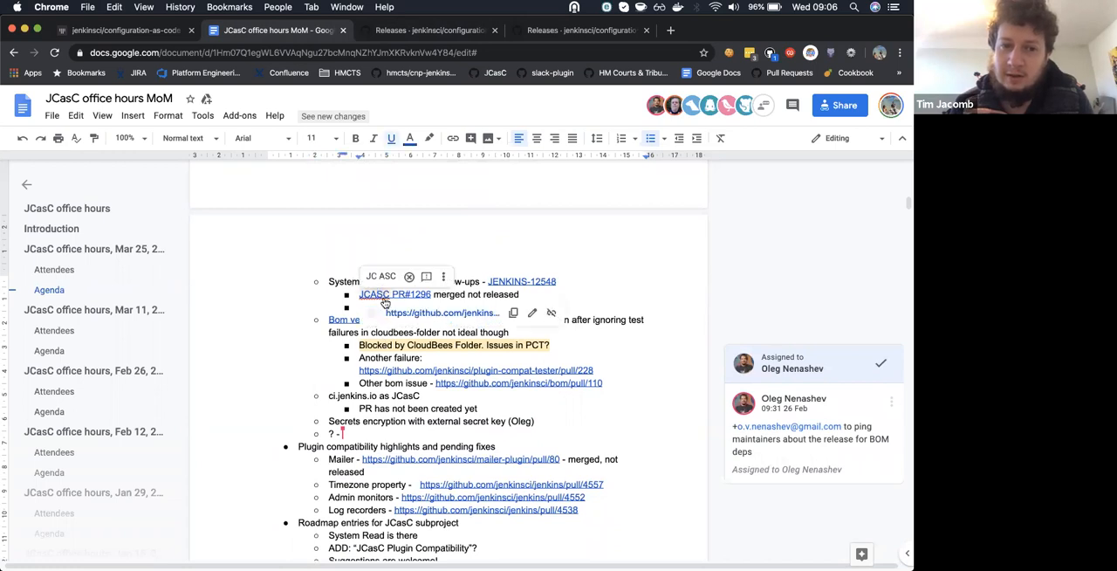
{"action": "mouse_move", "coordinate": [441, 313]}
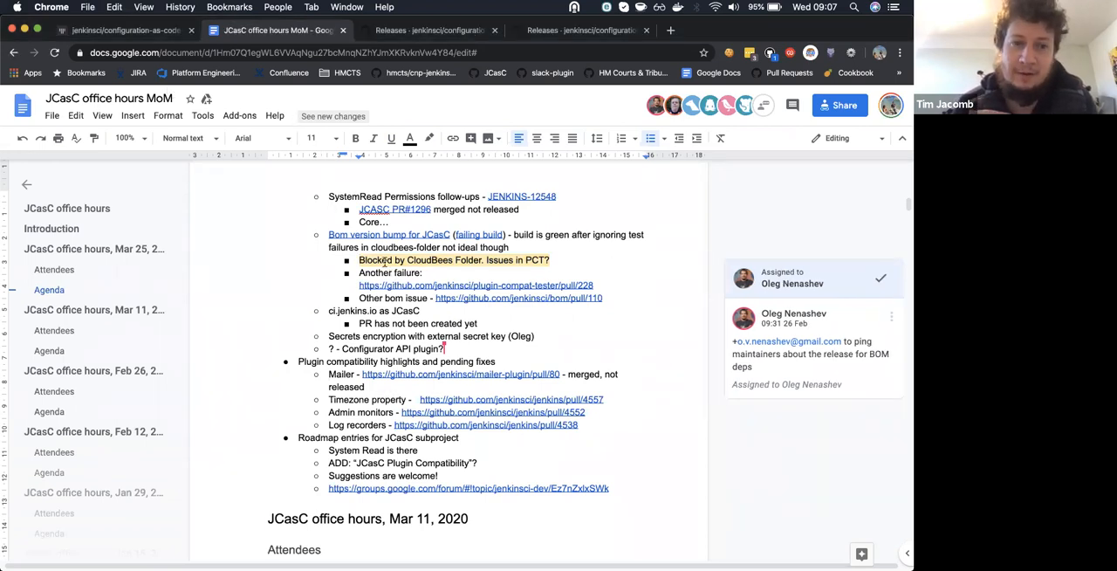
{"action": "scroll", "scroll_direction": "down", "scroll_amount": 3}
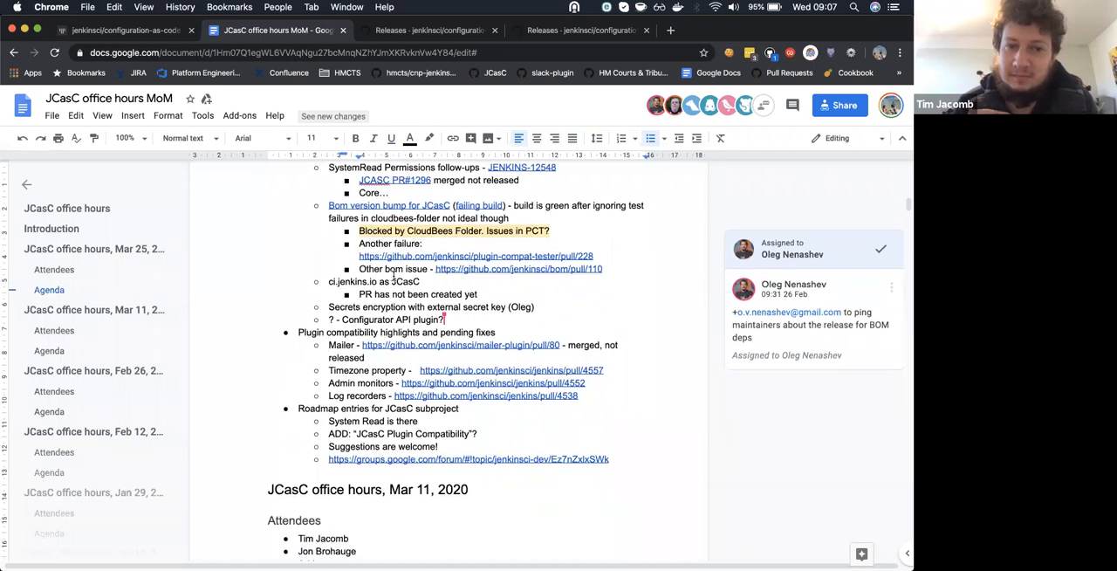
{"action": "scroll", "scroll_direction": "down", "scroll_amount": 3}
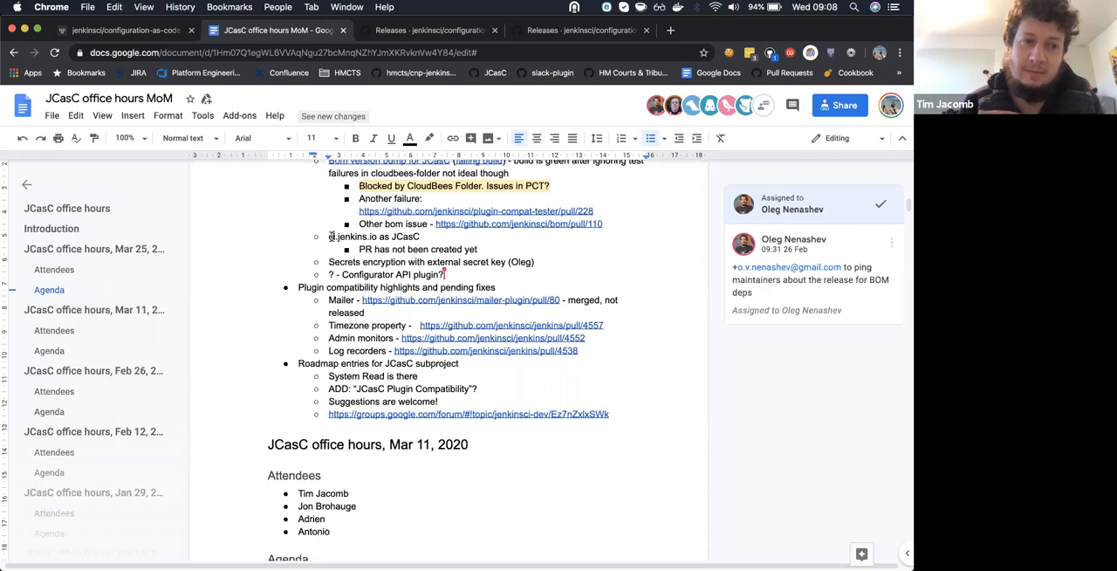
{"action": "scroll", "scroll_direction": "down", "scroll_amount": 3}
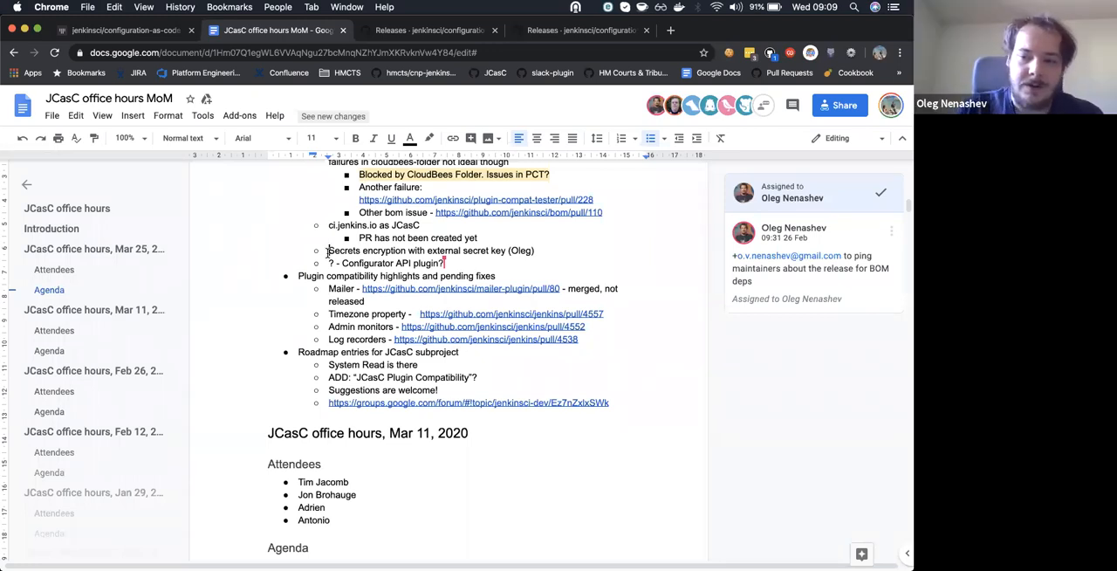
{"action": "scroll", "scroll_direction": "down", "scroll_amount": 3}
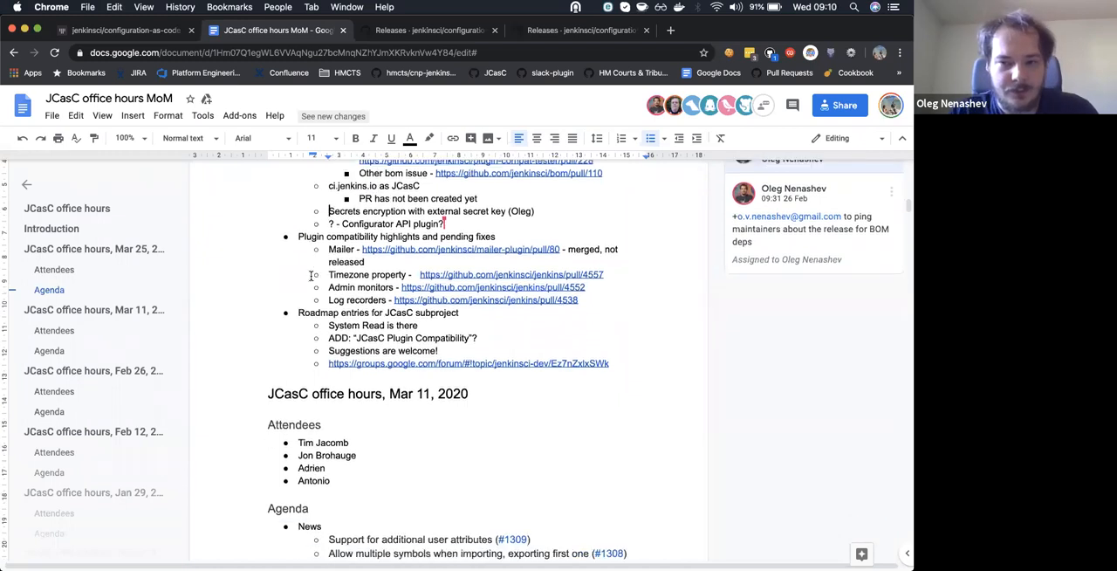
{"action": "scroll", "scroll_direction": "down", "scroll_amount": 3}
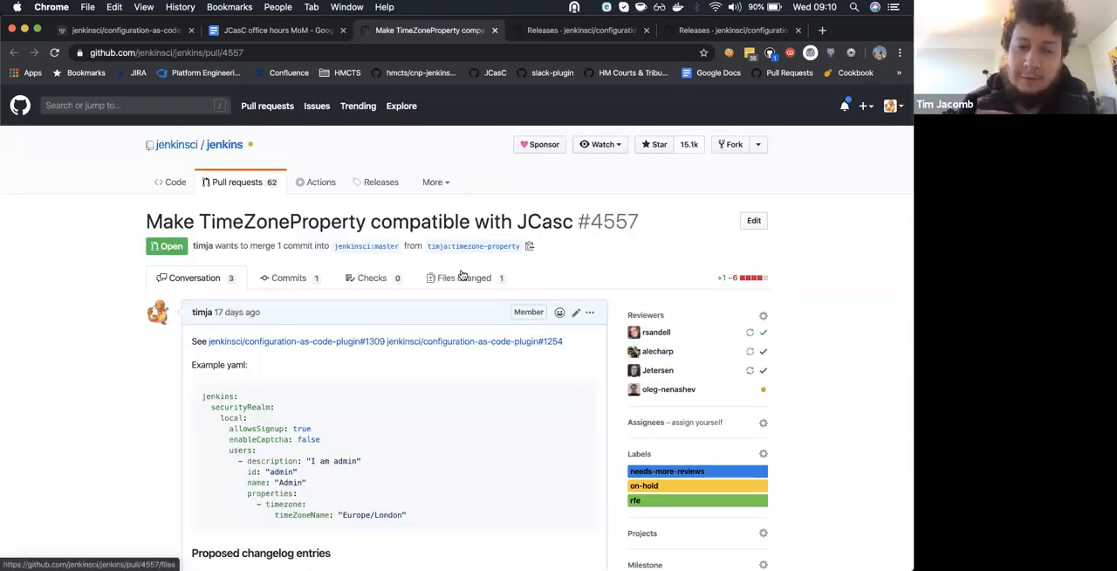
Step: Review PR #4557's checklist, comments and merge status box
{"action": "scroll", "scroll_direction": "down", "scroll_amount": 3}
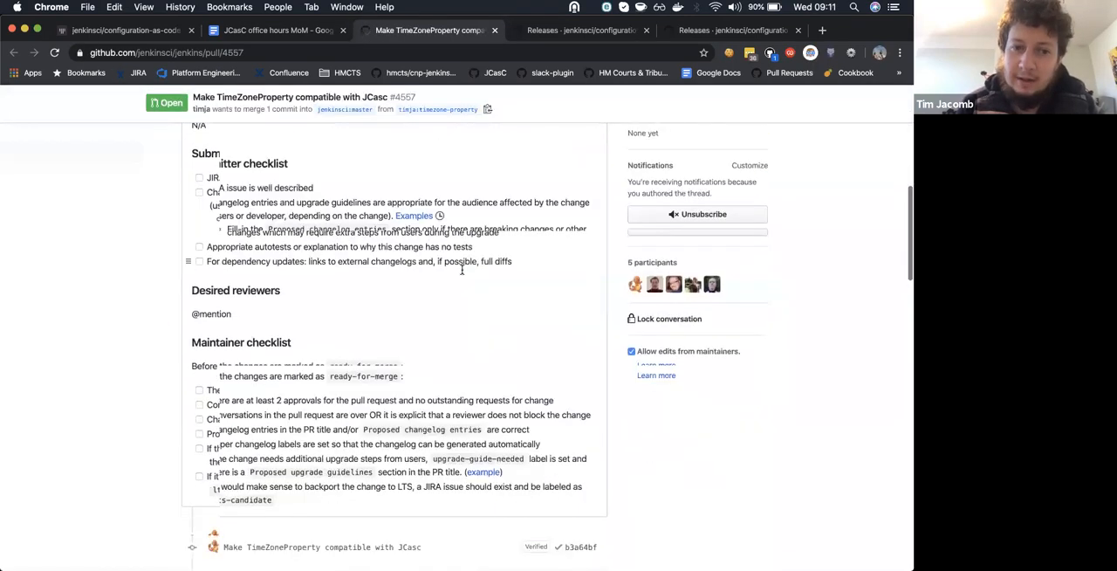
{"action": "scroll", "scroll_direction": "down", "scroll_amount": 3}
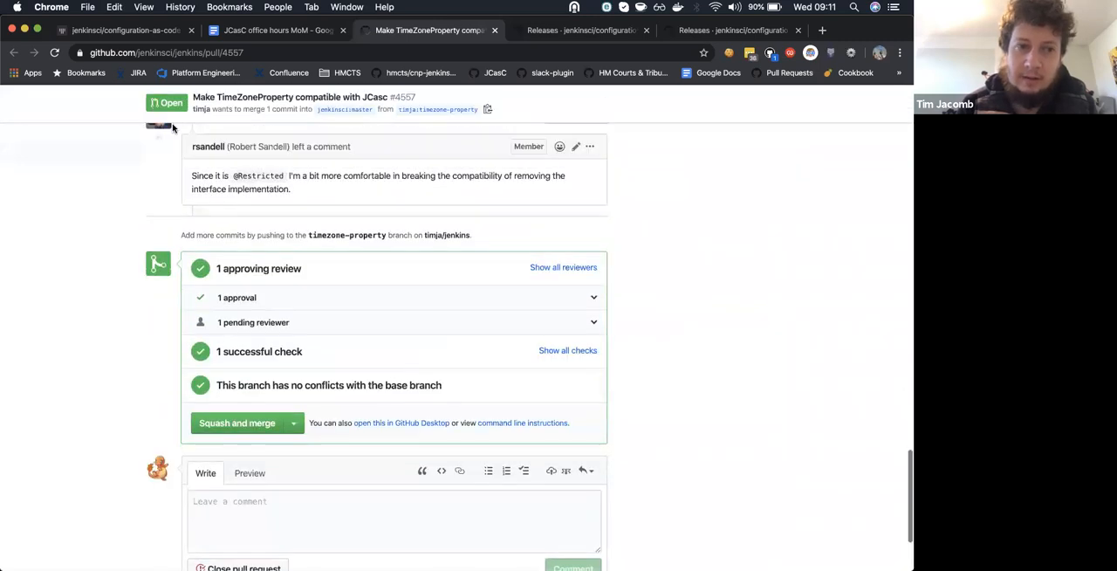
{"action": "mouse_move", "coordinate": [484, 208]}
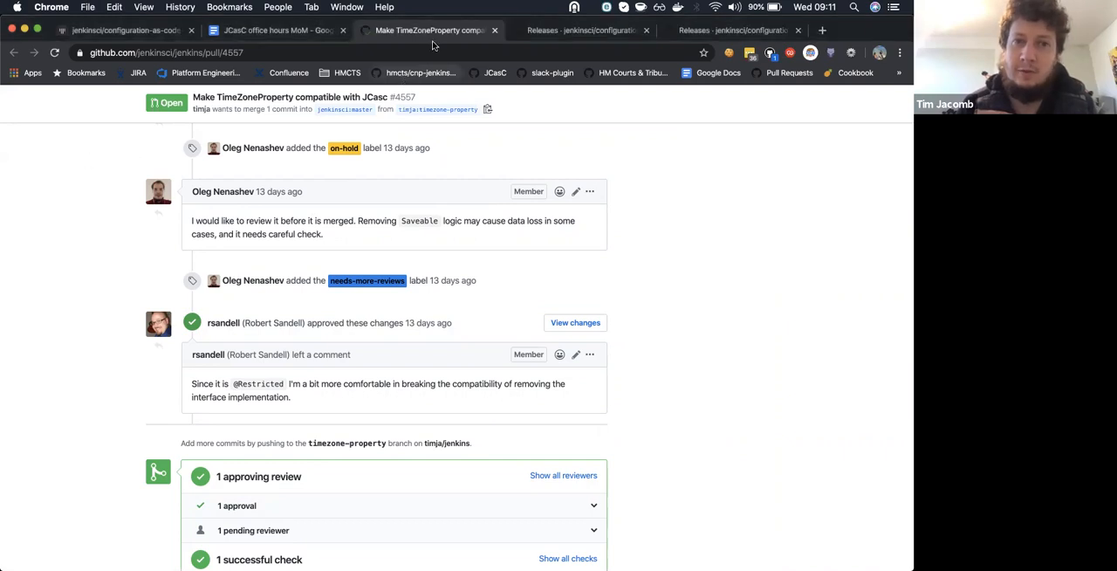
Step: Reach PR #4552 'JCasC support for admin monitors' from the notes and read its description
{"action": "left_click", "coordinate": [276, 30]}
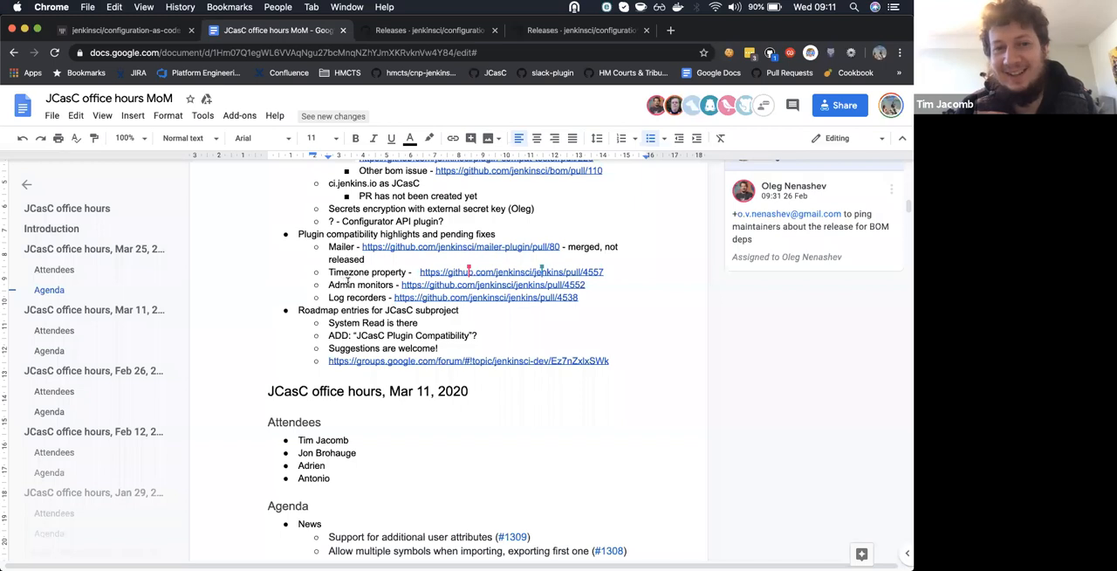
{"action": "mouse_move", "coordinate": [486, 296]}
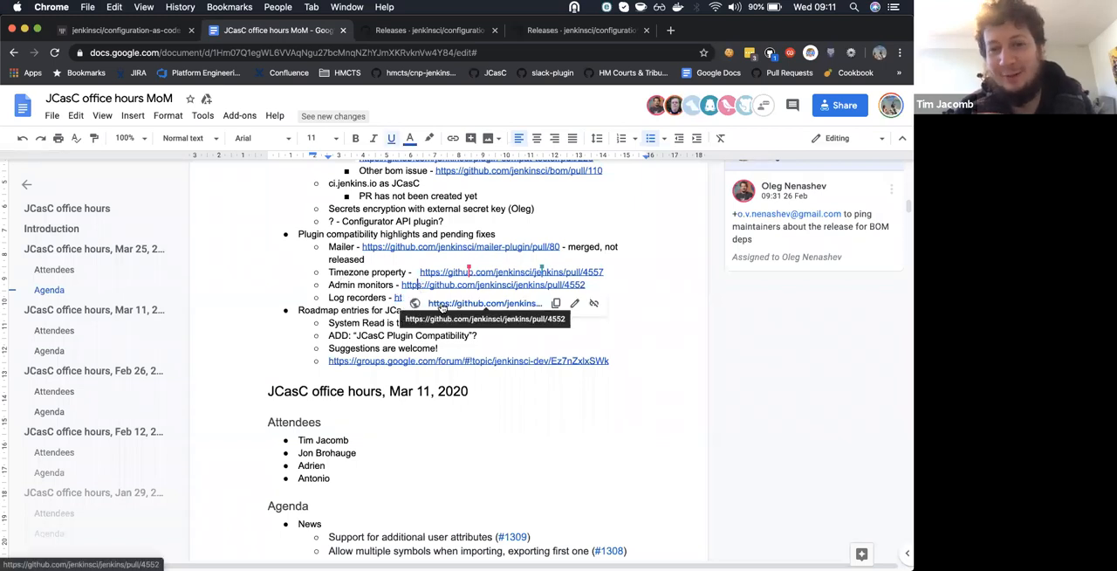
{"action": "left_click", "coordinate": [484, 303]}
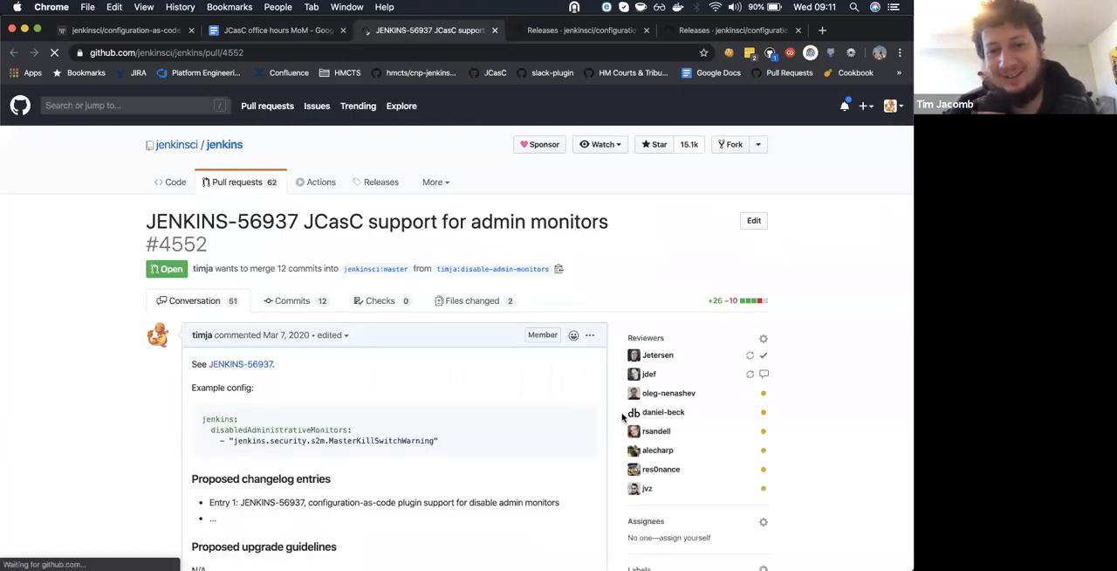
{"action": "scroll", "scroll_direction": "down", "scroll_amount": 3}
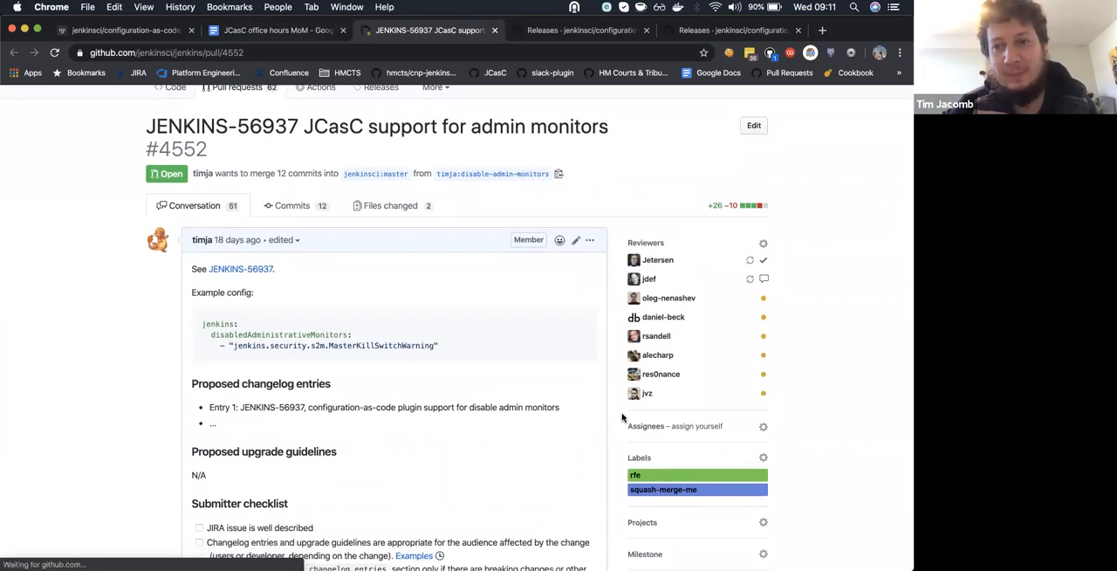
{"action": "mouse_move", "coordinate": [483, 199]}
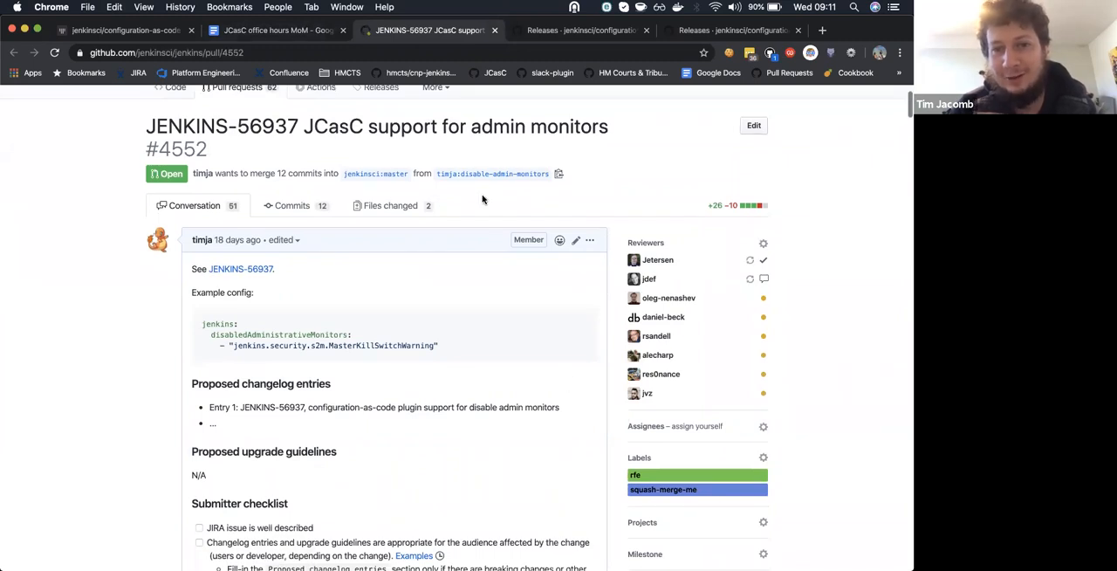
{"action": "mouse_move", "coordinate": [390, 205]}
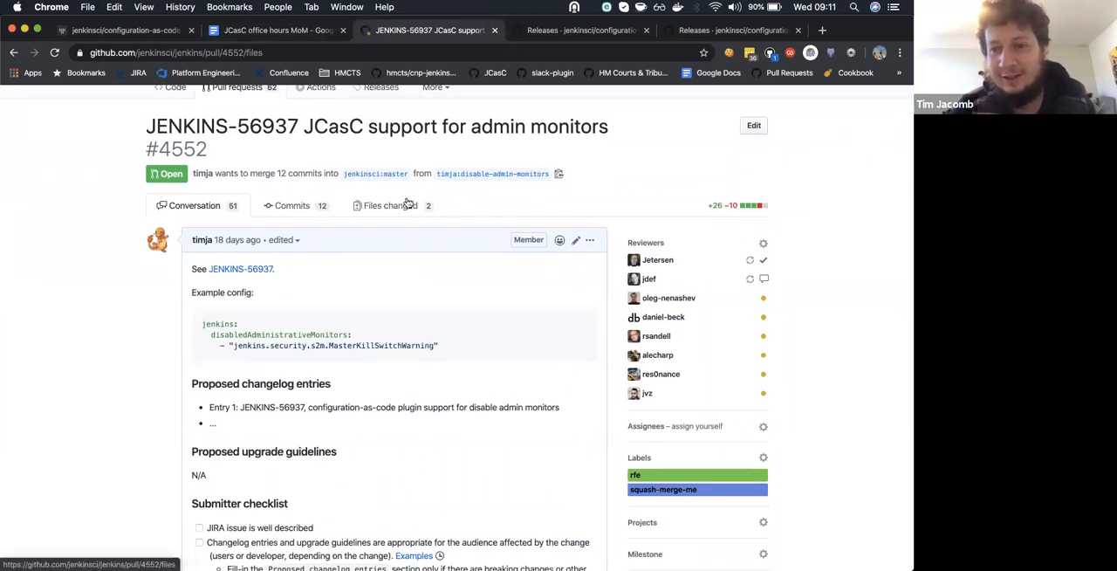
Step: Review the diff in PR #4552's Files changed view
{"action": "left_click", "coordinate": [390, 205]}
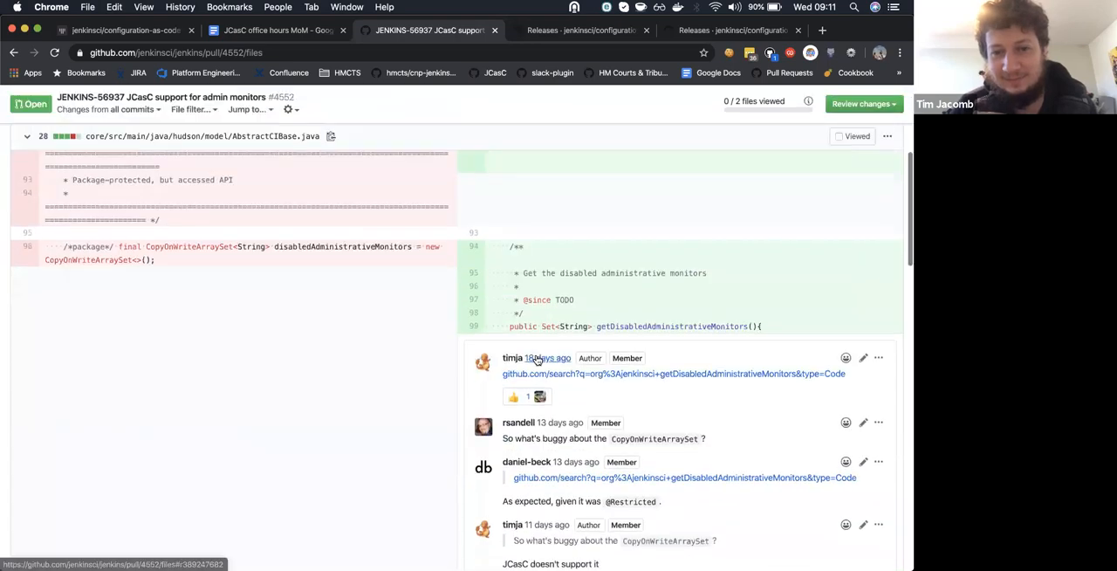
{"action": "scroll", "scroll_direction": "down", "scroll_amount": 3}
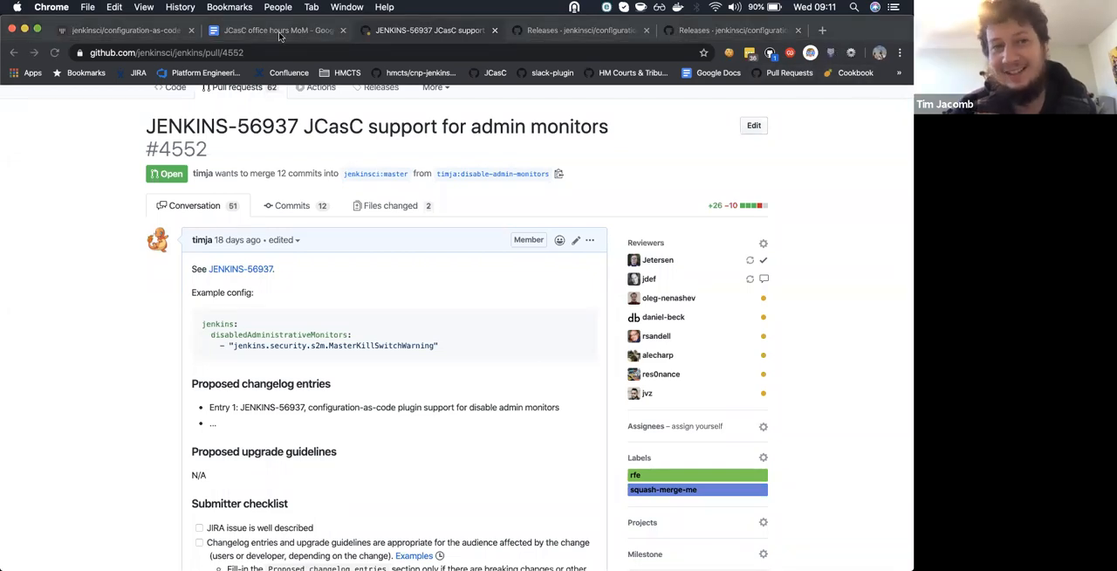
Step: Go through the agenda's plugin compatibility fix items in the office hours notes
{"action": "left_click", "coordinate": [275, 29]}
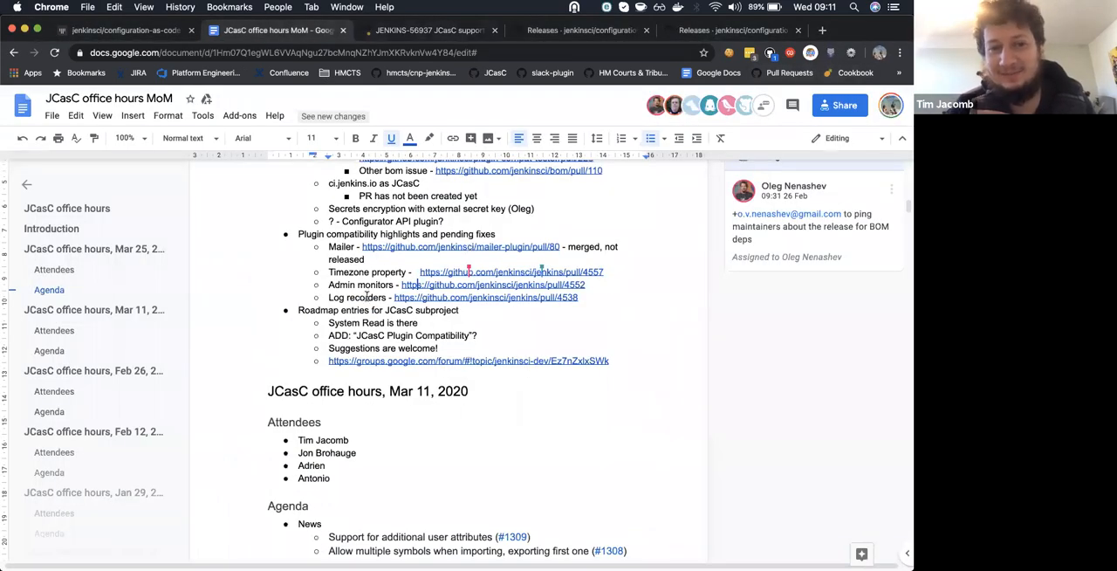
{"action": "scroll", "scroll_direction": "down", "scroll_amount": 3}
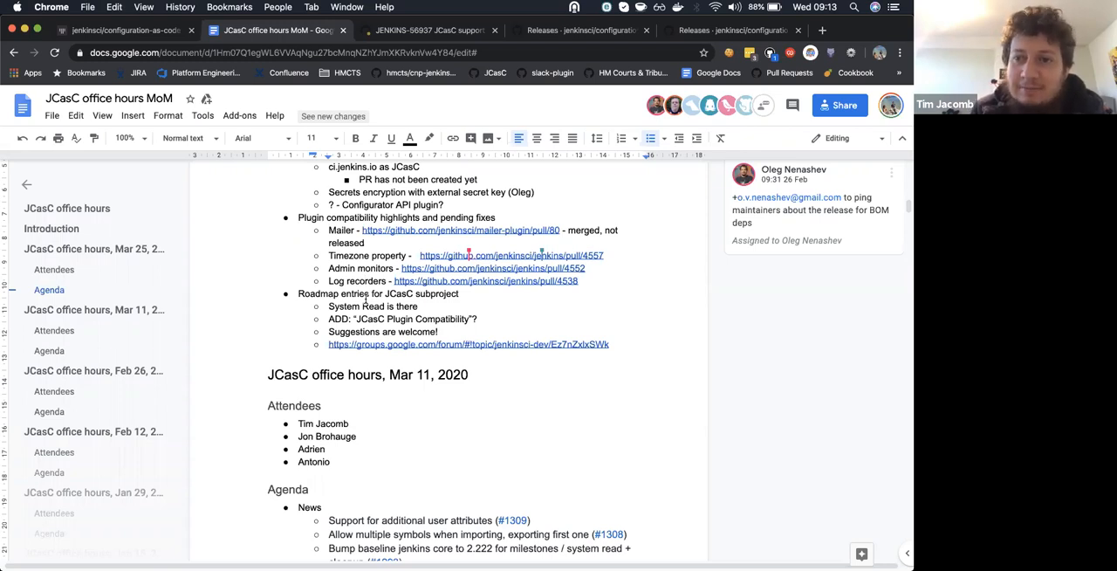
{"action": "scroll", "scroll_direction": "down", "scroll_amount": 3}
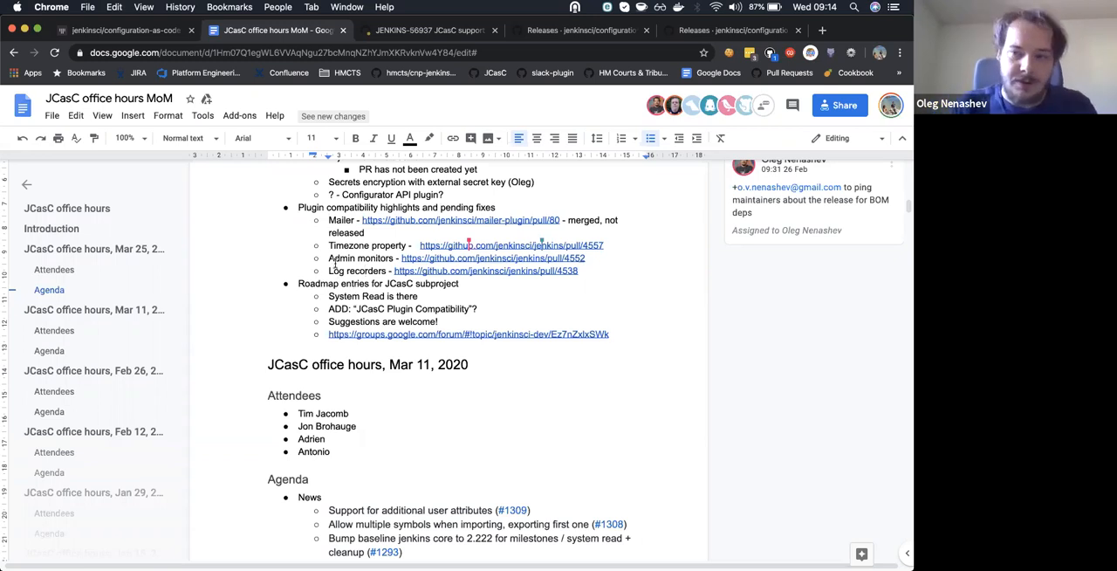
{"action": "scroll", "scroll_direction": "down", "scroll_amount": 3}
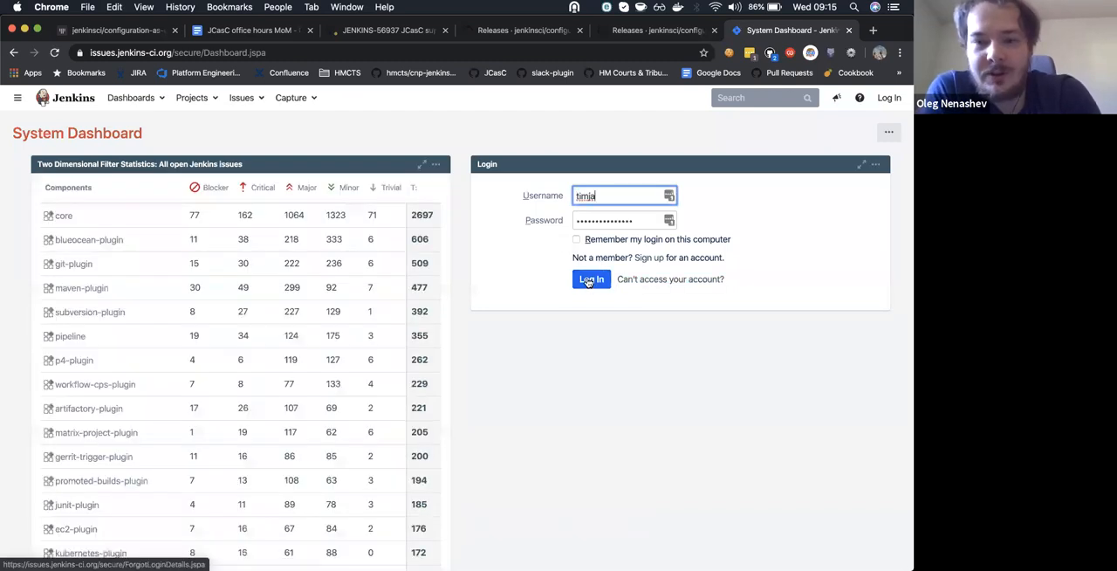
Step: Sign in to Jira and browse the 'JCasC - Open Compatibility Issues' filter results
{"action": "left_click", "coordinate": [591, 279]}
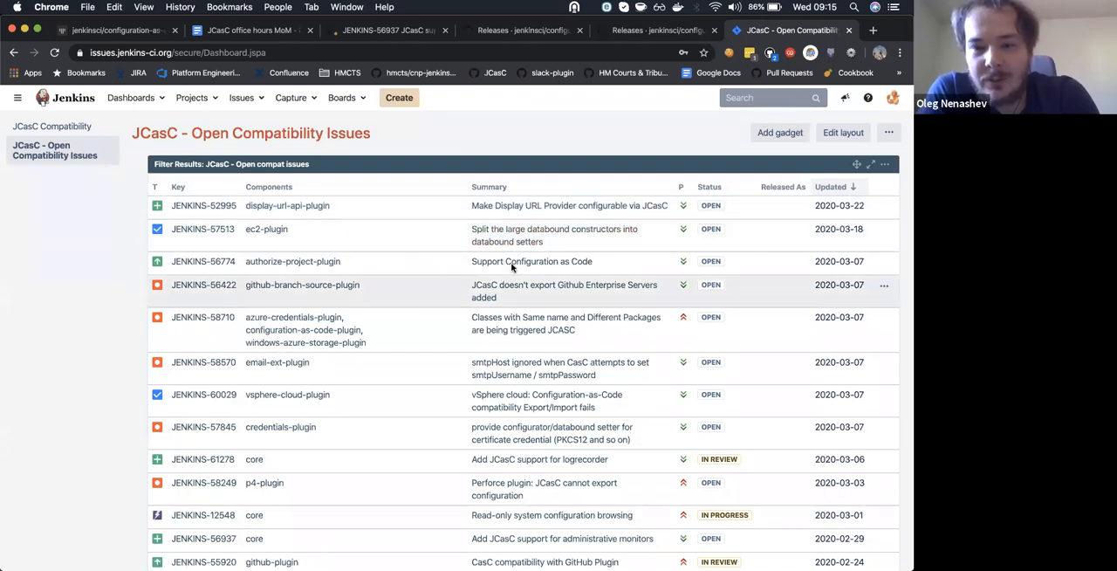
{"action": "scroll", "scroll_direction": "down", "scroll_amount": 3}
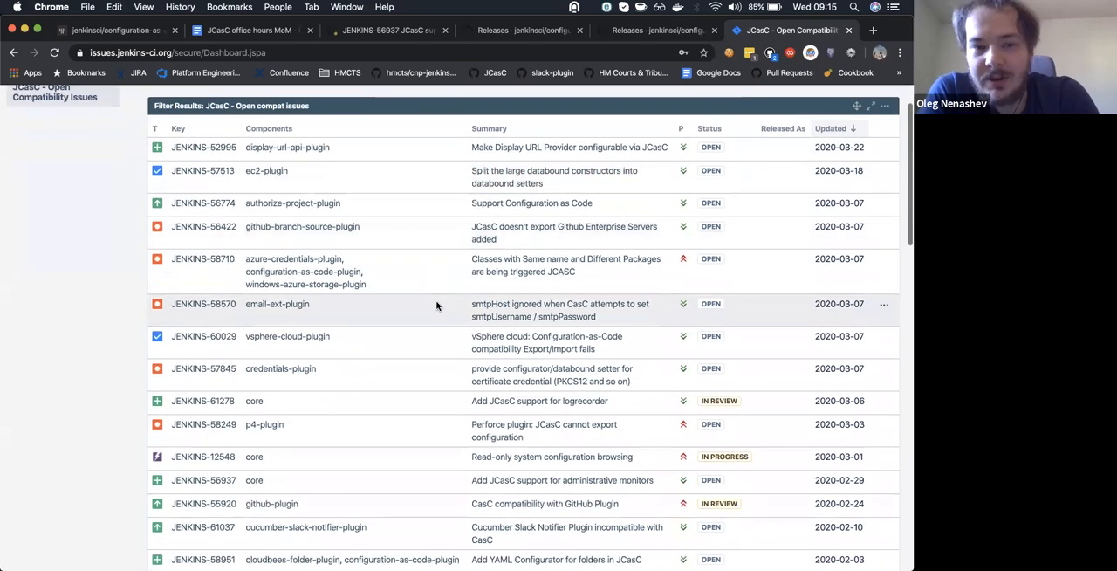
{"action": "scroll", "scroll_direction": "down", "scroll_amount": 3}
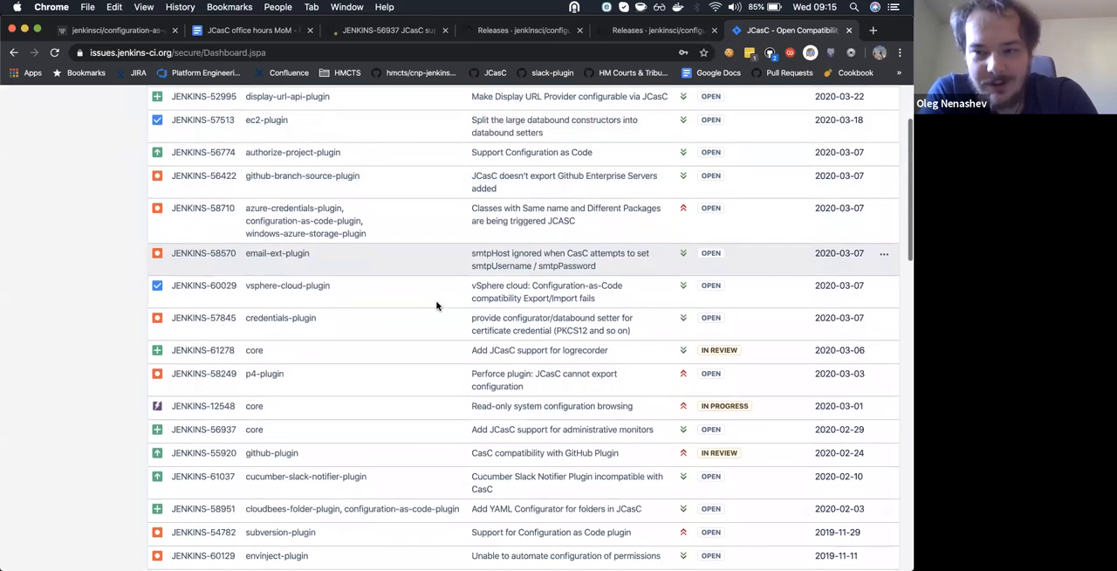
{"action": "scroll", "scroll_direction": "down", "scroll_amount": 3}
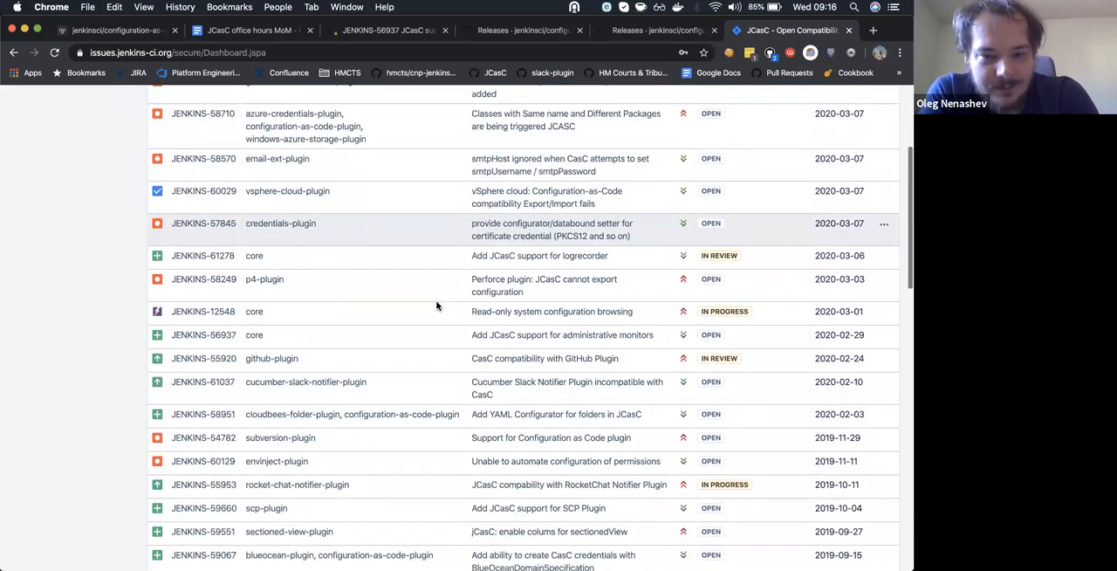
{"action": "scroll", "scroll_direction": "down", "scroll_amount": 3}
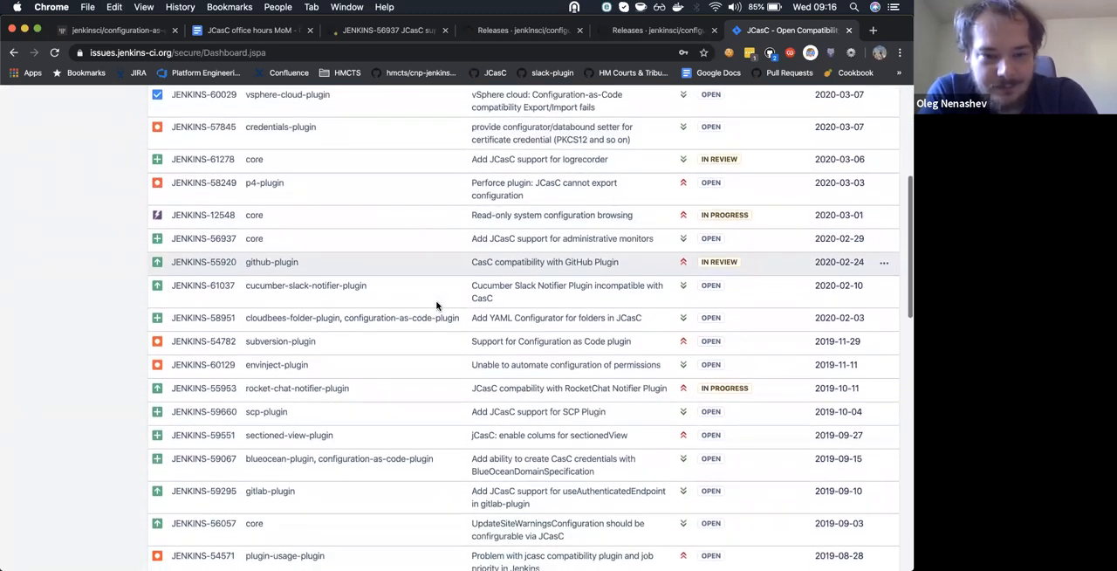
{"action": "scroll", "scroll_direction": "down", "scroll_amount": 3}
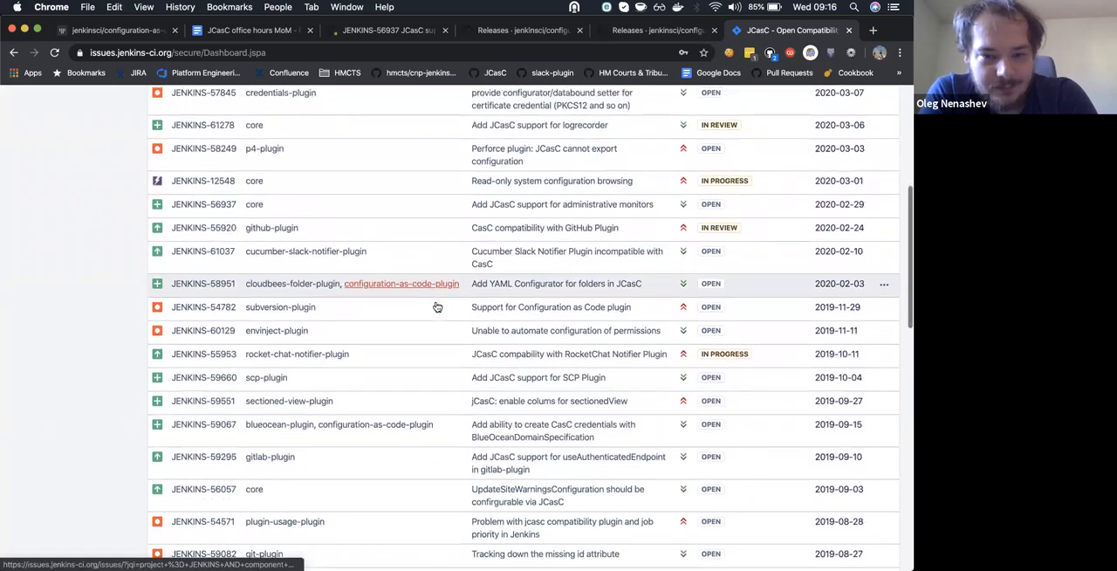
{"action": "scroll", "scroll_direction": "down", "scroll_amount": 3}
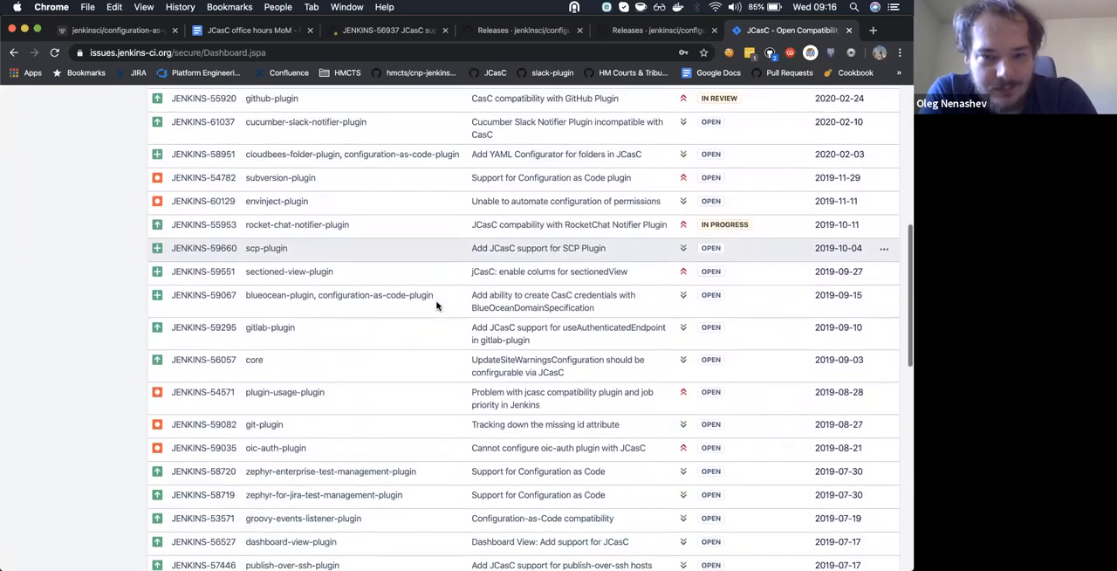
{"action": "scroll", "scroll_direction": "down", "scroll_amount": 3}
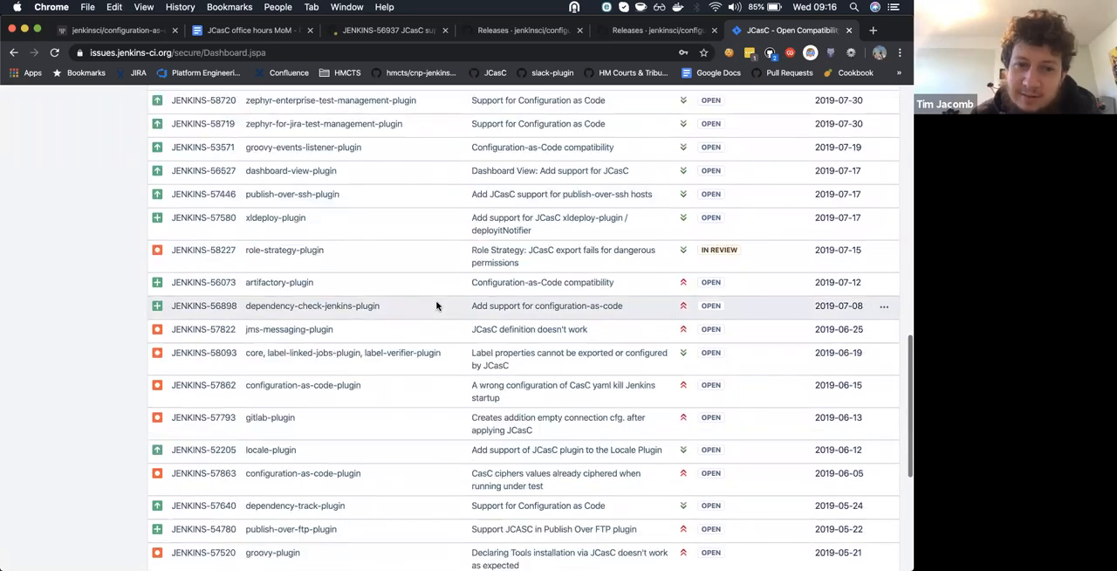
{"action": "scroll", "scroll_direction": "down", "scroll_amount": 3}
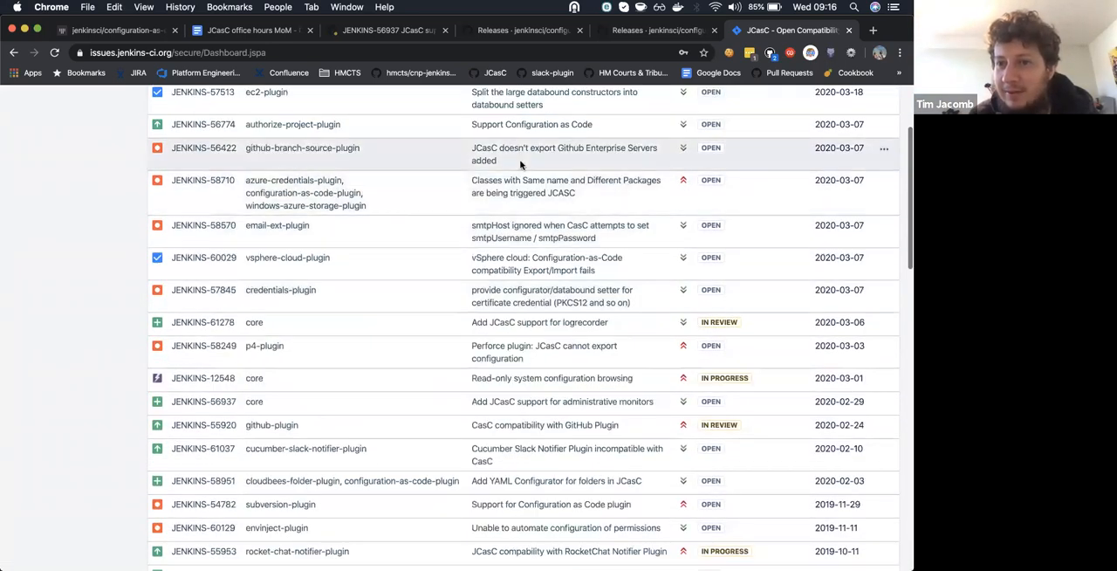
Step: Move on to the configuration-as-code-plugin Releases page
{"action": "left_click", "coordinate": [650, 30]}
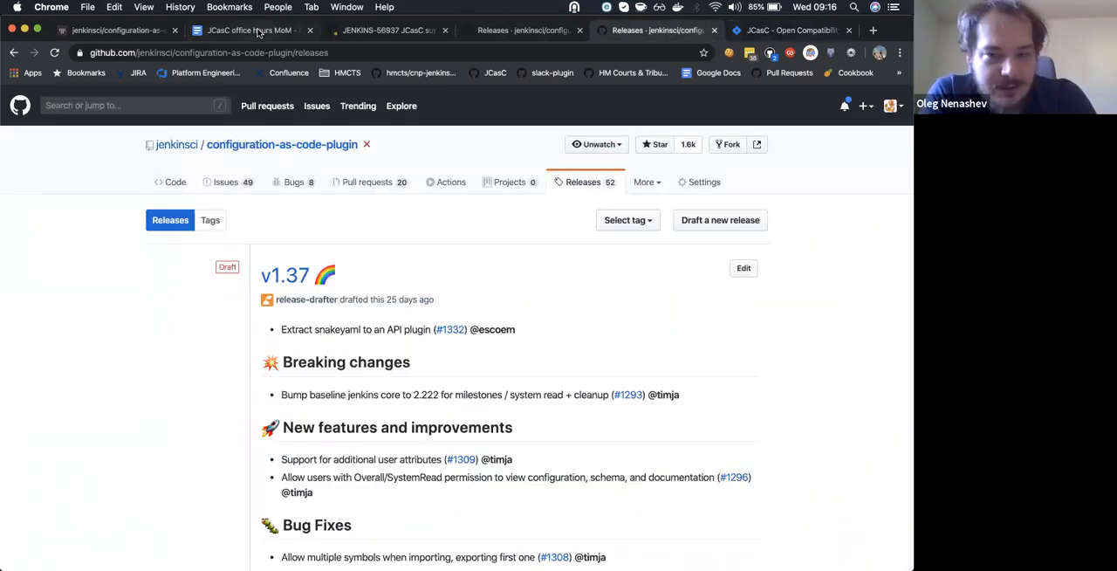
Step: Return from the v1.37 draft release notes to the office hours MoM document
{"action": "left_click", "coordinate": [248, 31]}
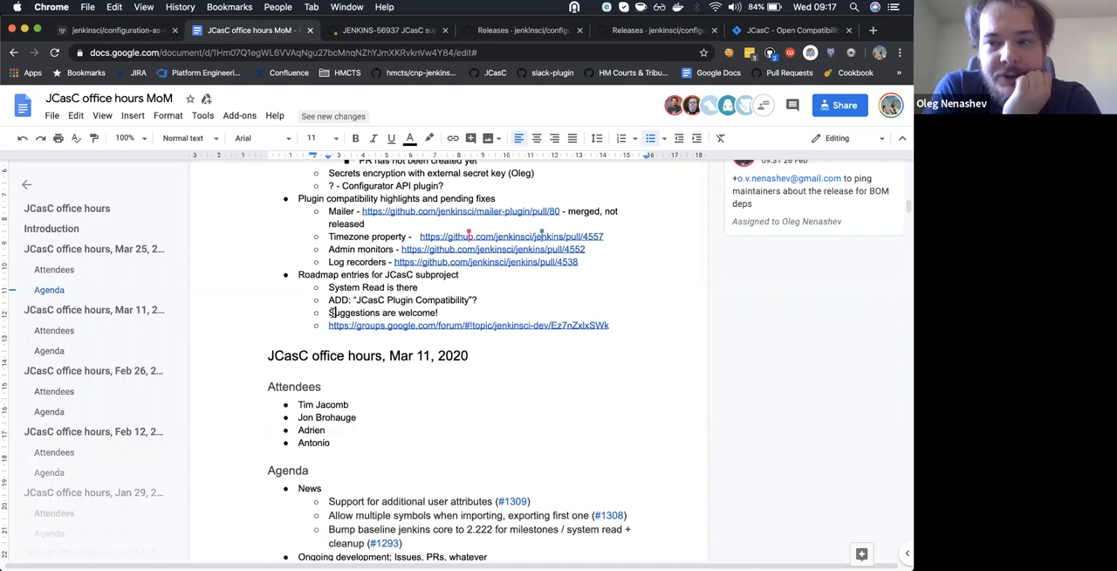
{"action": "mouse_move", "coordinate": [486, 330]}
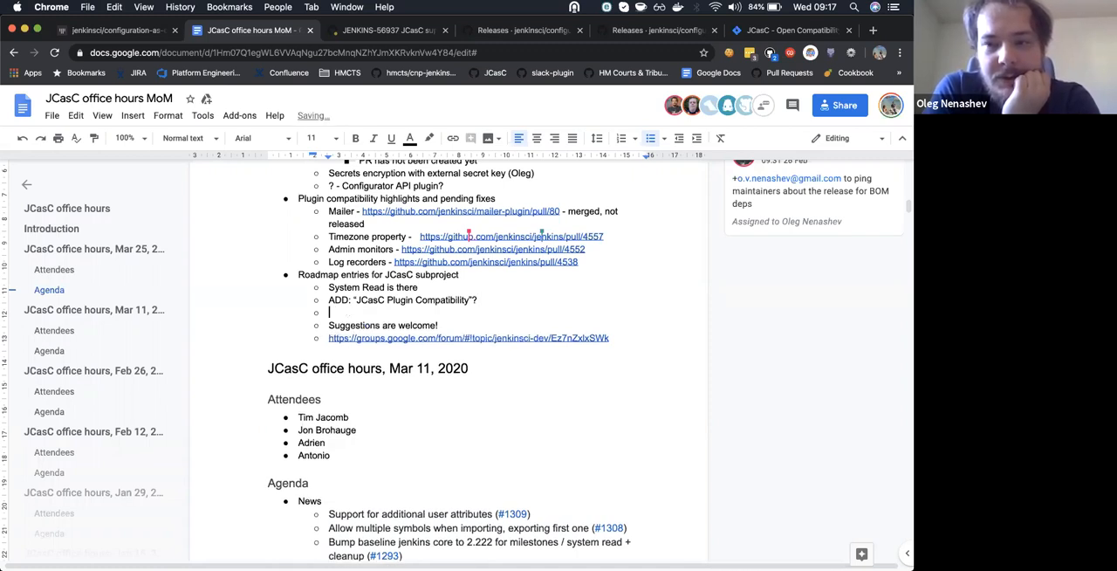
Step: Enter the roadmap bullet 'Future: Add configuration source API?' under the JCasC Plugin Compatibility item
{"action": "type", "text": "ADD"}
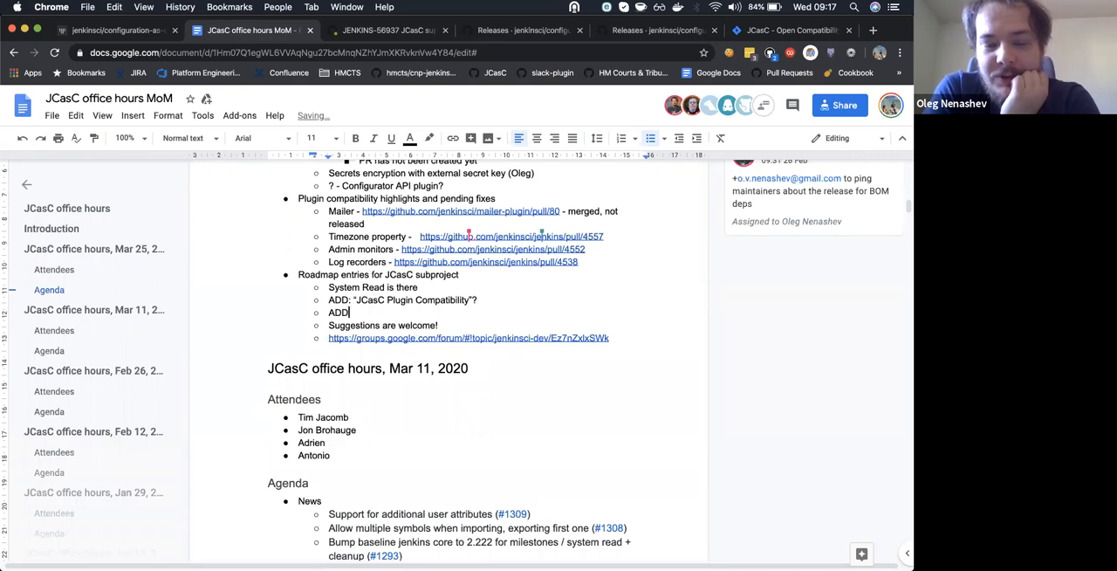
{"action": "type", "text": "Futur"}
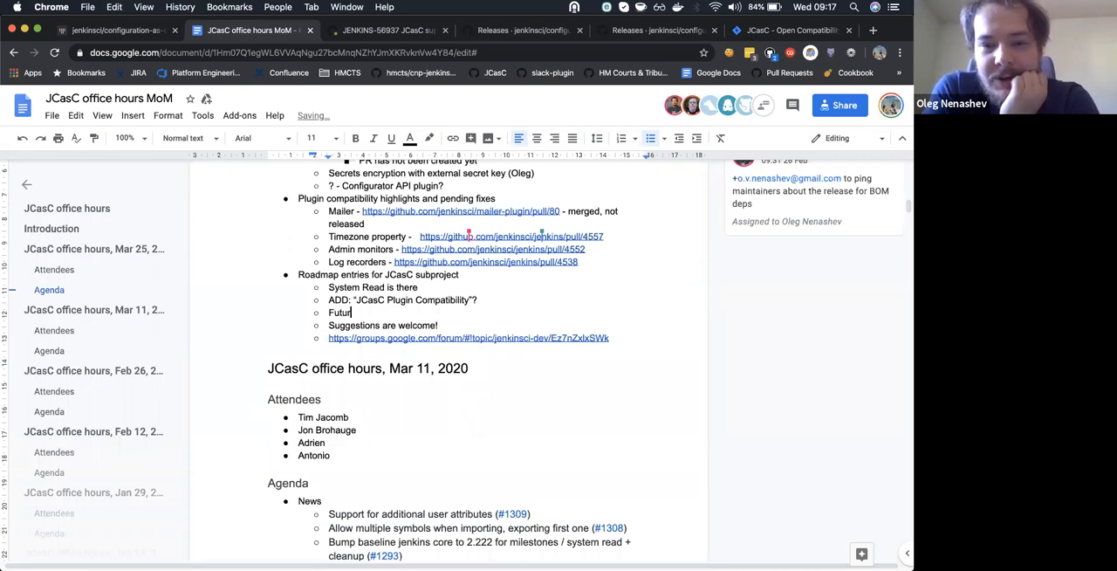
{"action": "type", "text": "e: Add configuration sour"}
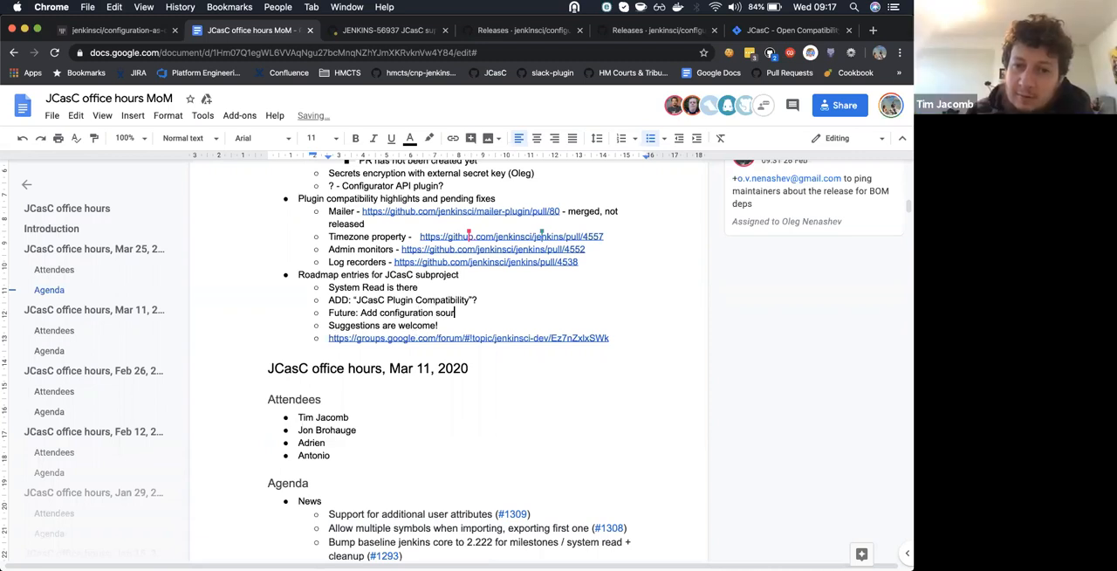
{"action": "type", "text": "ce API?"}
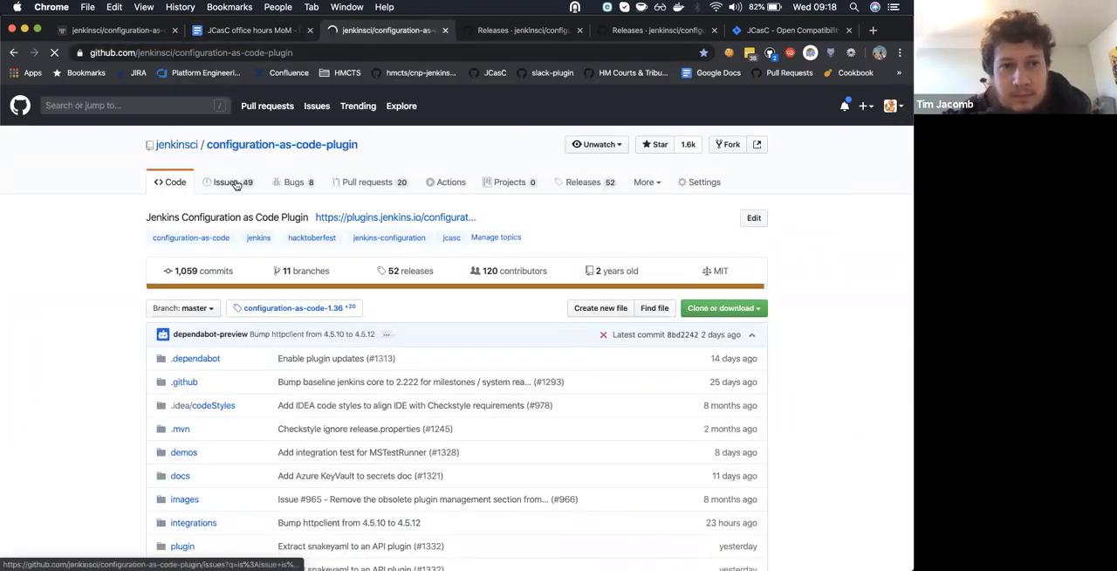
Step: Browse the first page of the configuration-as-code-plugin open issues list
{"action": "left_click", "coordinate": [225, 182]}
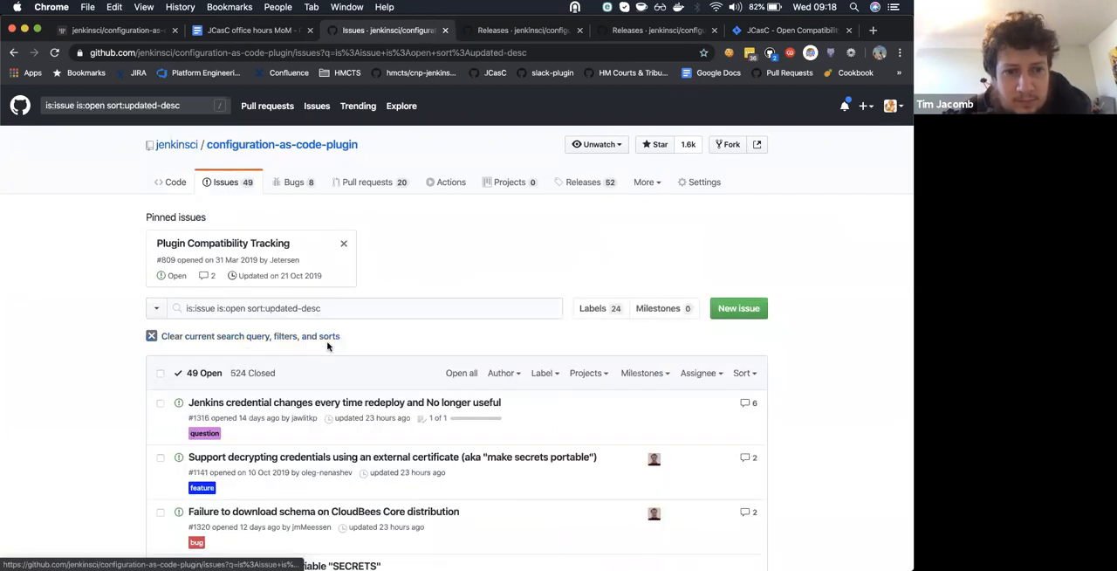
{"action": "scroll", "scroll_direction": "down", "scroll_amount": 3}
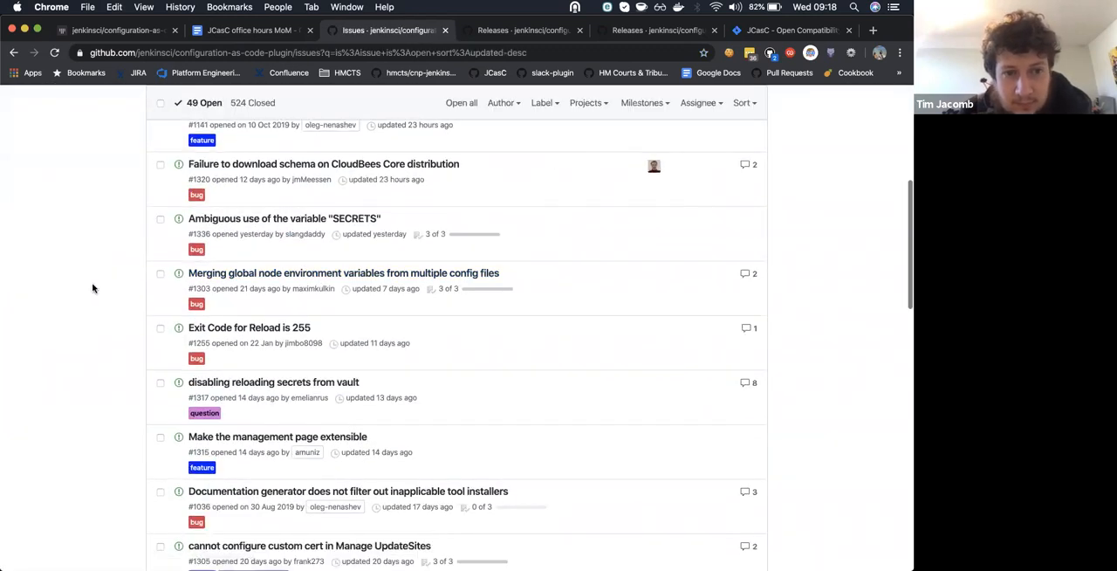
{"action": "scroll", "scroll_direction": "down", "scroll_amount": 3}
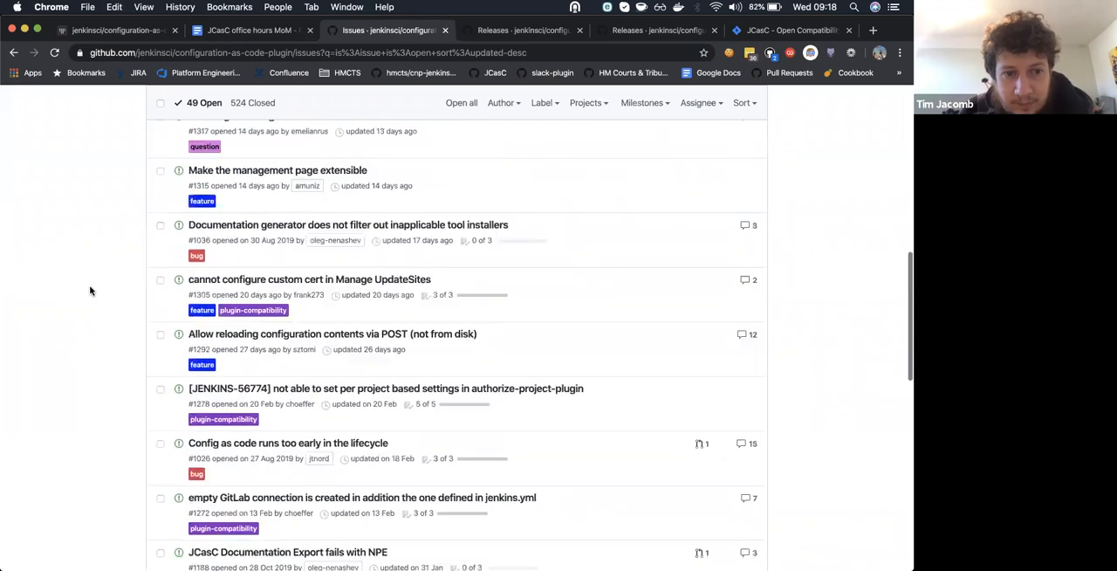
{"action": "scroll", "scroll_direction": "down", "scroll_amount": 3}
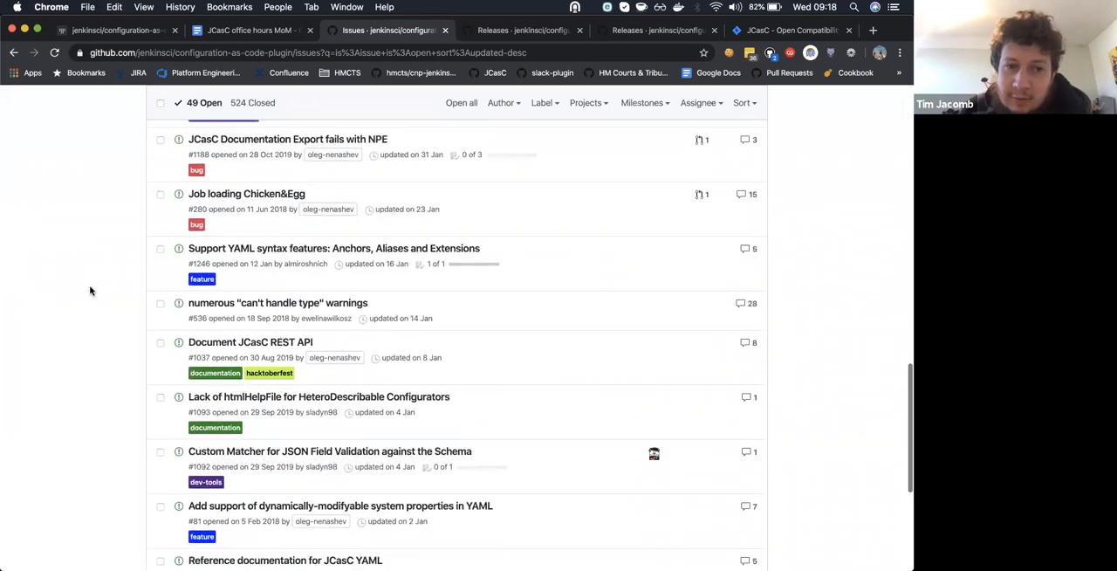
{"action": "scroll", "scroll_direction": "down", "scroll_amount": 3}
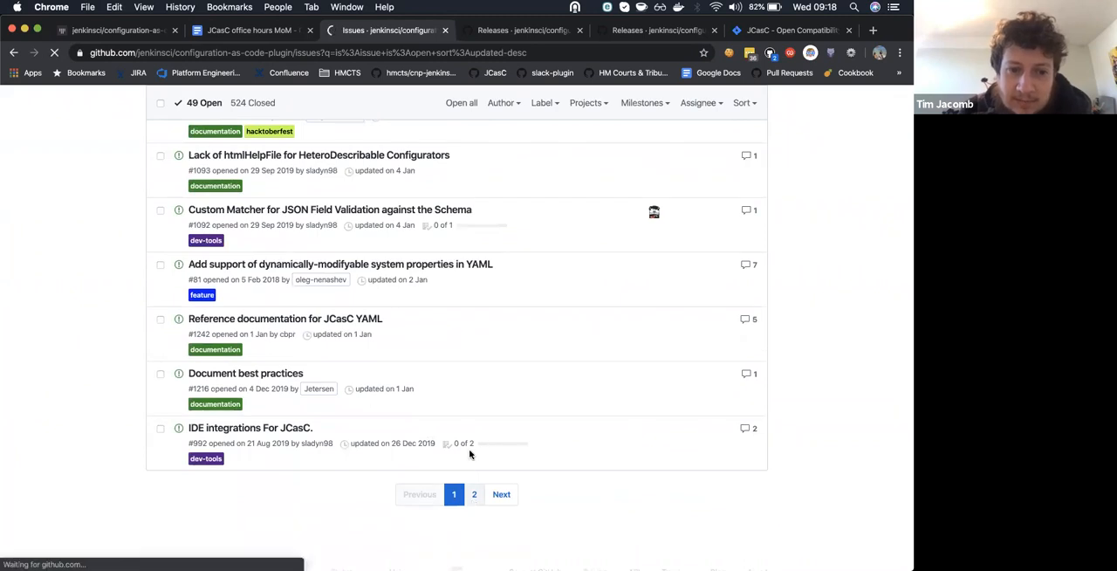
Step: Move to page 2 of the open issues and look through its entries
{"action": "left_click", "coordinate": [473, 494]}
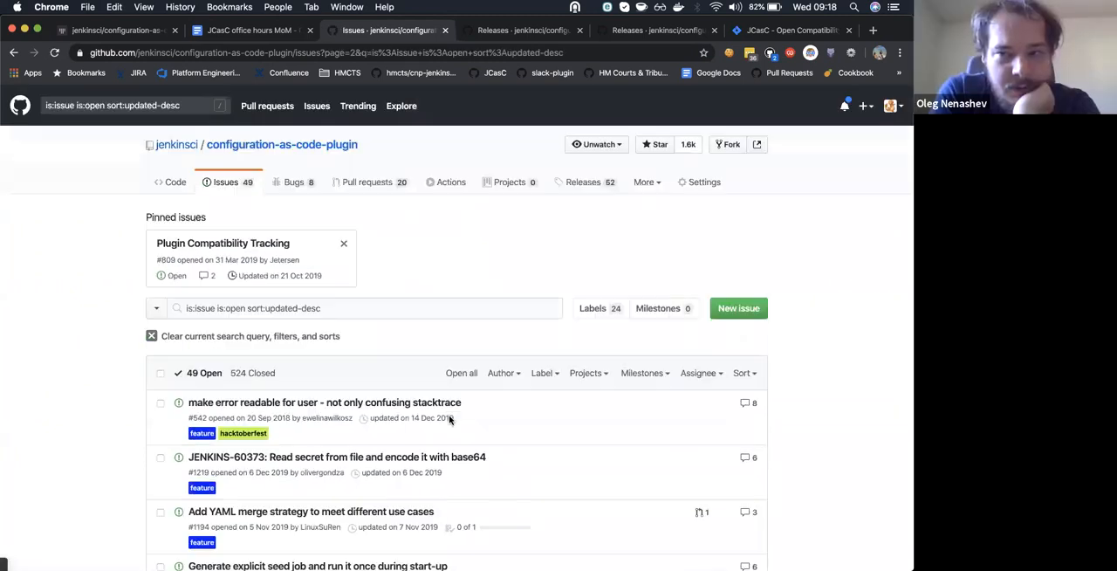
{"action": "scroll", "scroll_direction": "down", "scroll_amount": 3}
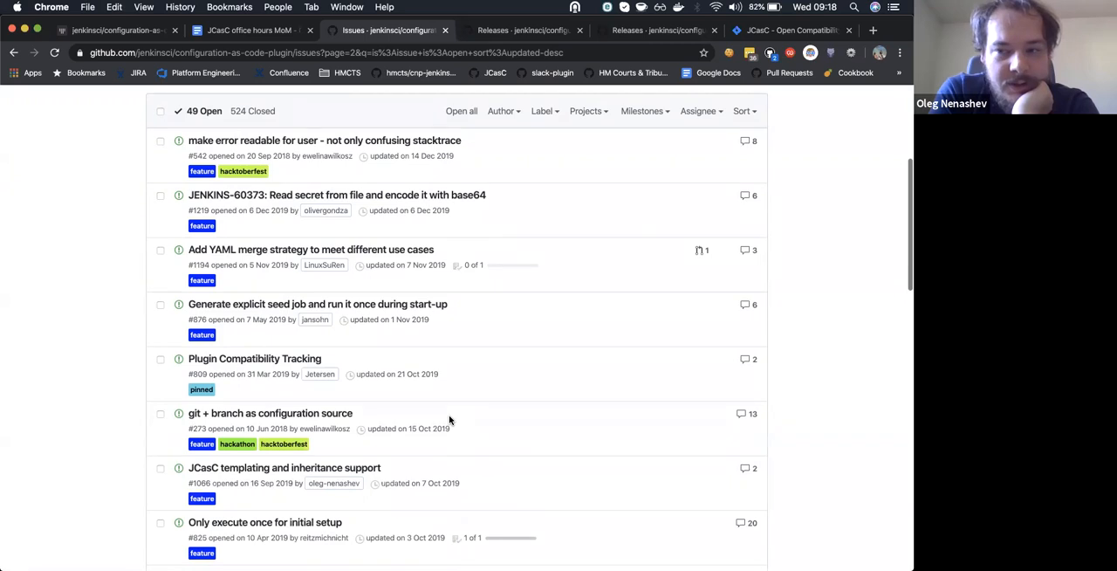
{"action": "scroll", "scroll_direction": "down", "scroll_amount": 3}
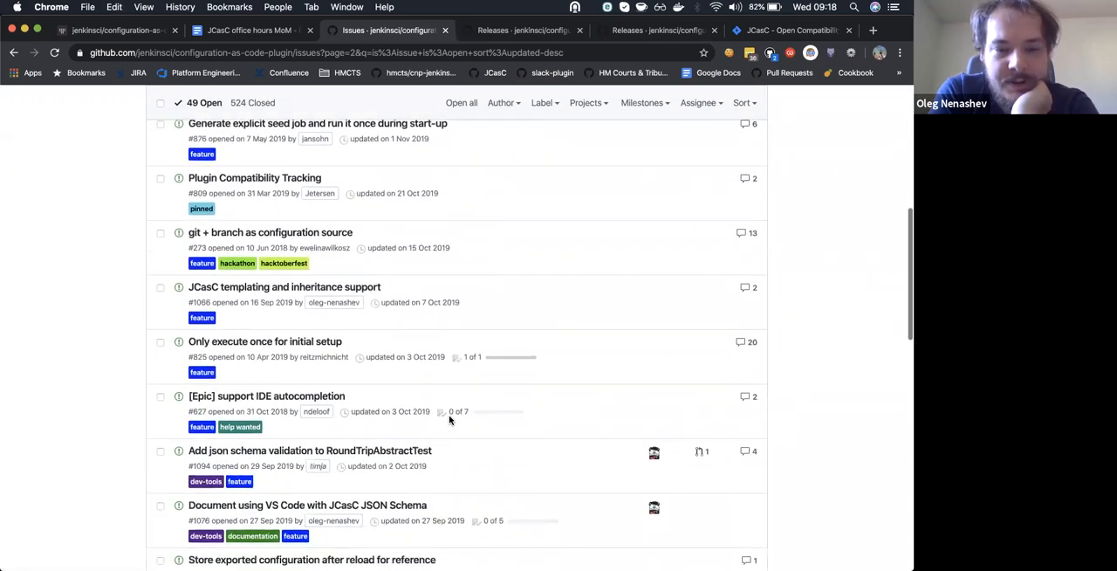
{"action": "scroll", "scroll_direction": "down", "scroll_amount": 3}
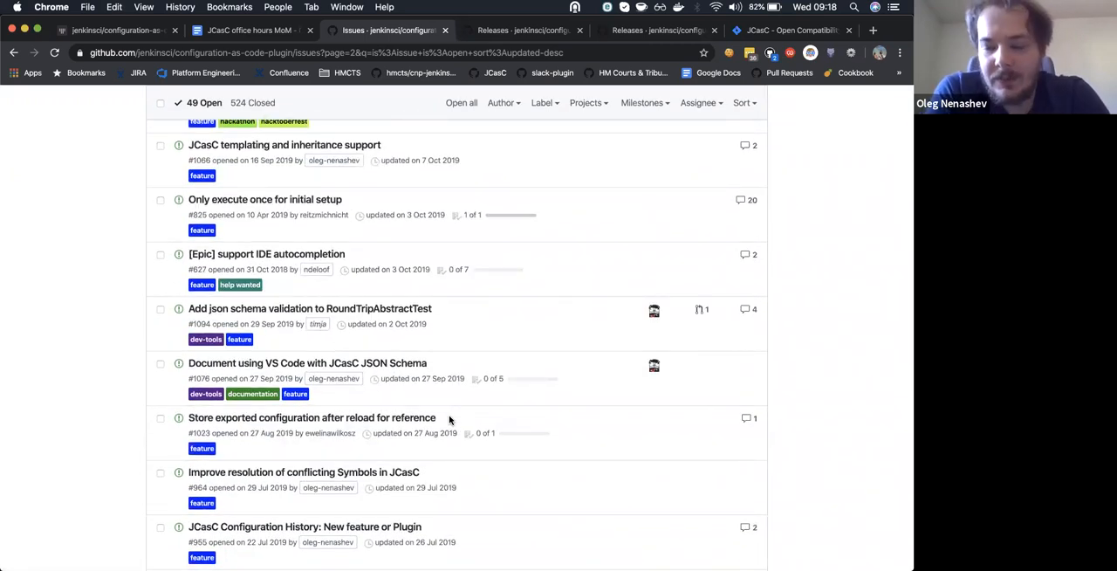
{"action": "scroll", "scroll_direction": "down", "scroll_amount": 3}
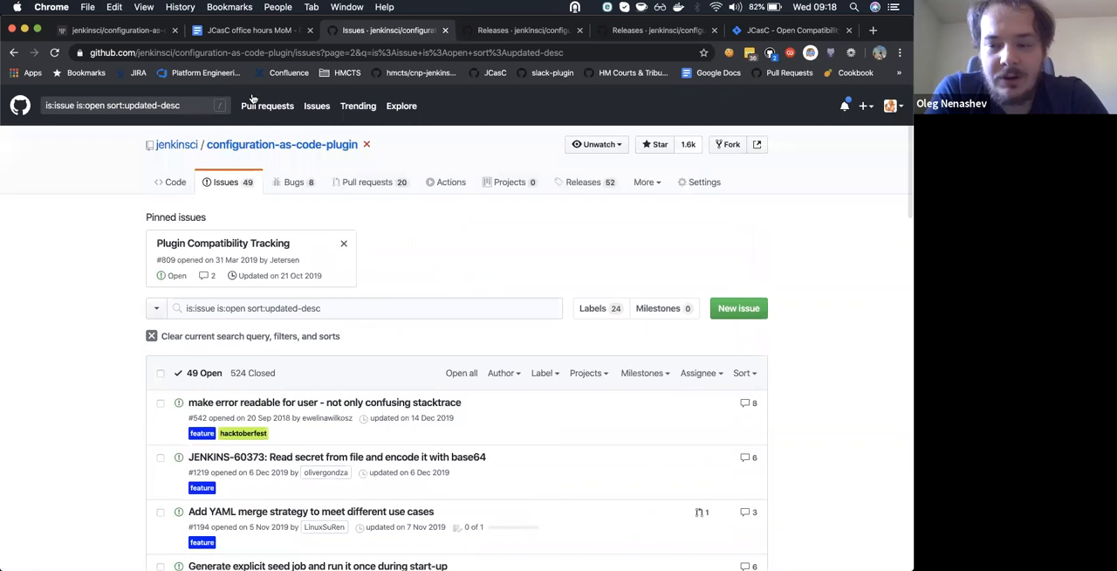
Step: Show the jenkinsci/jep repository's open pull requests, including JEP-11 and JEP-225
{"action": "left_click", "coordinate": [349, 52]}
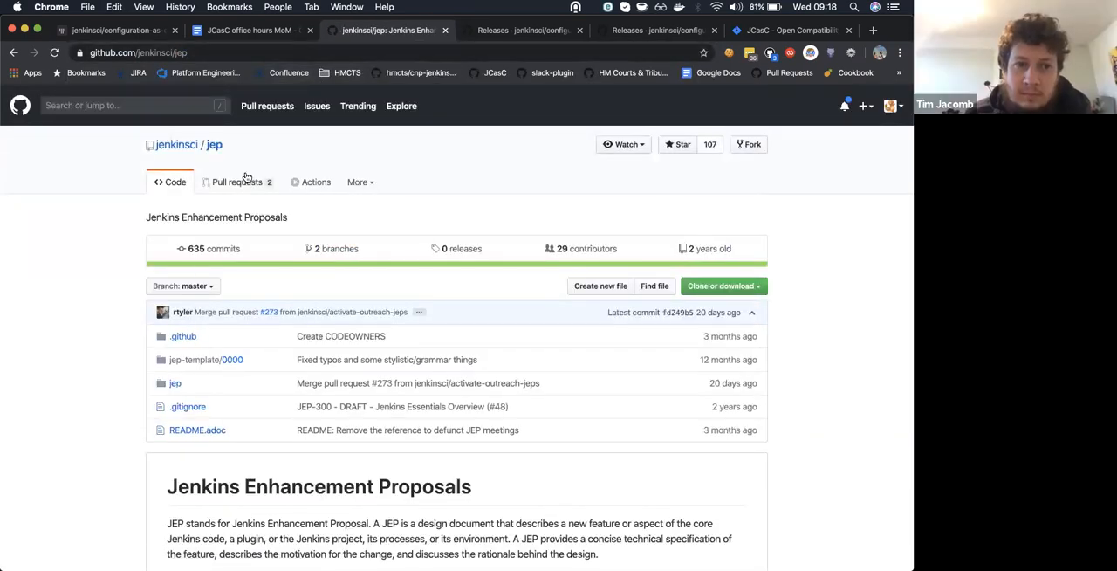
{"action": "left_click", "coordinate": [237, 182]}
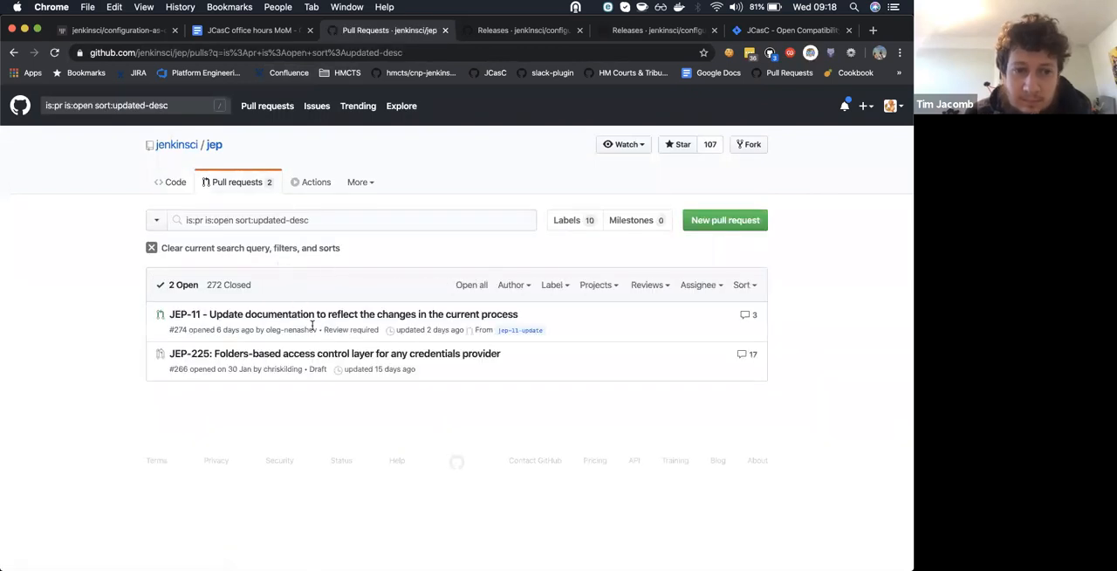
{"action": "left_click", "coordinate": [334, 353]}
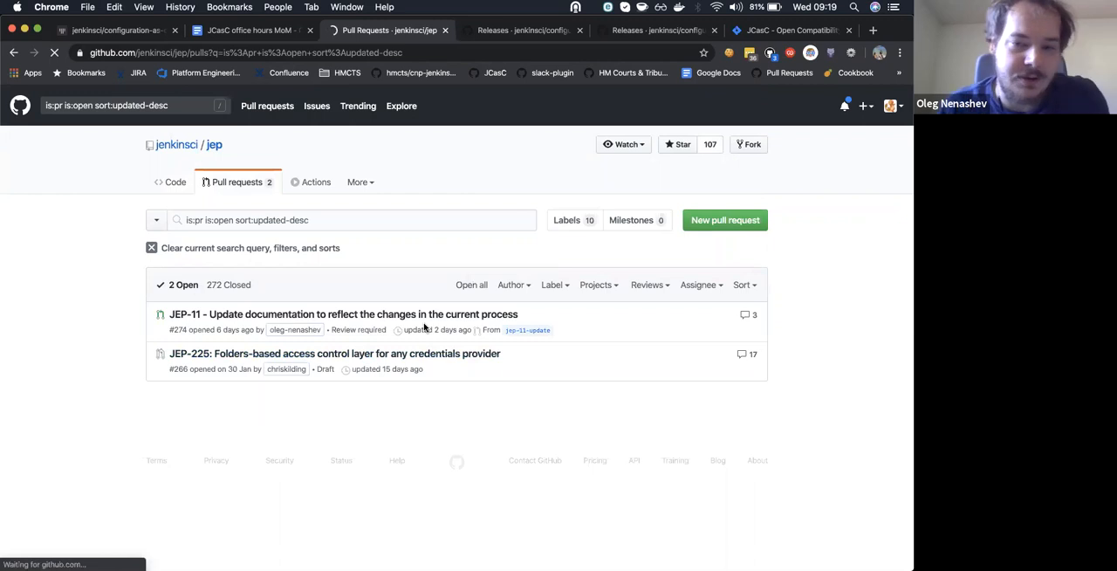
Step: Read the conversation of draft pull request JEP-225 #266 on folders-based access control
{"action": "left_click", "coordinate": [334, 353]}
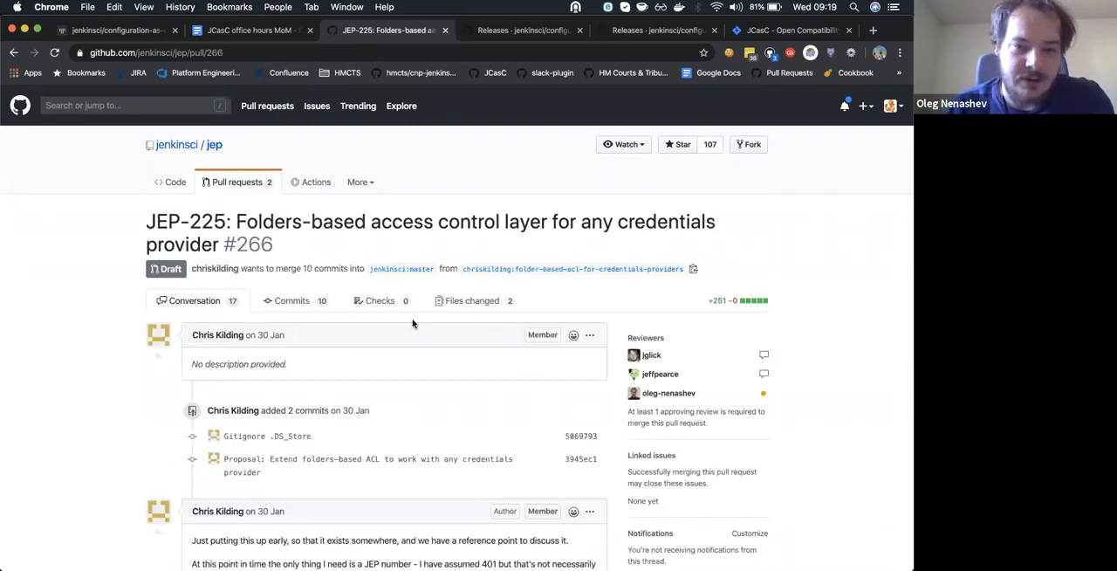
{"action": "scroll", "scroll_direction": "down", "scroll_amount": 3}
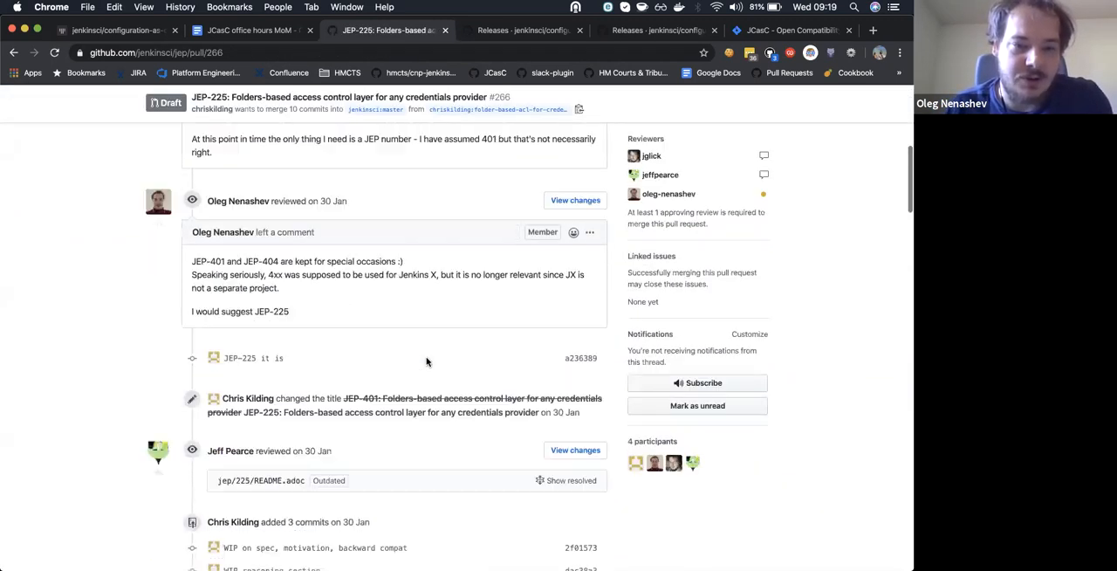
{"action": "scroll", "scroll_direction": "down", "scroll_amount": 3}
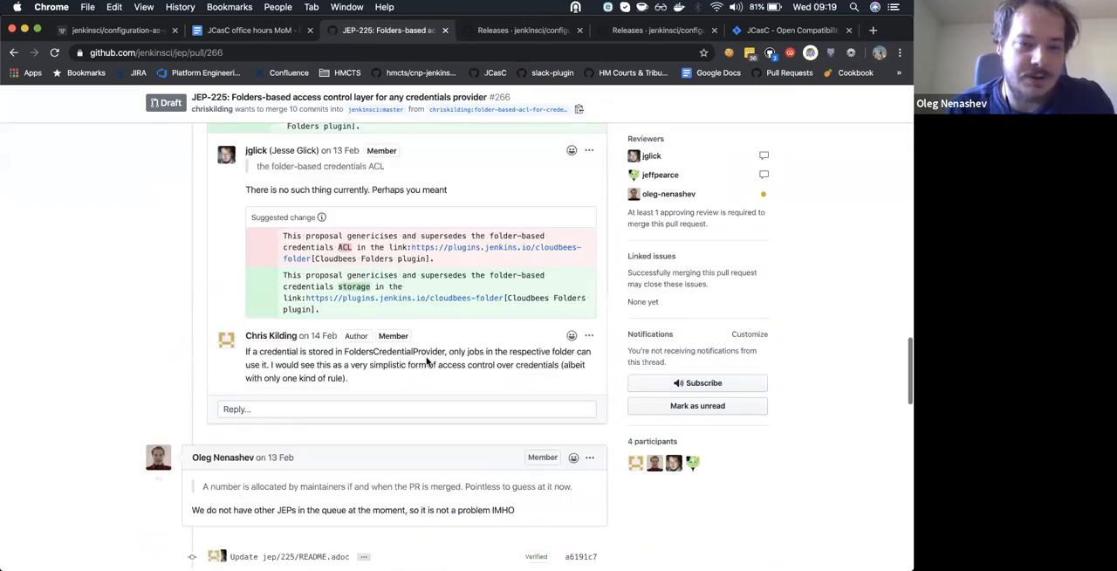
{"action": "scroll", "scroll_direction": "down", "scroll_amount": 3}
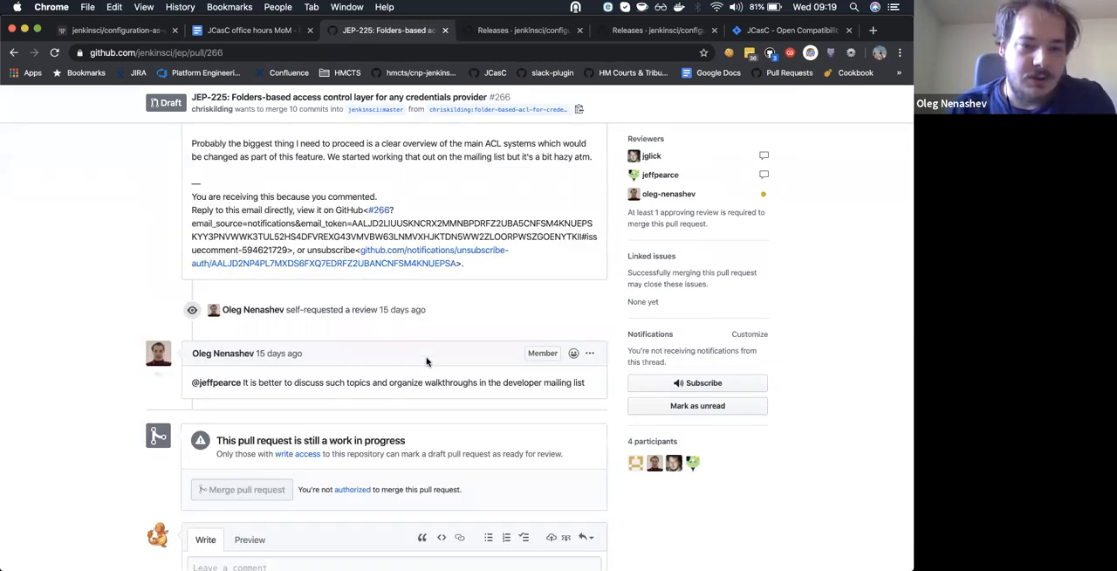
{"action": "scroll", "scroll_direction": "up", "scroll_amount": 3}
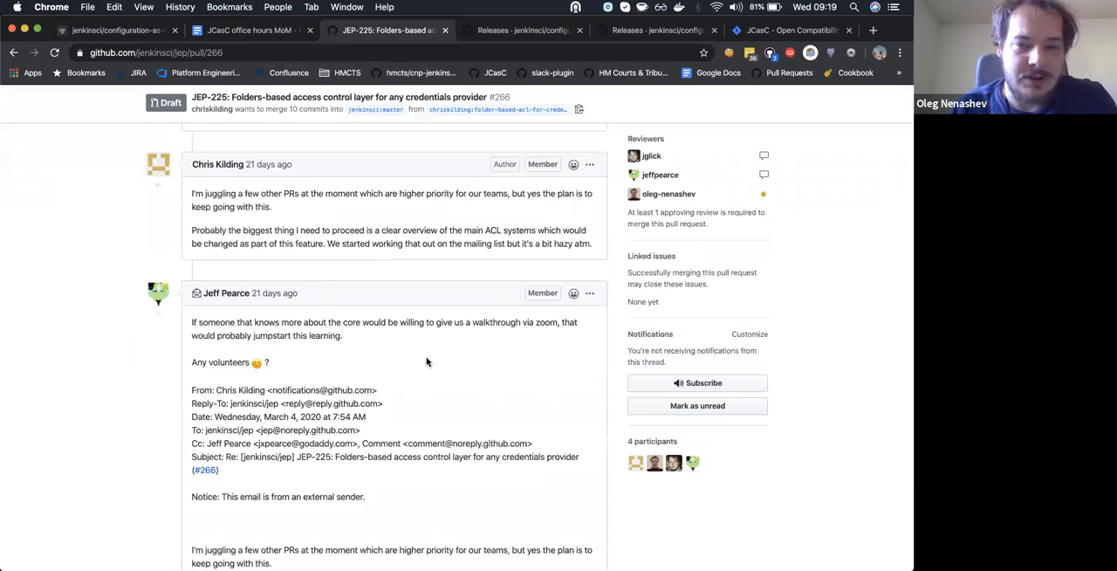
Step: View the files changed and read the first part of the jep/225/README.adoc proposal
{"action": "left_click", "coordinate": [254, 276]}
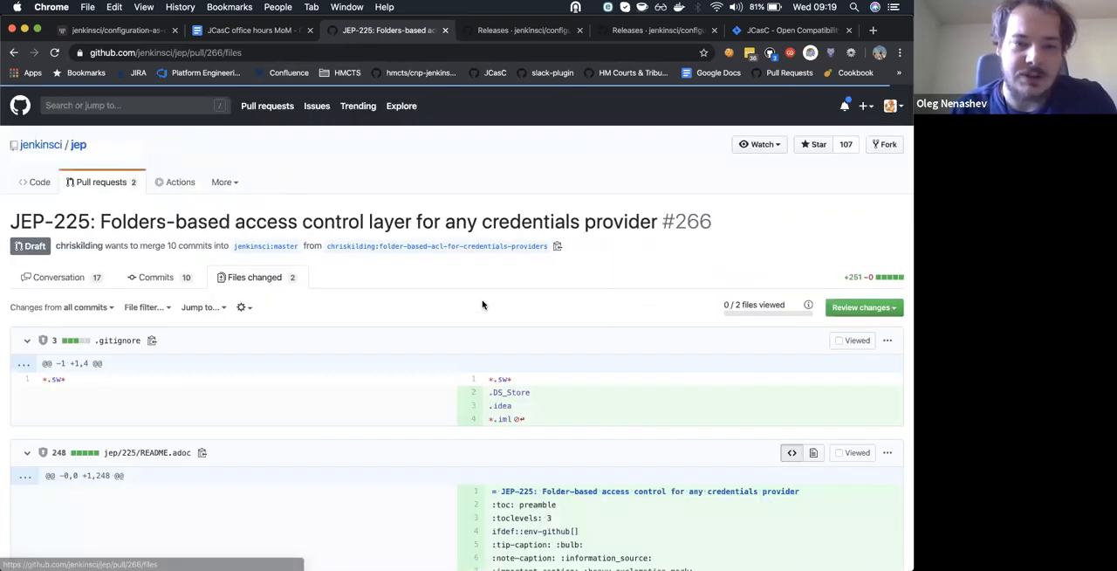
{"action": "scroll", "scroll_direction": "down", "scroll_amount": 3}
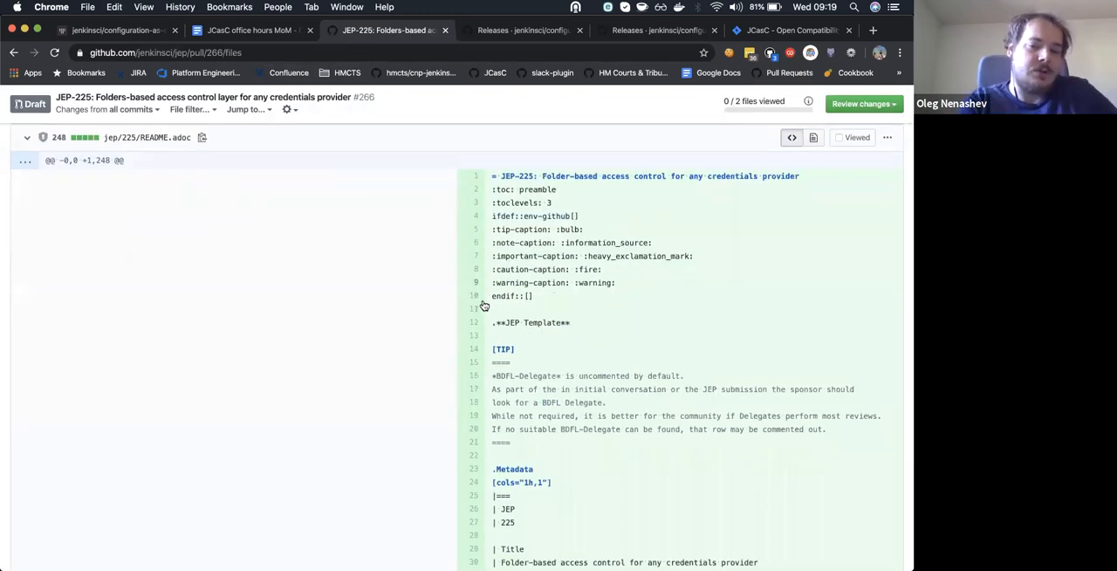
{"action": "scroll", "scroll_direction": "down", "scroll_amount": 3}
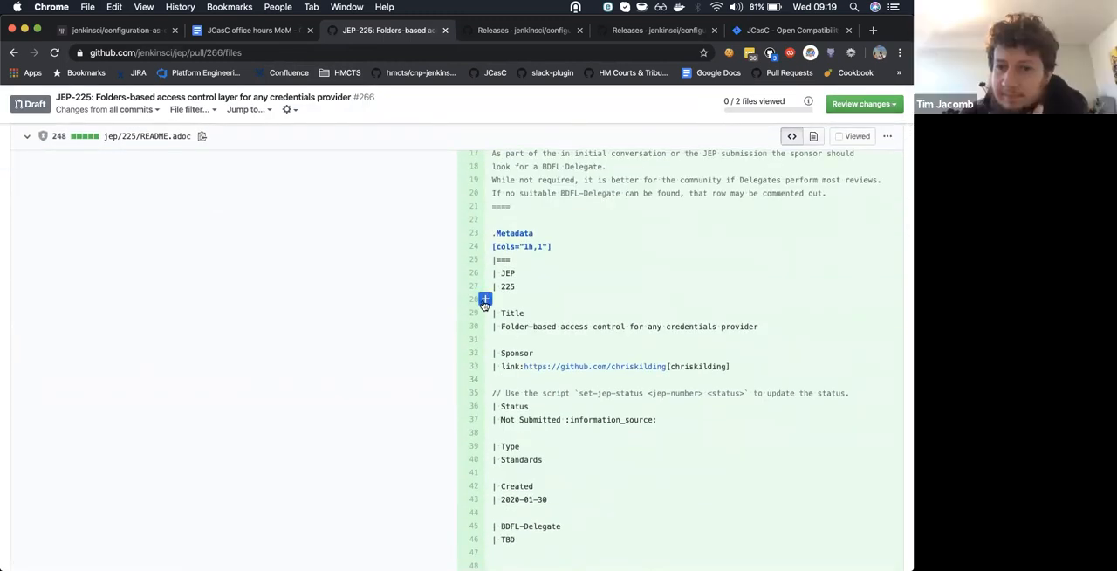
{"action": "scroll", "scroll_direction": "down", "scroll_amount": 3}
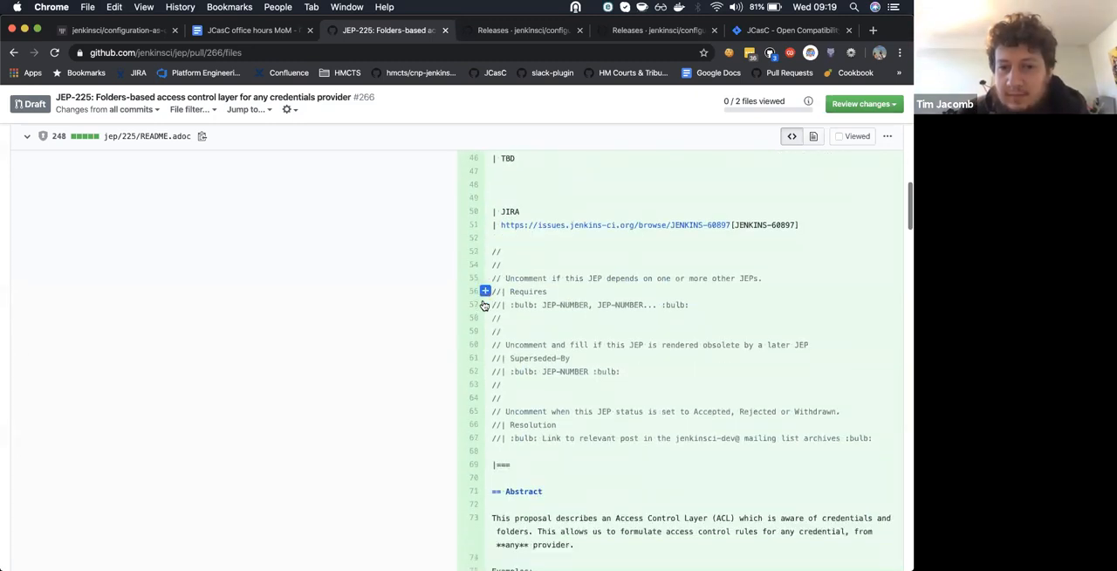
{"action": "scroll", "scroll_direction": "down", "scroll_amount": 3}
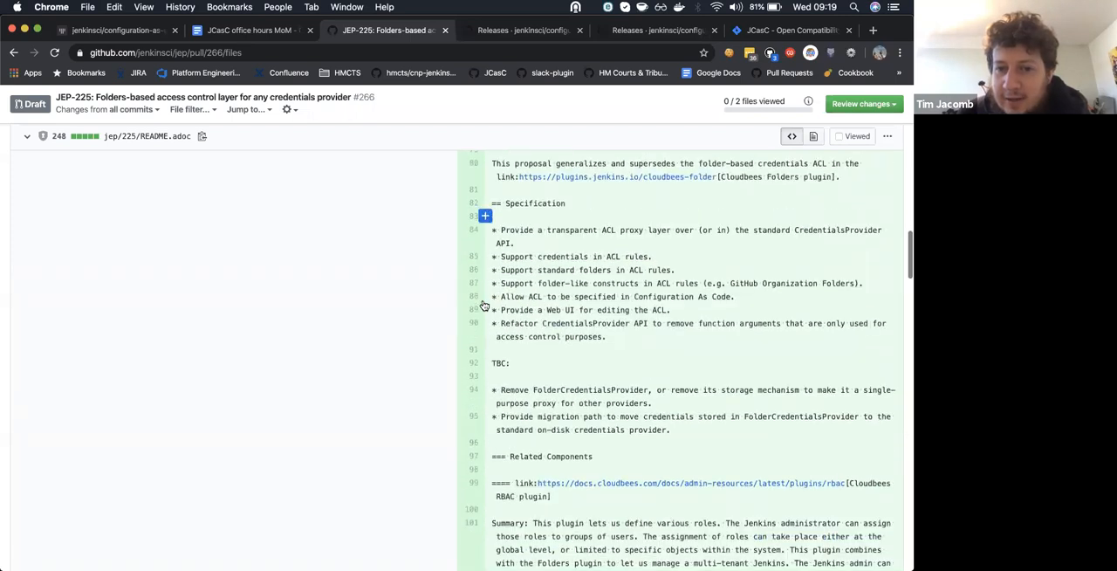
{"action": "scroll", "scroll_direction": "down", "scroll_amount": 3}
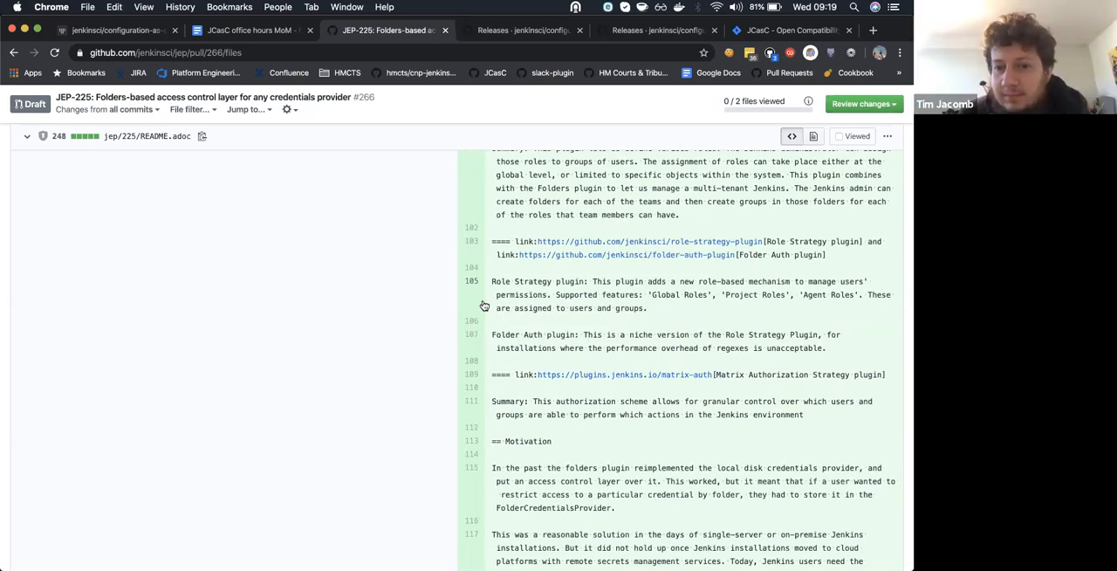
Step: Finish the README through its References section and return to the office hours notes
{"action": "scroll", "scroll_direction": "down", "scroll_amount": 3}
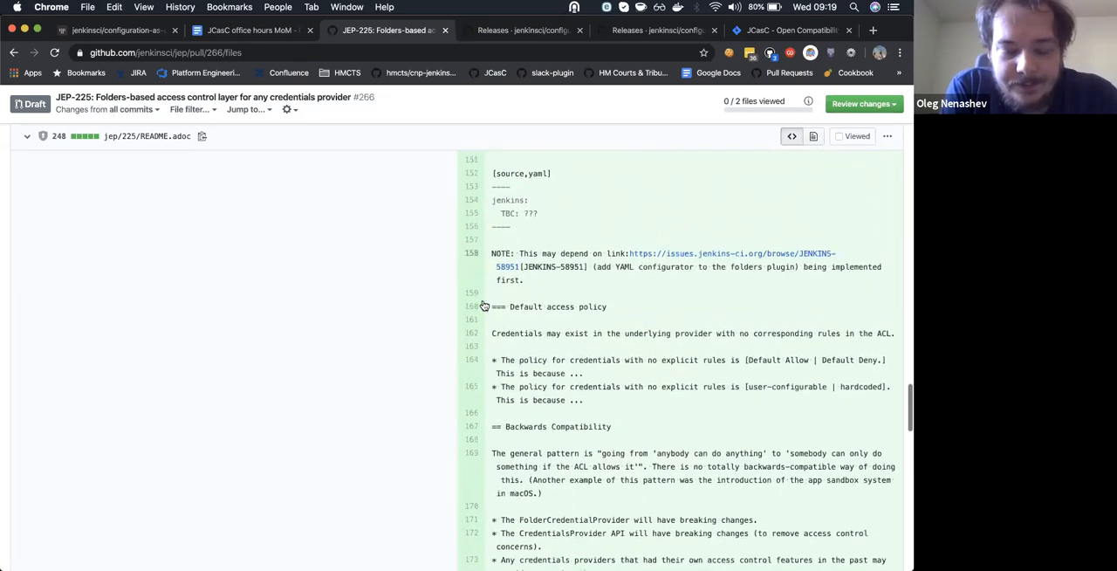
{"action": "scroll", "scroll_direction": "down", "scroll_amount": 3}
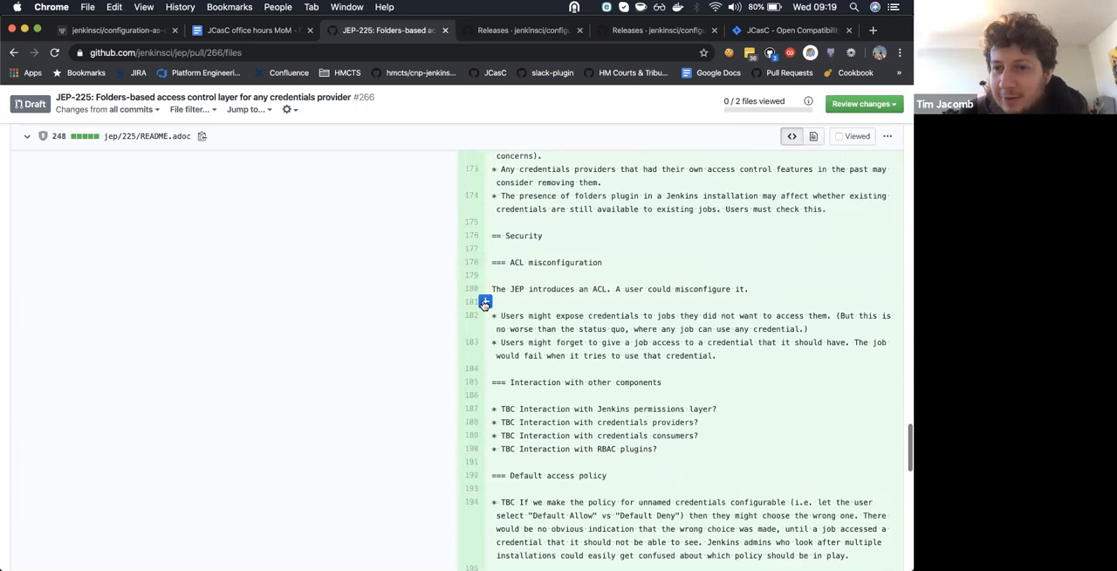
{"action": "scroll", "scroll_direction": "down", "scroll_amount": 3}
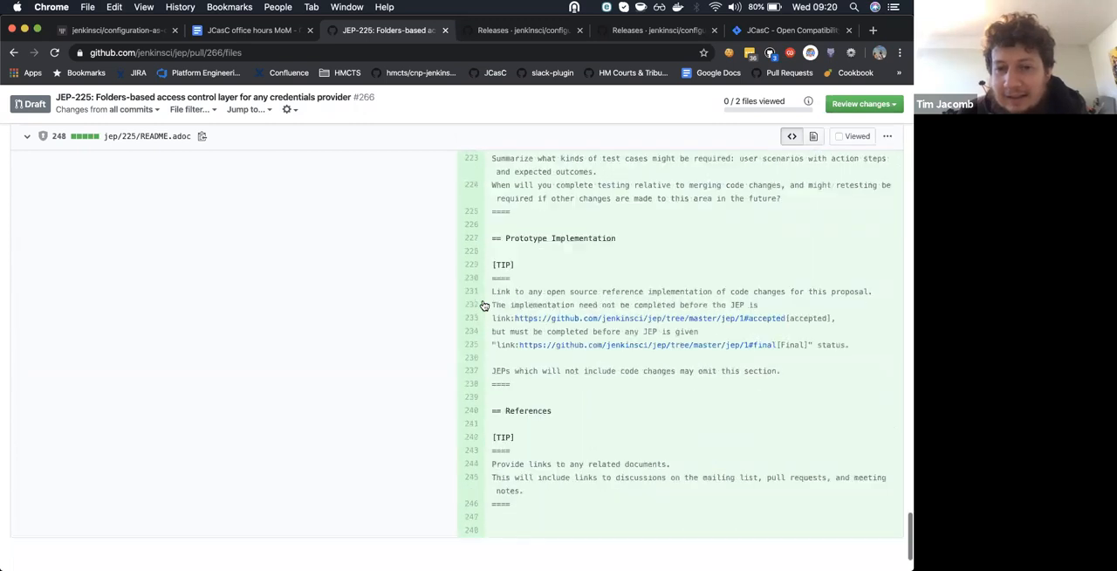
{"action": "scroll", "scroll_direction": "down", "scroll_amount": 3}
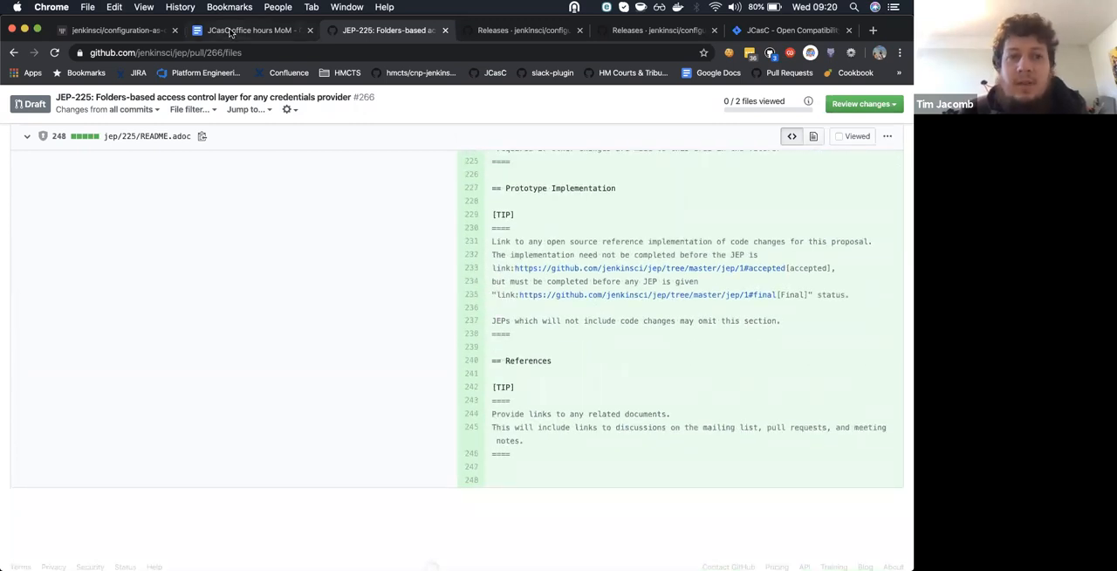
{"action": "left_click", "coordinate": [249, 30]}
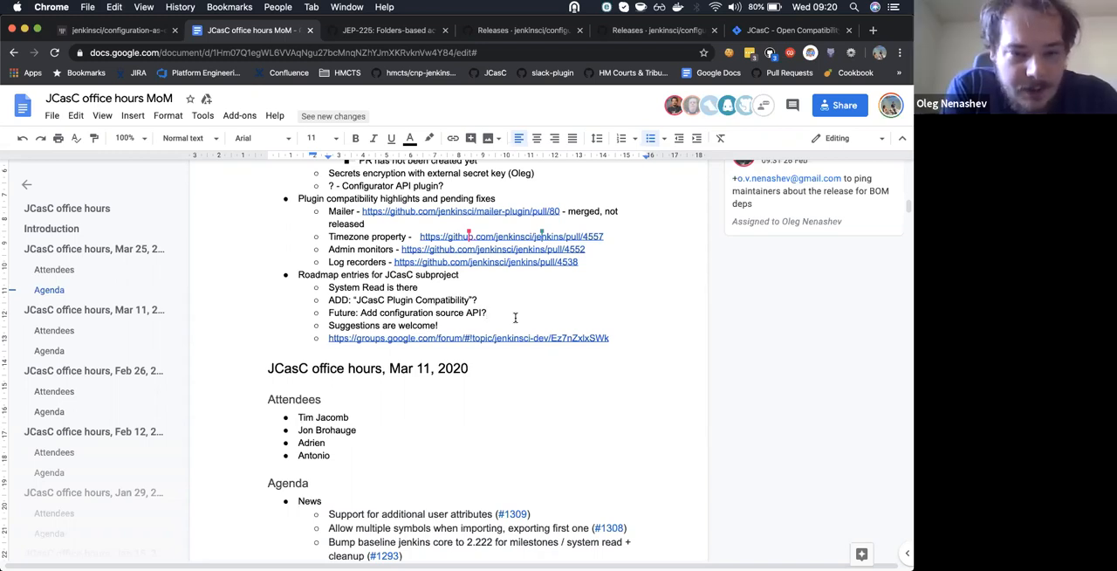
{"action": "mouse_move", "coordinate": [474, 340]}
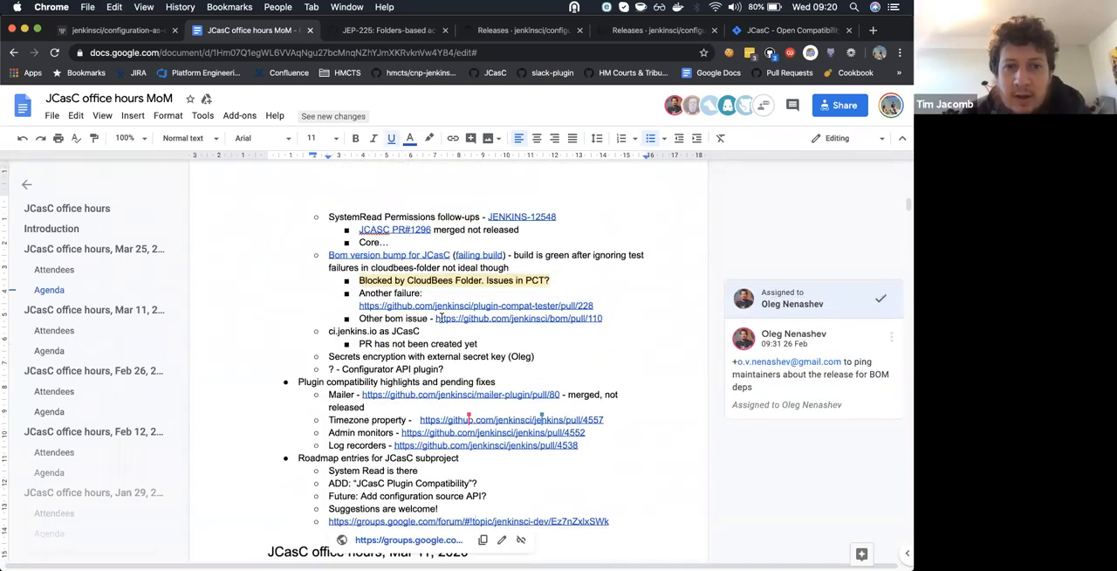
Step: Scroll up to the Mar 25 agenda with its Milestones PR link
{"action": "scroll", "scroll_direction": "up", "scroll_amount": 3}
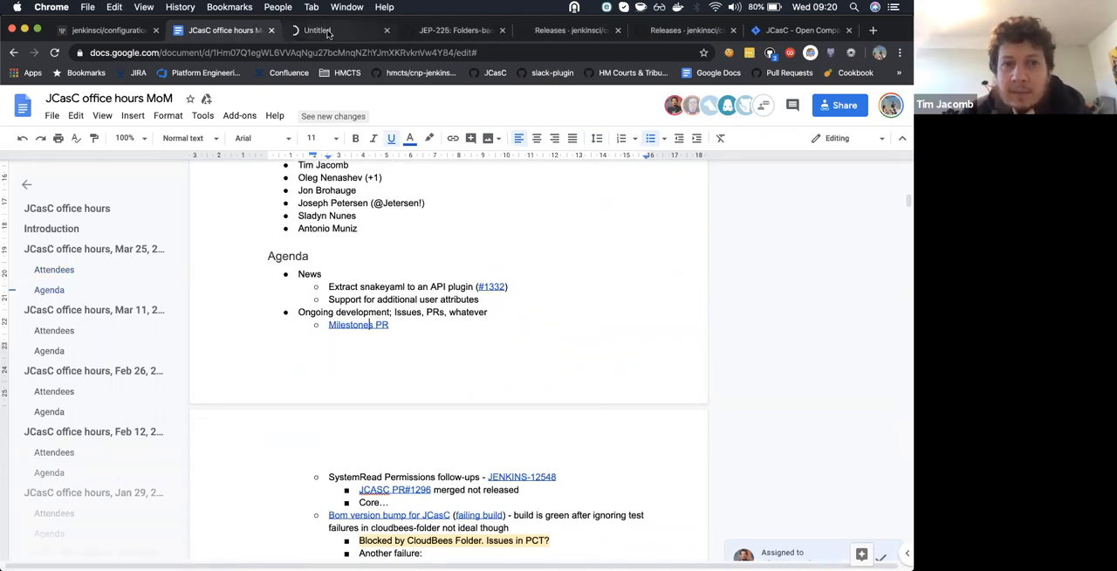
Step: Read the review discussion of pull request #1262, Apply configuration before the jobs are loaded
{"action": "left_click", "coordinate": [336, 30]}
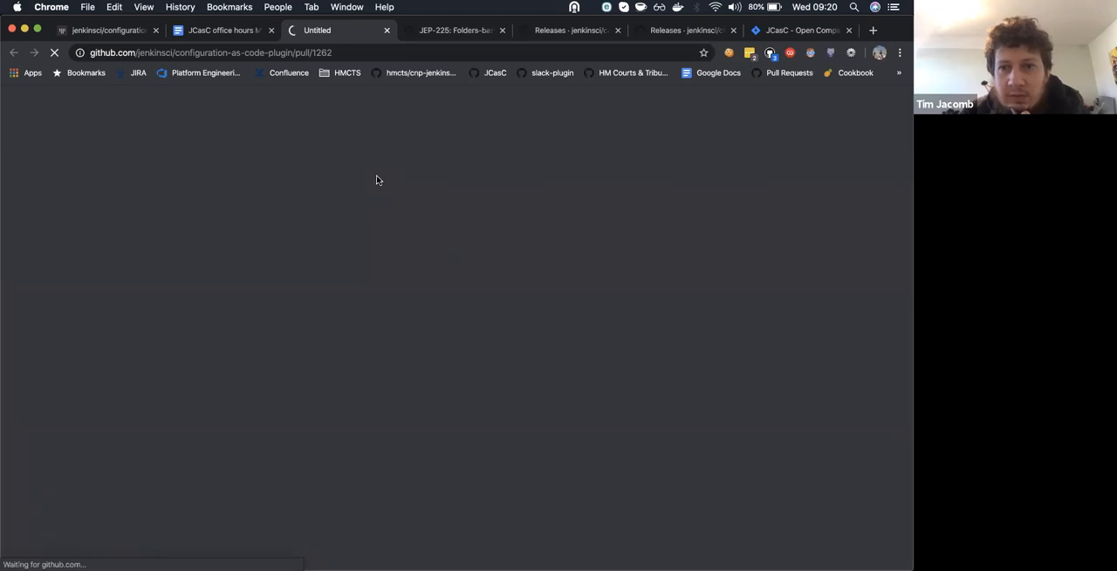
{"action": "mouse_move", "coordinate": [425, 224]}
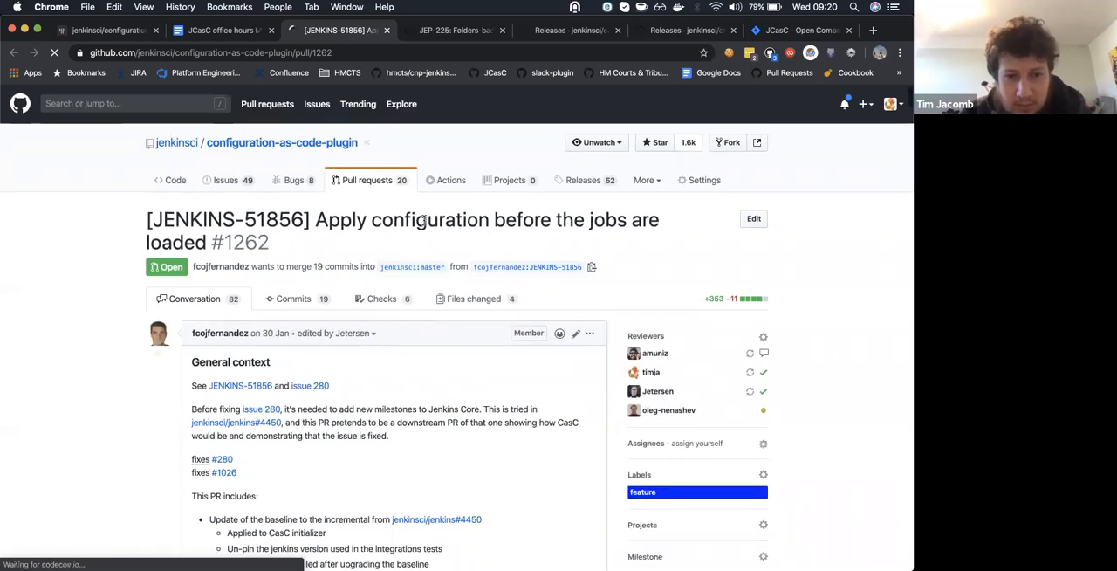
{"action": "scroll", "scroll_direction": "down", "scroll_amount": 3}
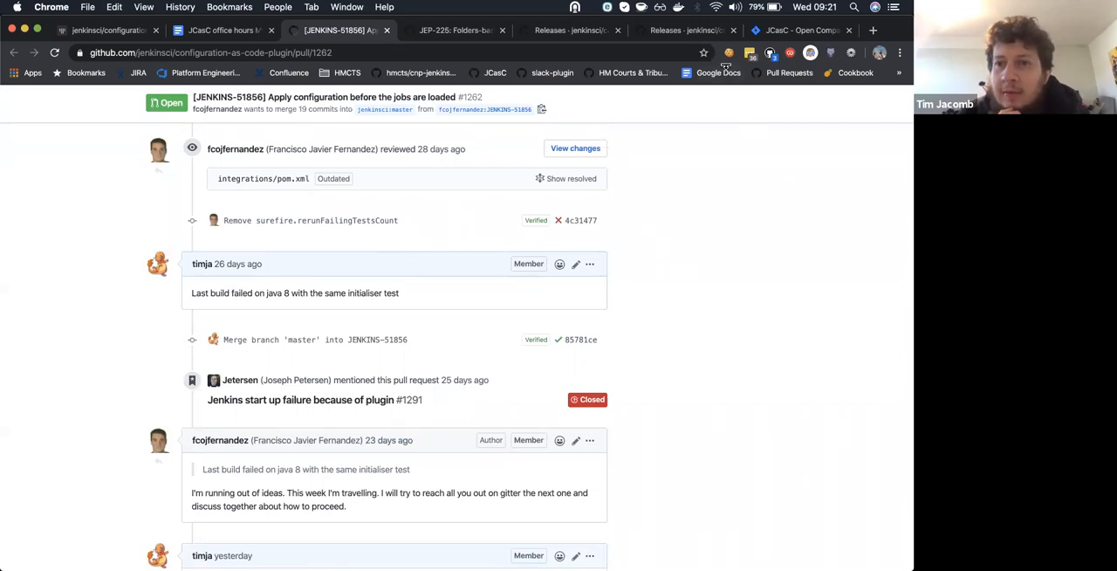
{"action": "mouse_move", "coordinate": [663, 219]}
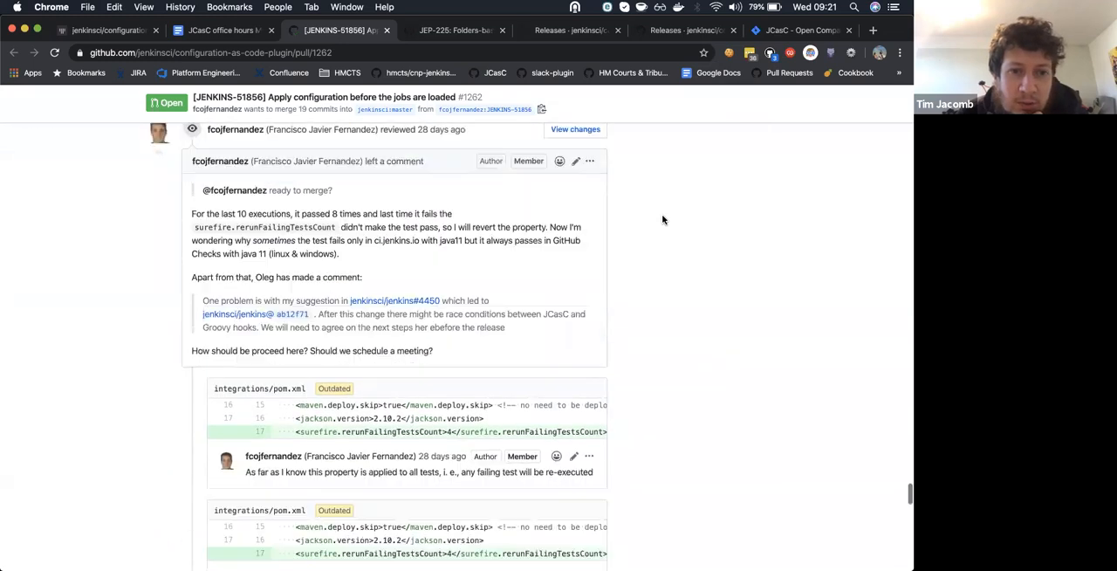
{"action": "scroll", "scroll_direction": "down", "scroll_amount": 3}
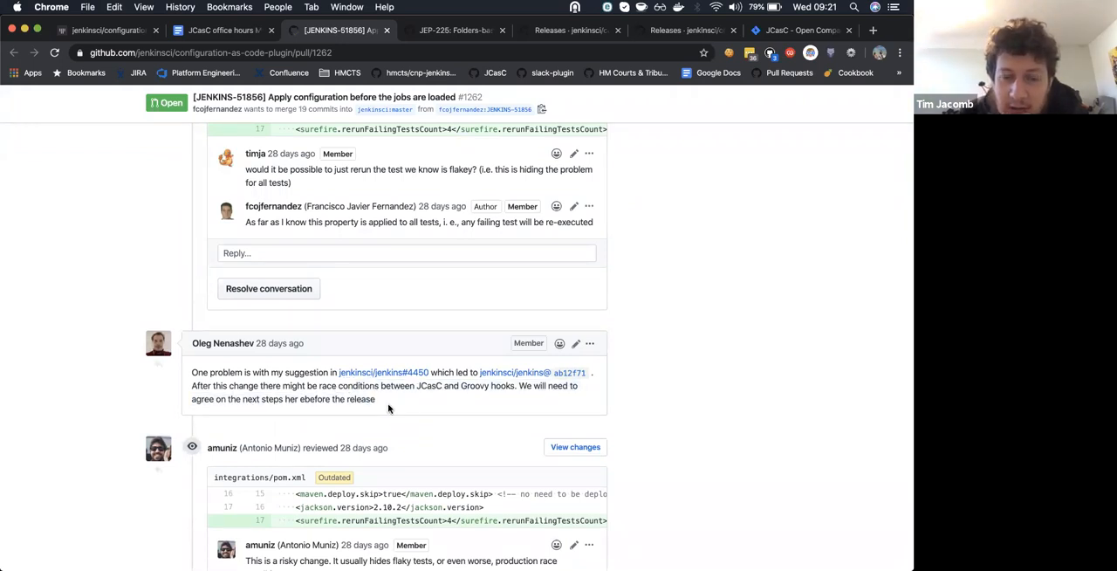
{"action": "scroll", "scroll_direction": "down", "scroll_amount": 3}
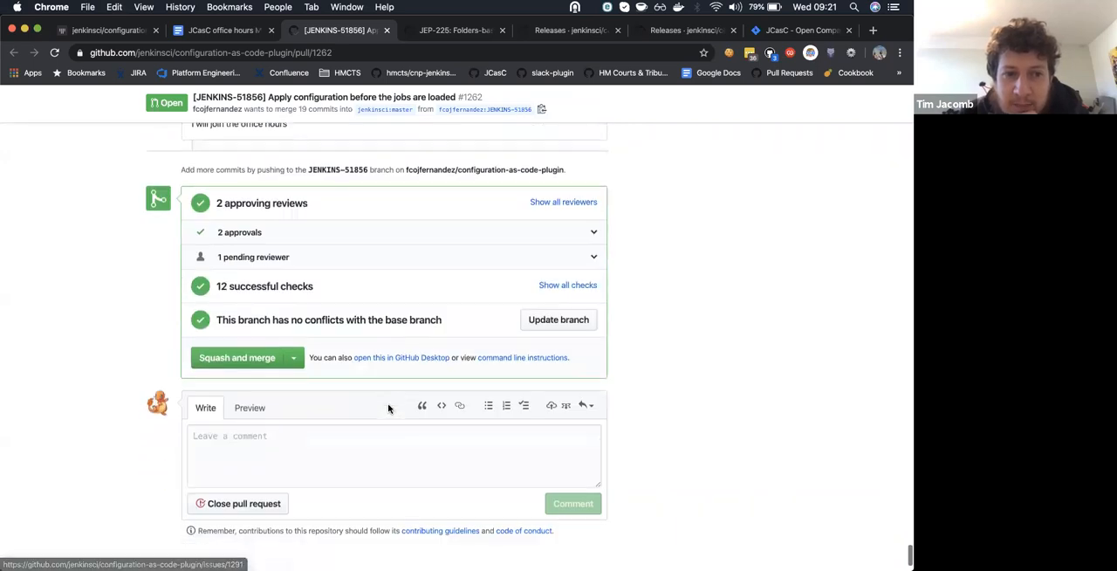
{"action": "scroll", "scroll_direction": "up", "scroll_amount": 3}
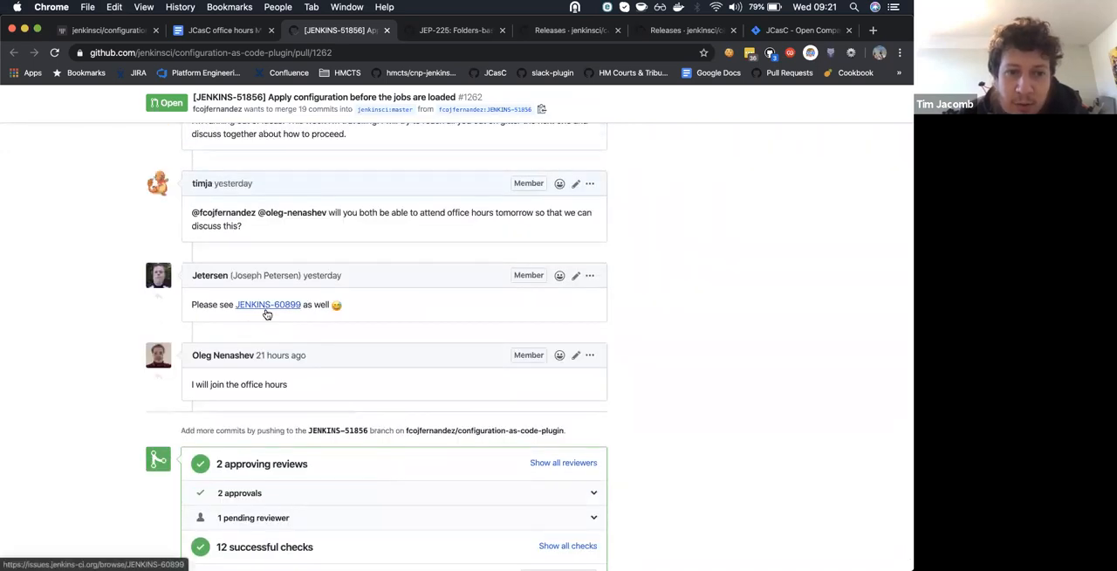
Step: Read Jira issue JENKINS-60899 about Job DSL running before Gitea servers load, including its comments
{"action": "left_click", "coordinate": [268, 305]}
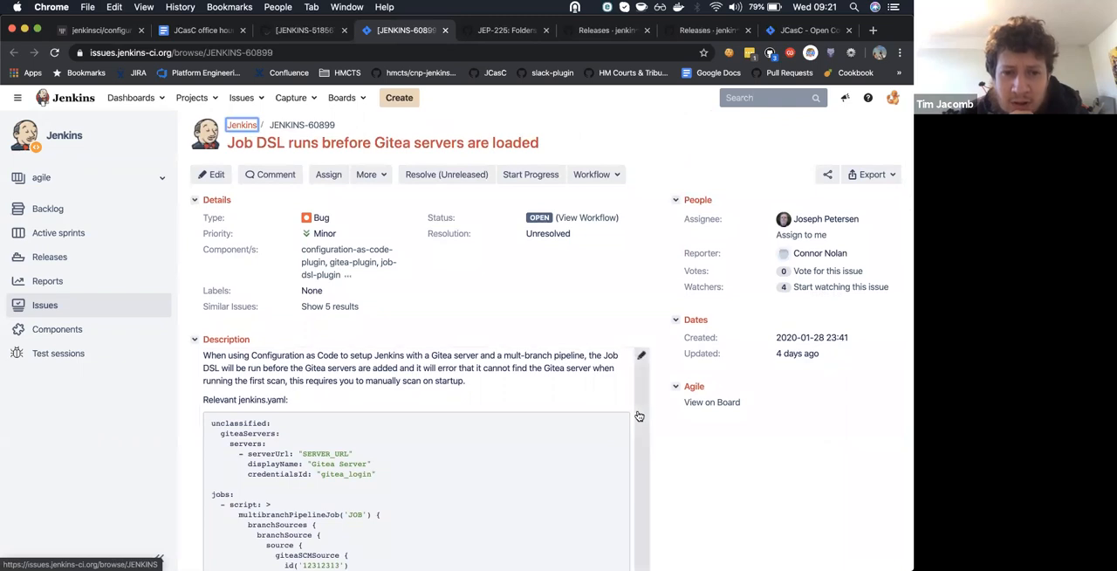
{"action": "scroll", "scroll_direction": "down", "scroll_amount": 3}
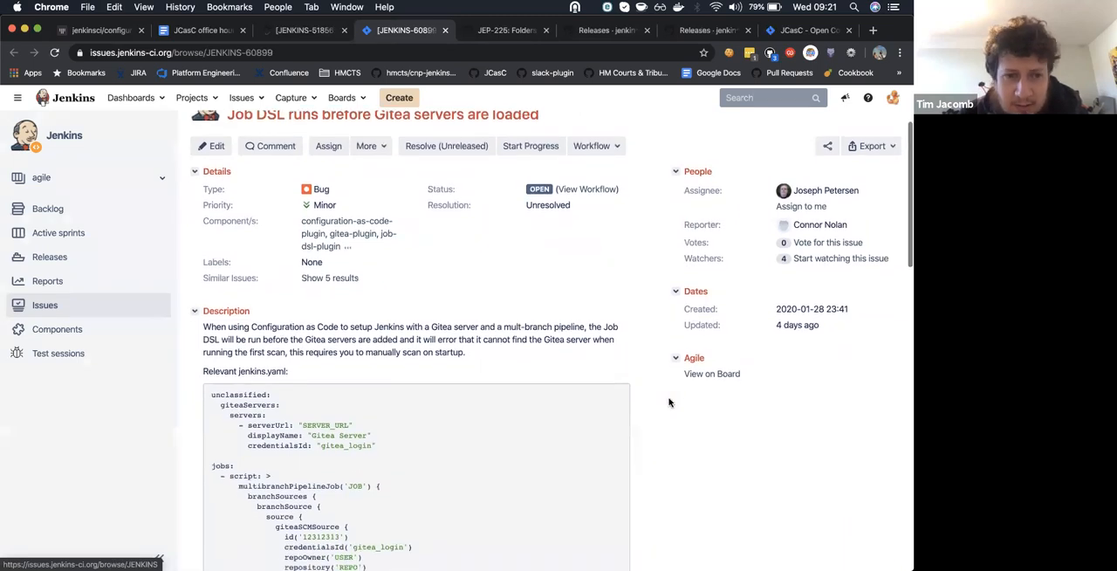
{"action": "scroll", "scroll_direction": "down", "scroll_amount": 3}
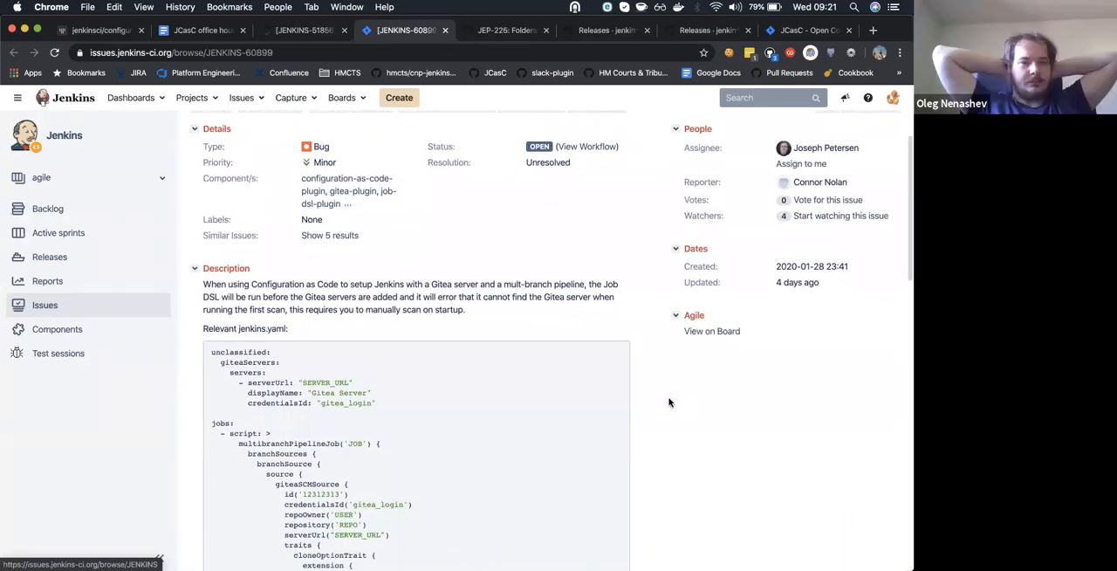
{"action": "scroll", "scroll_direction": "down", "scroll_amount": 3}
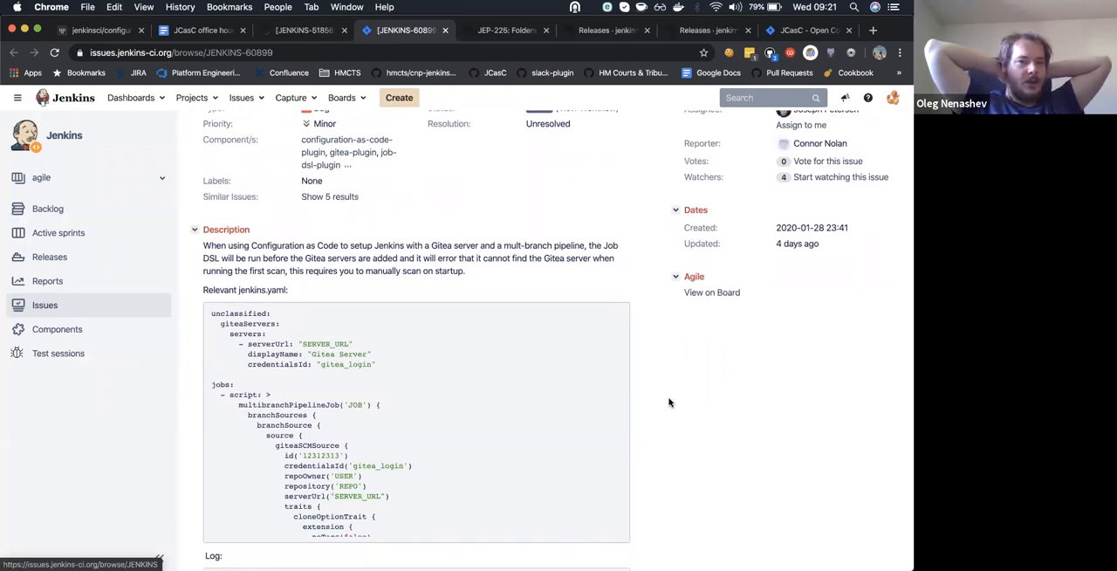
{"action": "scroll", "scroll_direction": "down", "scroll_amount": 3}
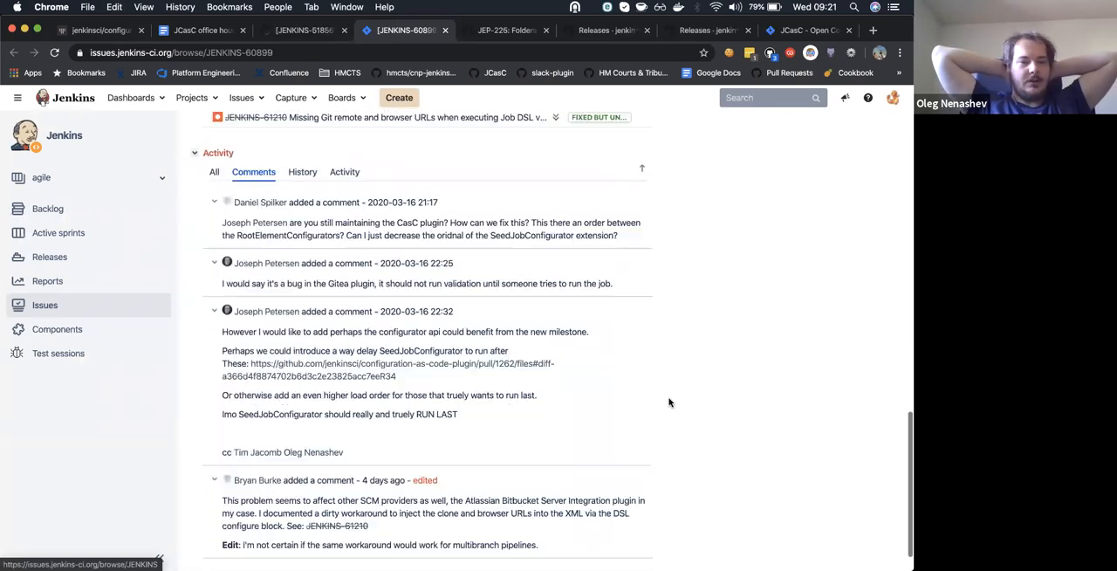
{"action": "scroll", "scroll_direction": "down", "scroll_amount": 3}
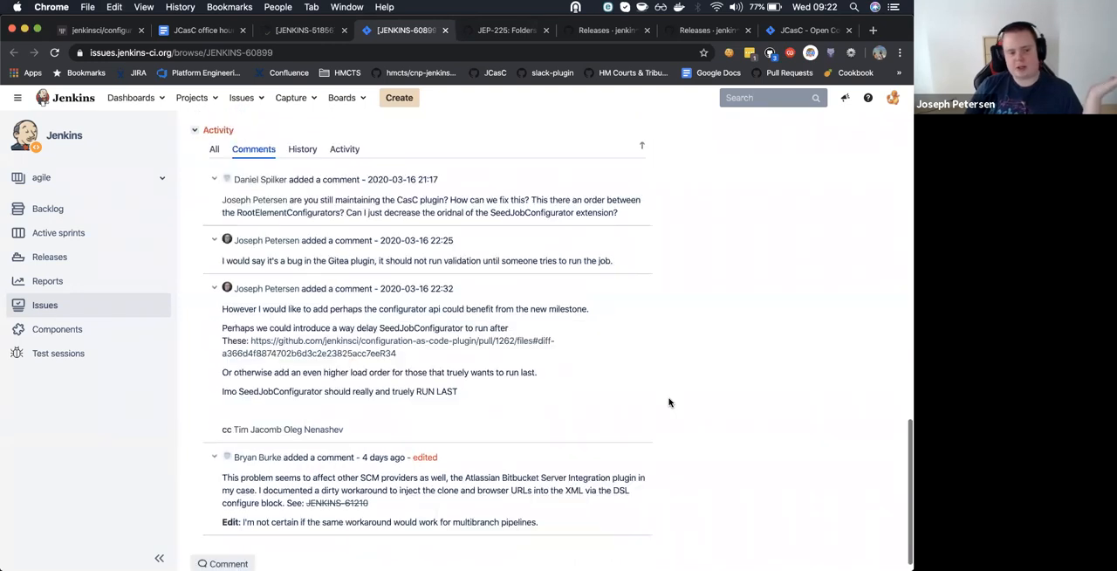
{"action": "scroll", "scroll_direction": "up", "scroll_amount": 3}
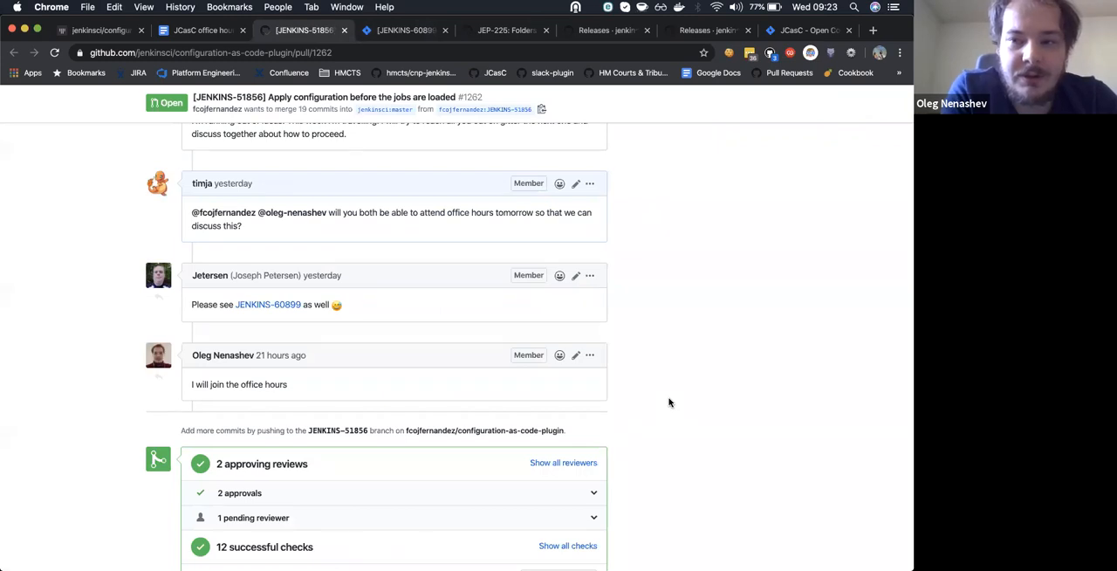
Step: Return to PR #1262 and scroll back to Oleg Nenashev's race-condition comment
{"action": "left_click", "coordinate": [401, 30]}
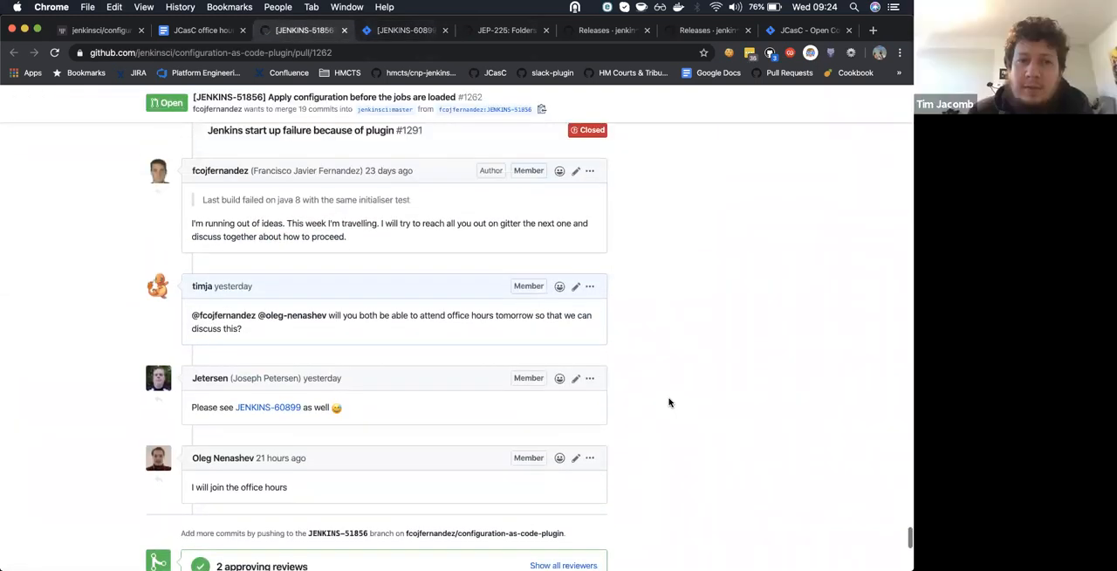
{"action": "scroll", "scroll_direction": "up", "scroll_amount": 3}
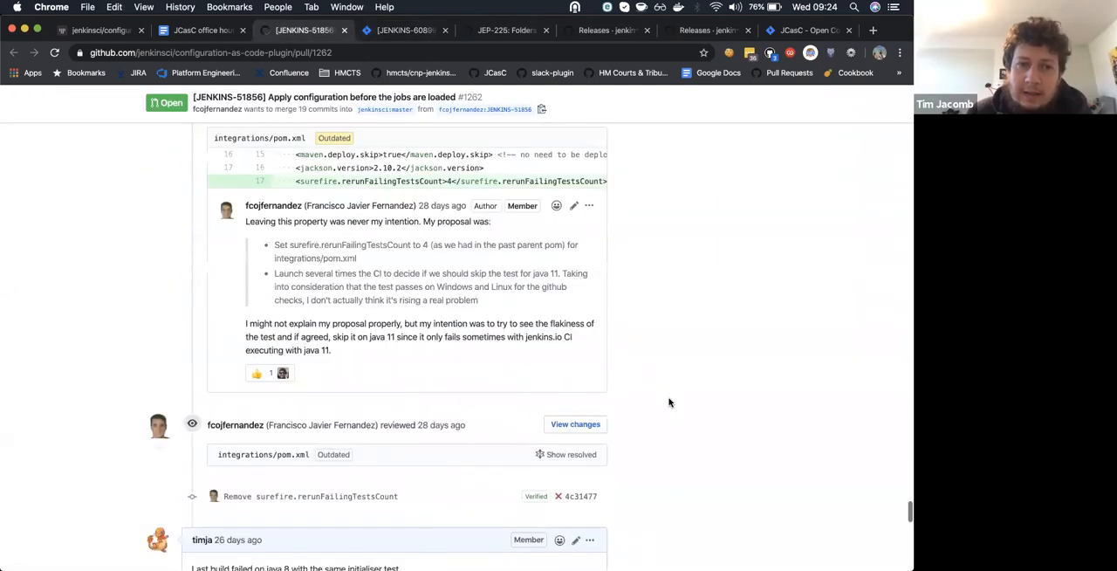
{"action": "scroll", "scroll_direction": "down", "scroll_amount": 3}
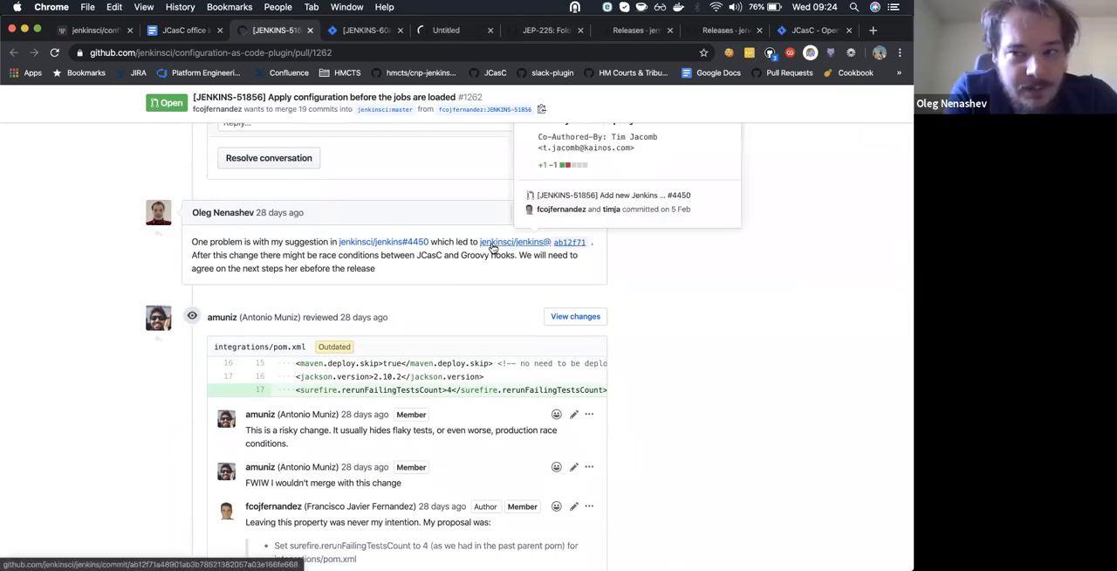
Step: Review commit ab12f71 changing GroovyInitScript from JOB_CONFIG_ADAPTED to JOB_LOADED, then return to the notes
{"action": "left_click", "coordinate": [568, 242]}
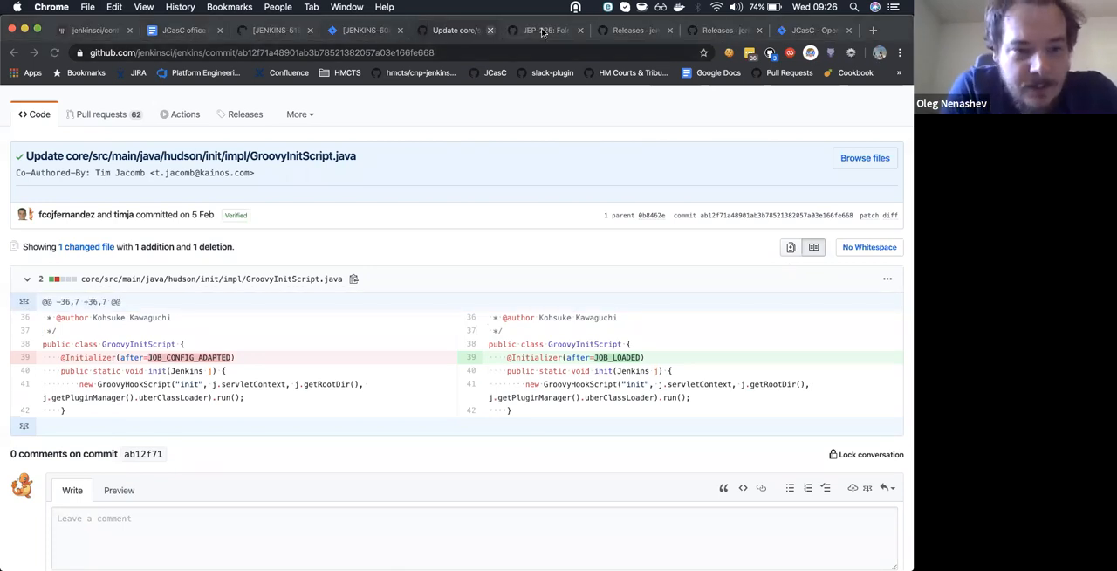
{"action": "left_click", "coordinate": [541, 29]}
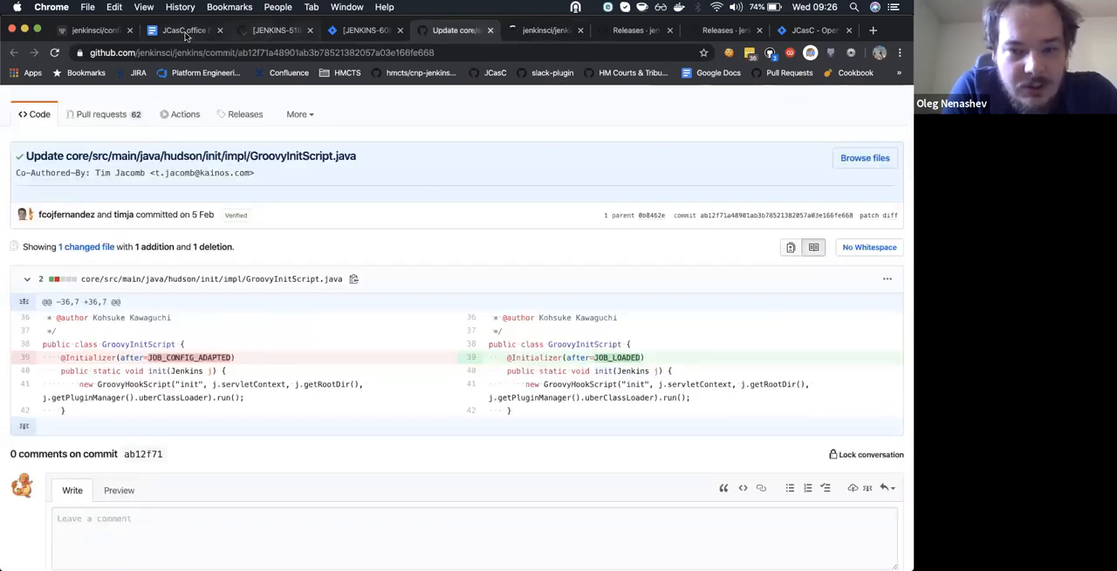
{"action": "left_click", "coordinate": [183, 30]}
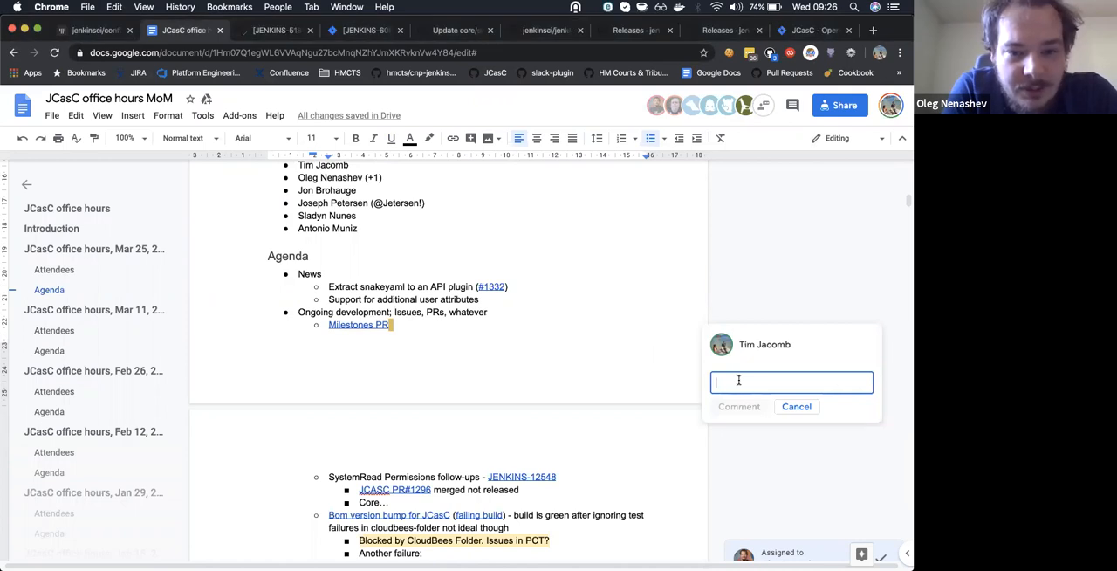
Step: Write the comment about adding new groovy hooks in Jenkins core and fixing init hook behaviour
{"action": "type", "text": "Do"}
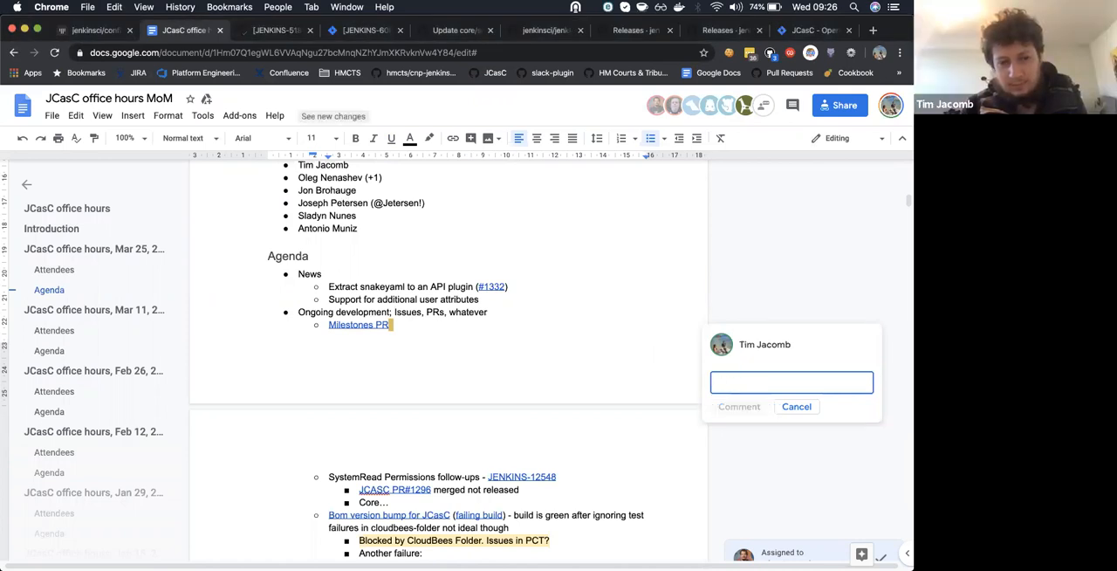
{"action": "type", "text": "Adjust"}
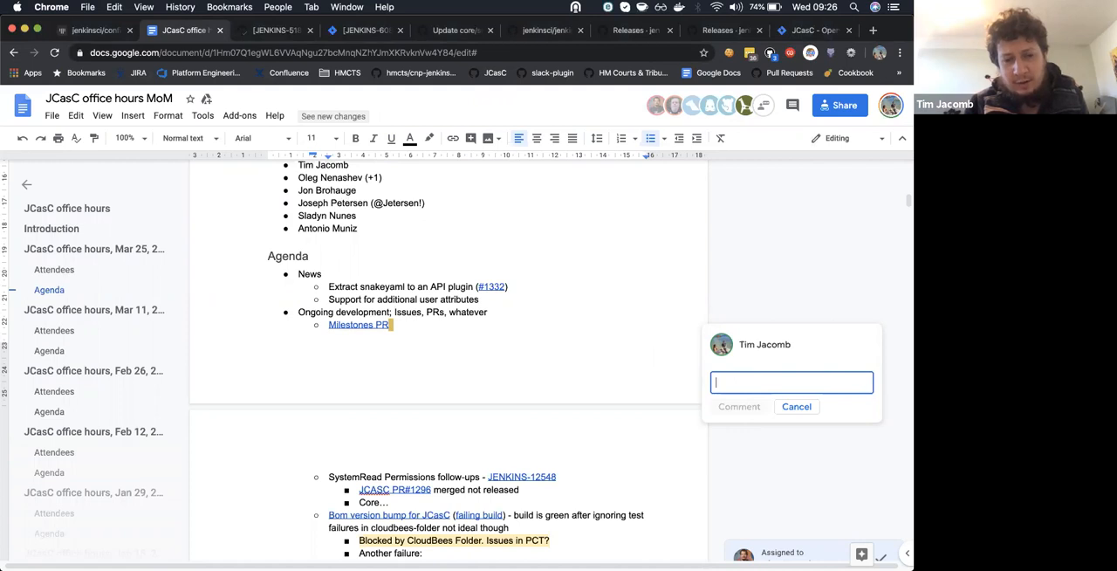
{"action": "type", "text": "Add new"}
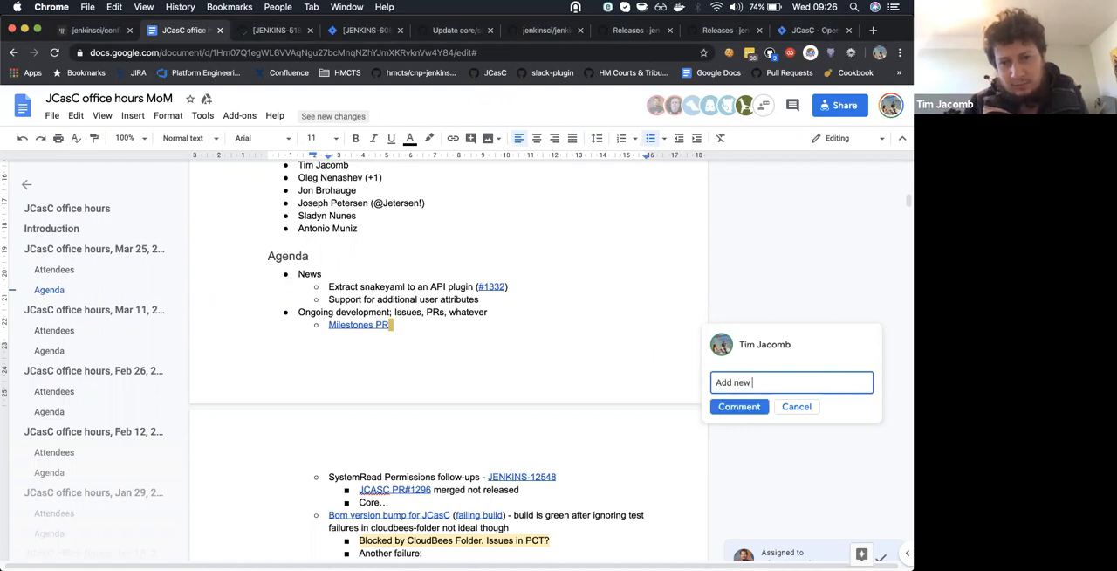
{"action": "type", "text": "groovy"}
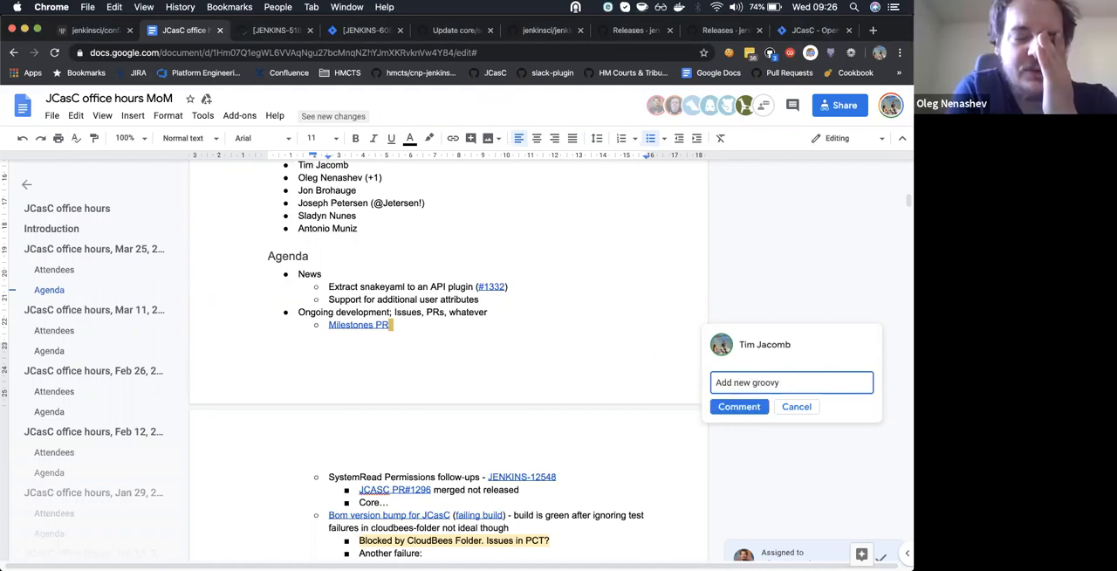
{"action": "type", "text": "hh"}
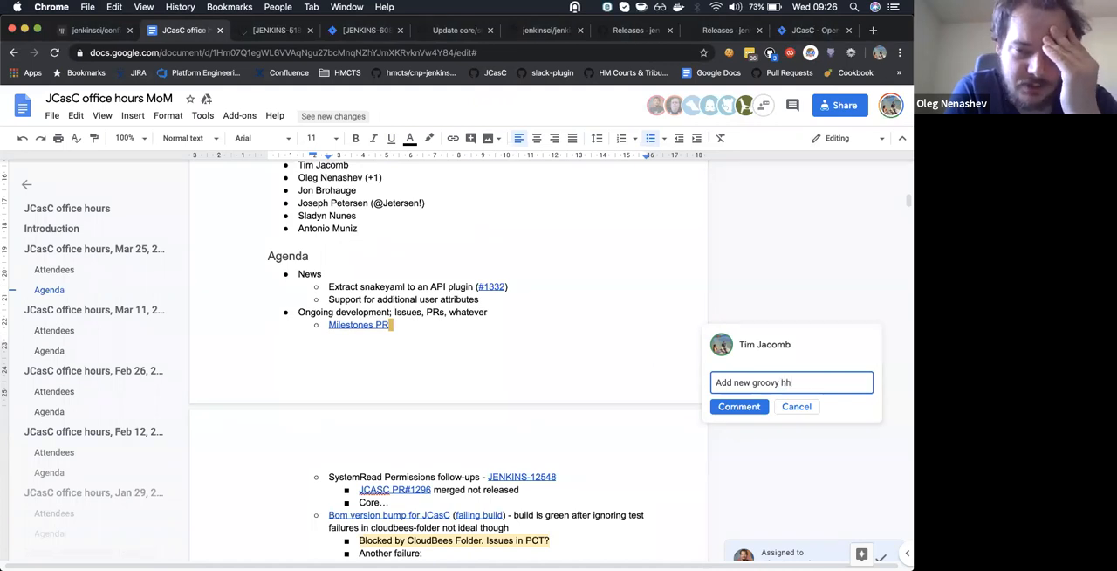
{"action": "type", "text": "ooks in"}
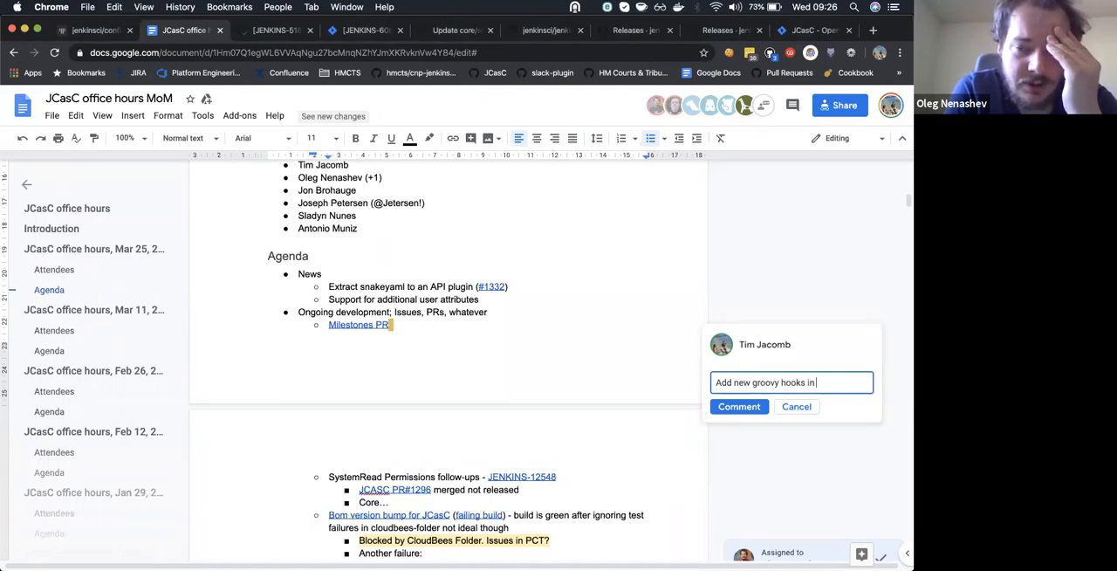
{"action": "type", "text": "Jenkins core,"}
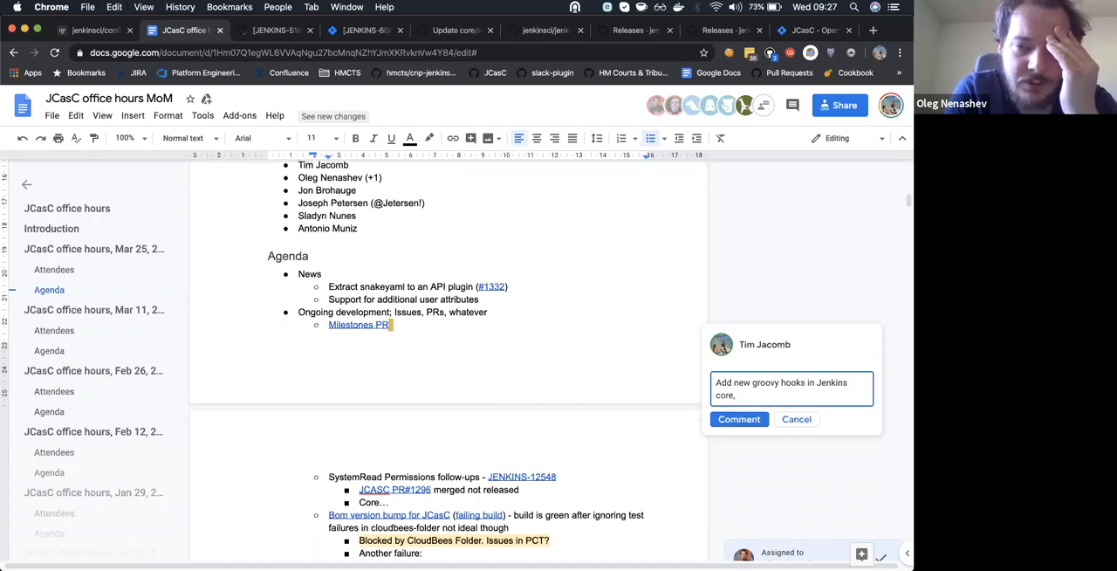
{"action": "type", "text": "fix behaviour of init hook,"}
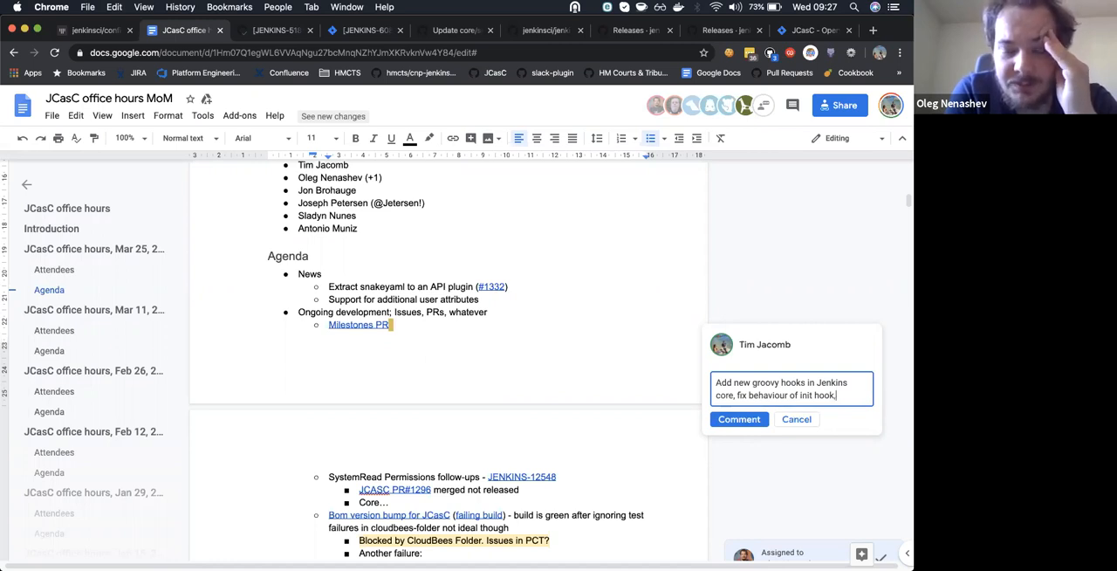
{"action": "type", "text": "define"}
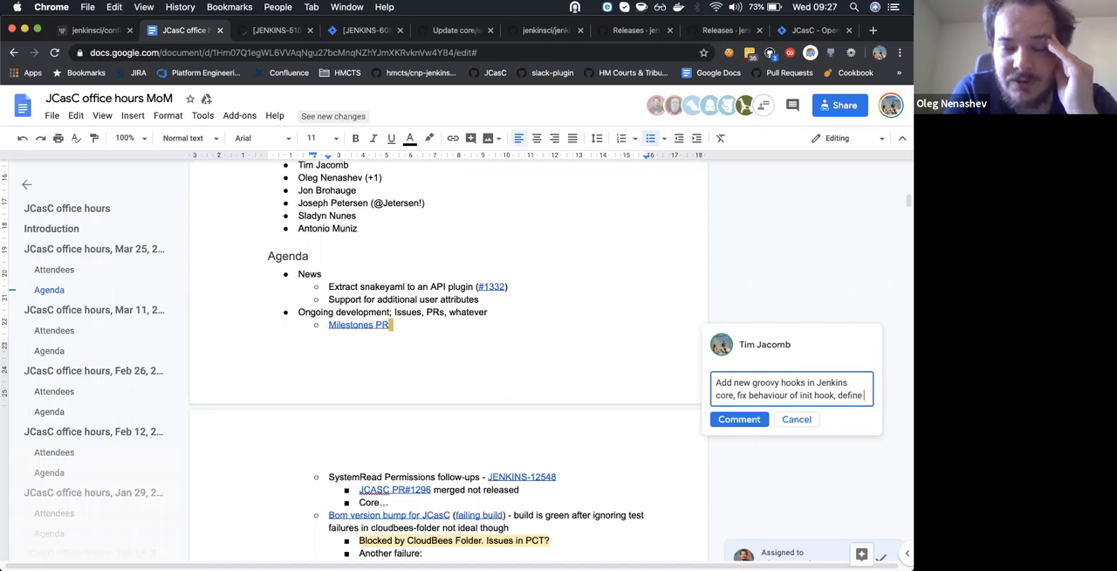
{"action": "type", "text": "stri"}
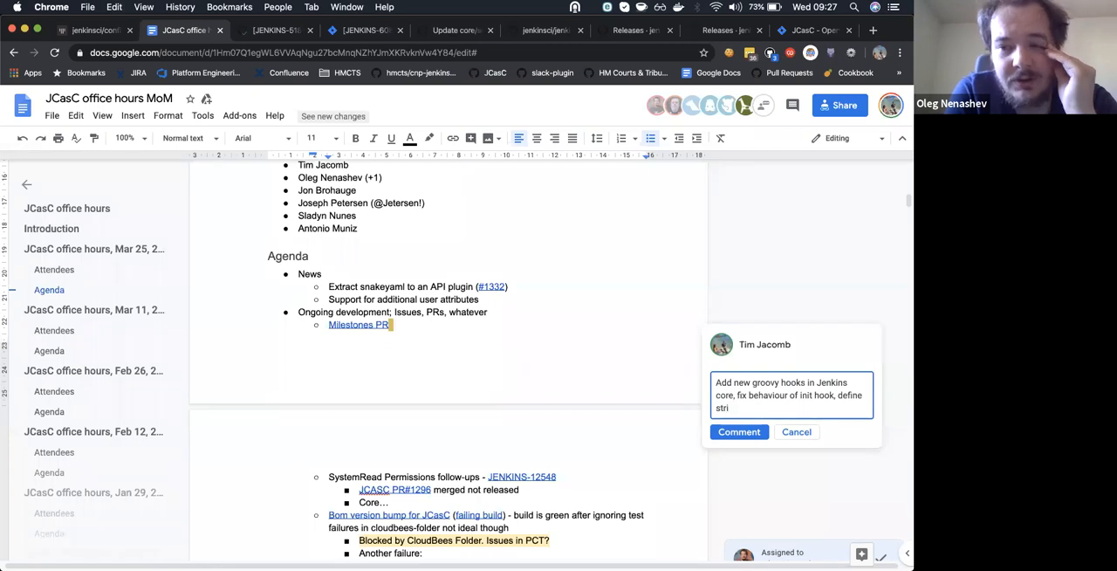
{"action": "key", "text": "Backspace"}
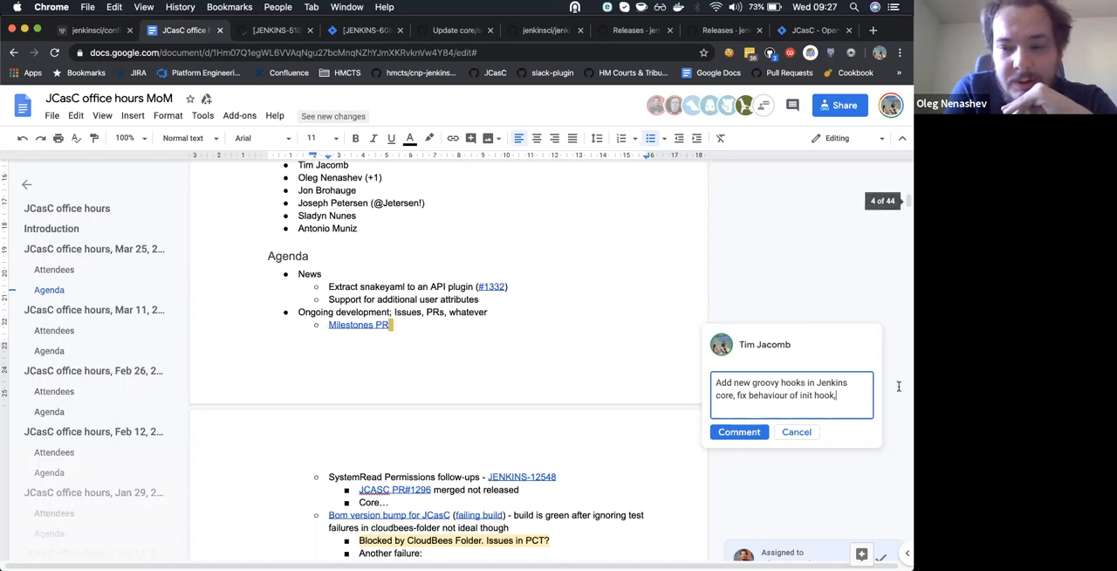
Step: @-mention Oleg Nenashev and post the comment as an assigned task
{"action": "type", "text": "@ol"}
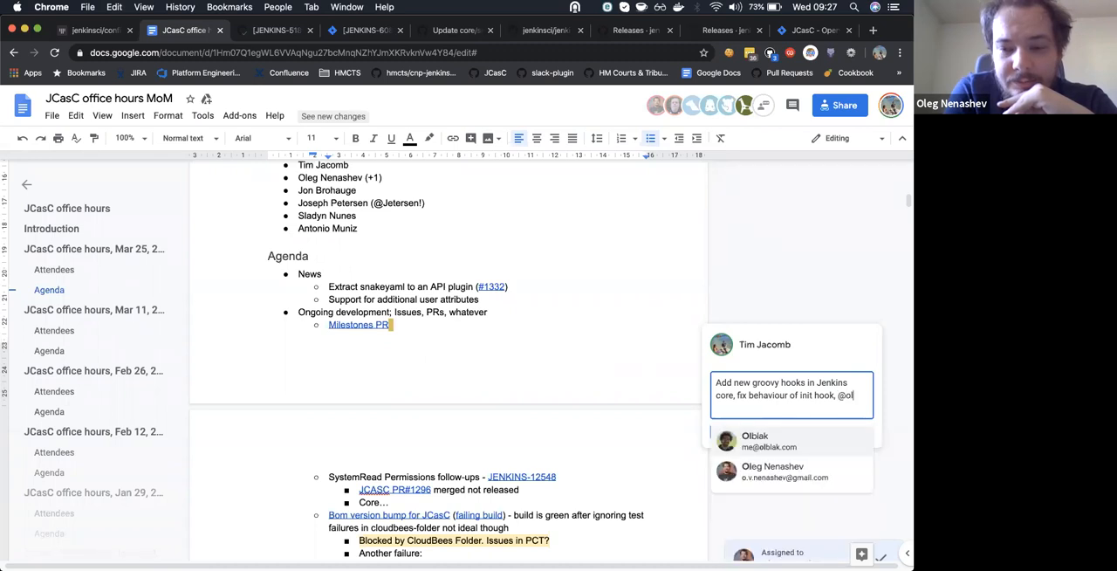
{"action": "left_click", "coordinate": [772, 471]}
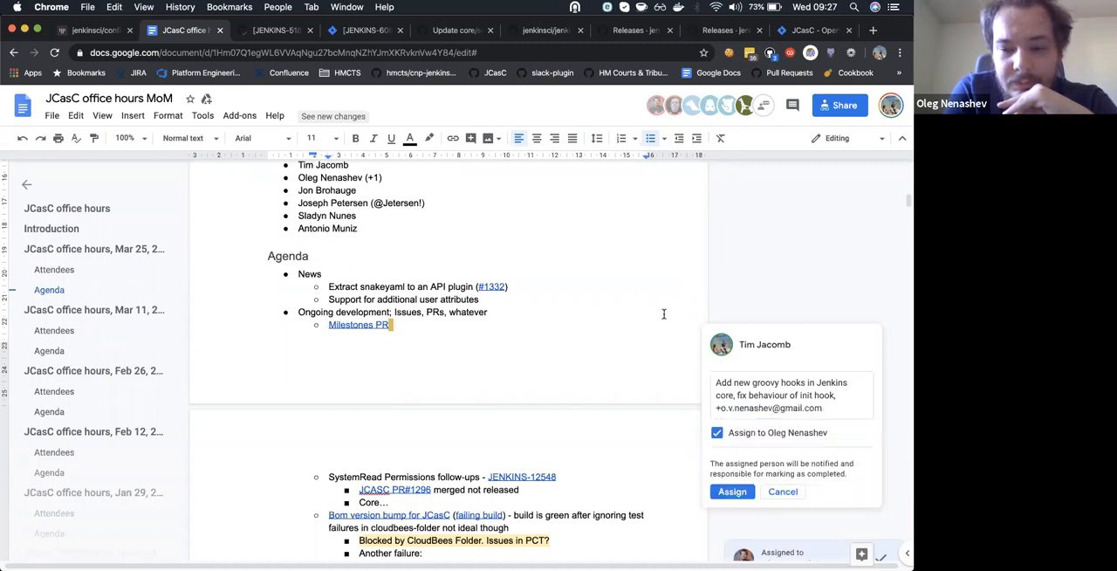
{"action": "left_click", "coordinate": [731, 491]}
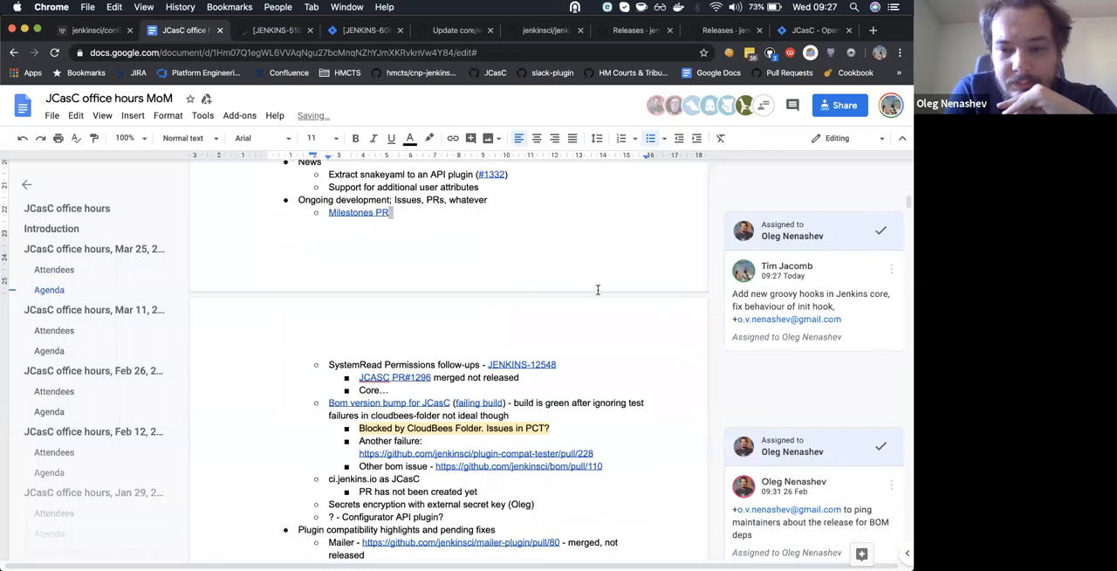
{"action": "scroll", "scroll_direction": "down", "scroll_amount": 3}
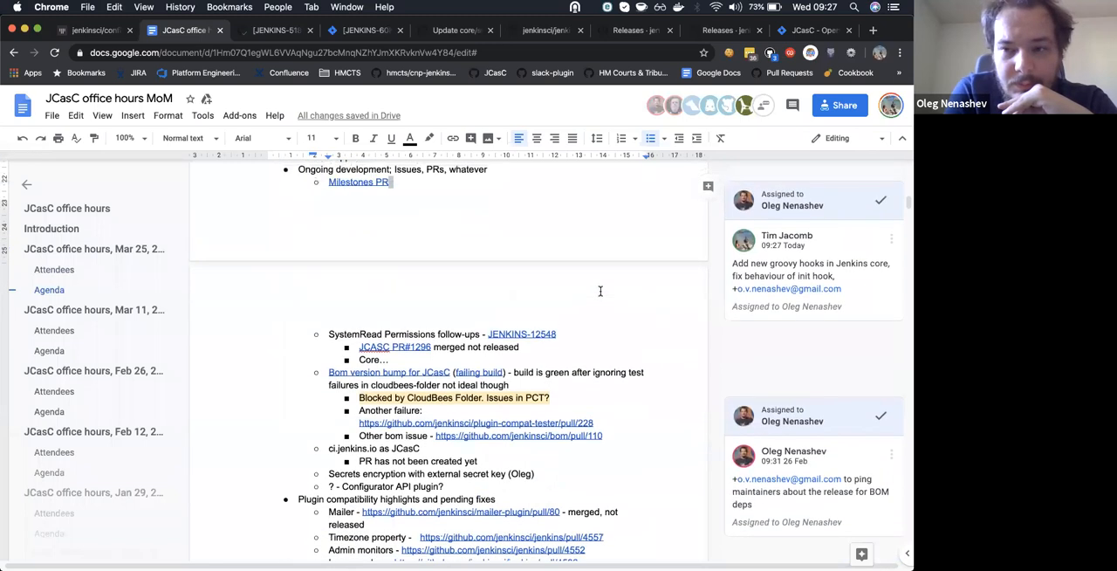
{"action": "left_click", "coordinate": [277, 29]}
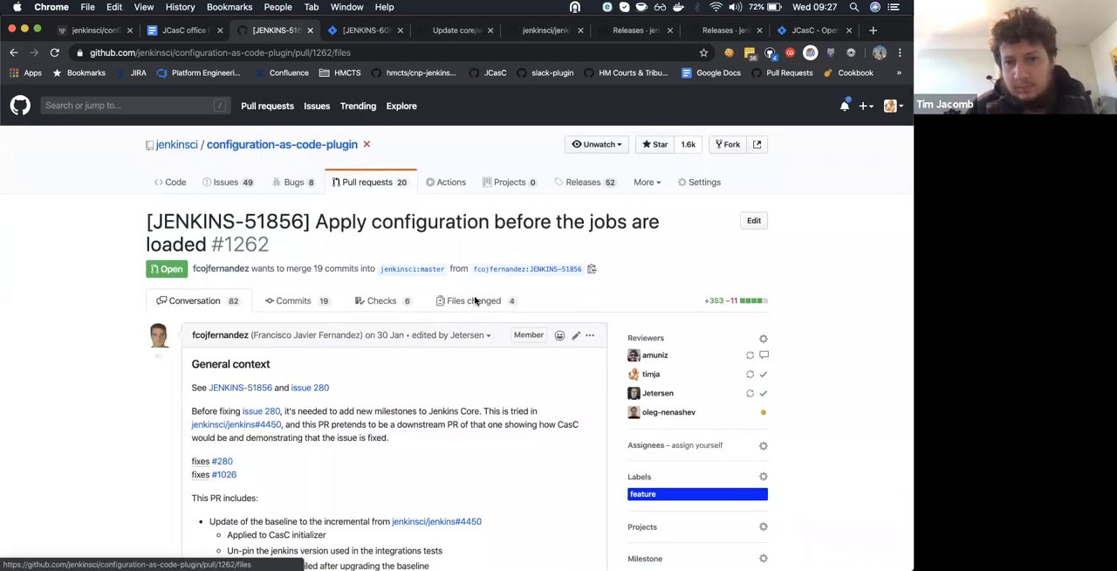
Step: Show PR #1262's changed files, review InitTest.java and expand the init.yml diff
{"action": "left_click", "coordinate": [474, 300]}
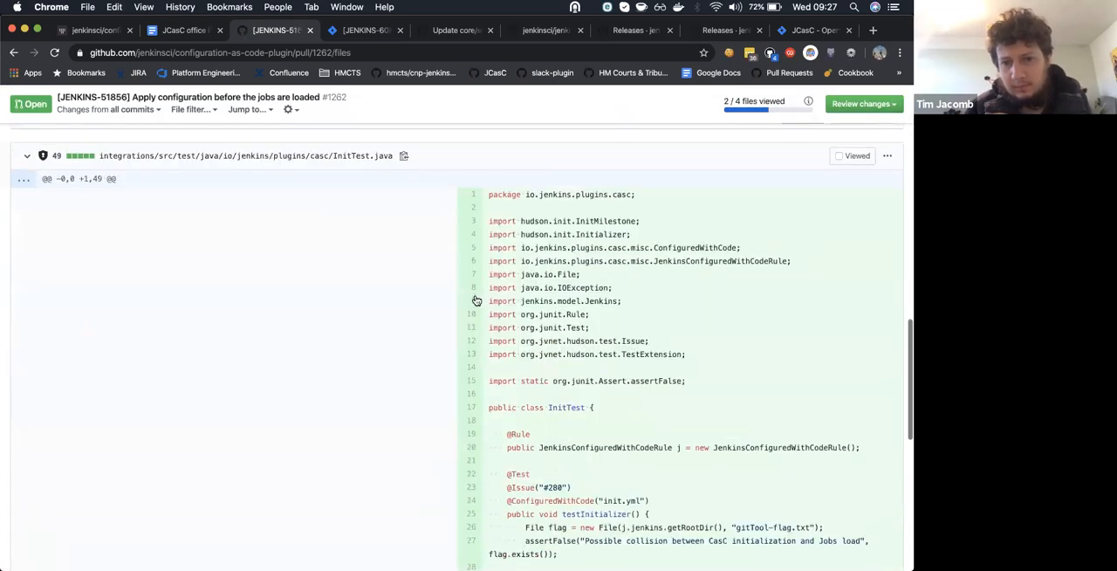
{"action": "scroll", "scroll_direction": "down", "scroll_amount": 3}
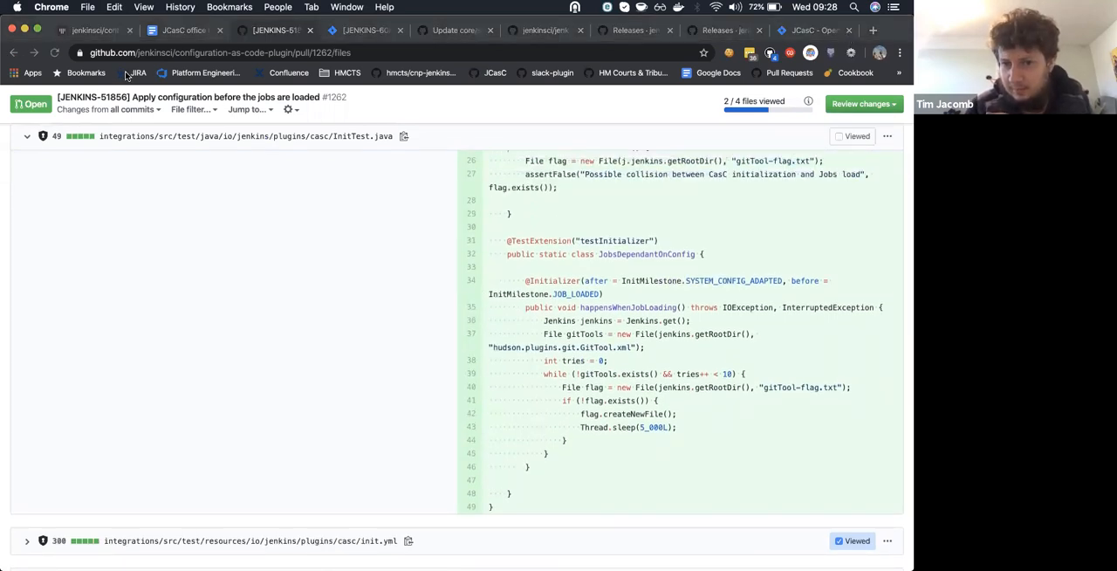
{"action": "scroll", "scroll_direction": "down", "scroll_amount": 3}
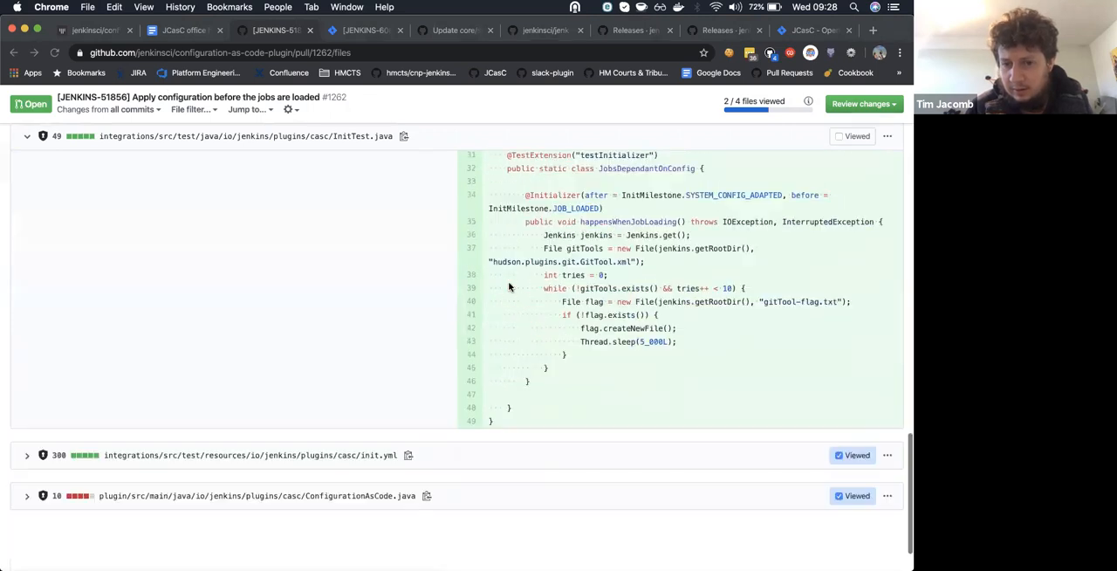
{"action": "scroll", "scroll_direction": "down", "scroll_amount": 3}
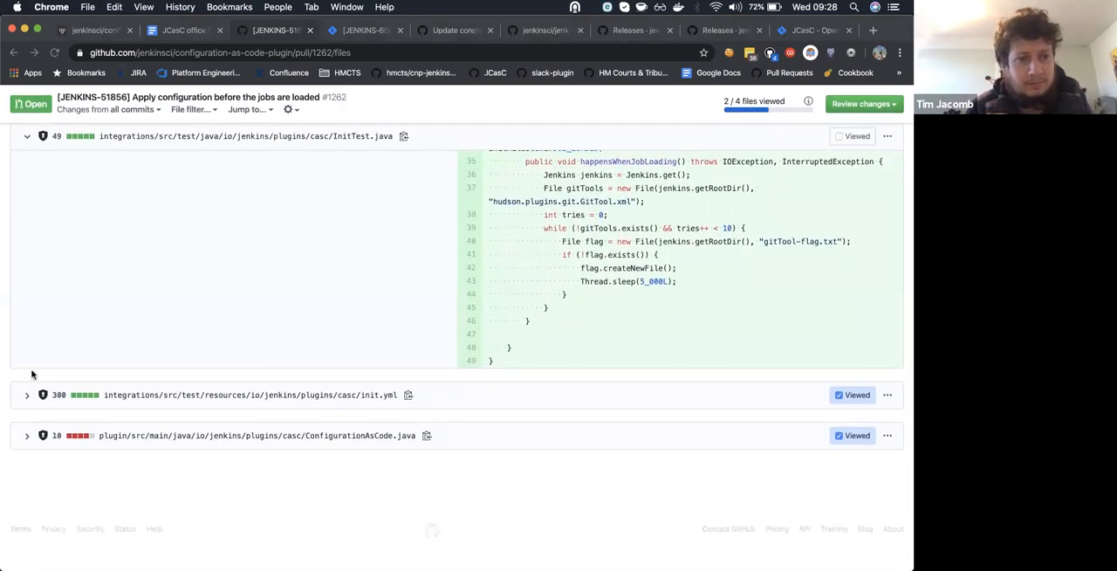
{"action": "left_click", "coordinate": [26, 394]}
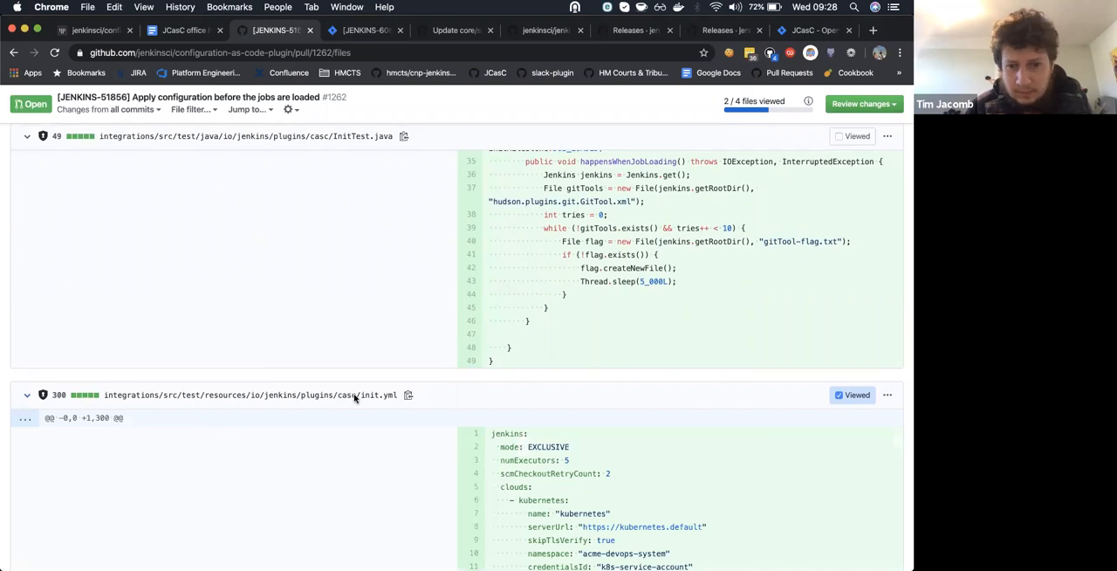
{"action": "scroll", "scroll_direction": "down", "scroll_amount": 3}
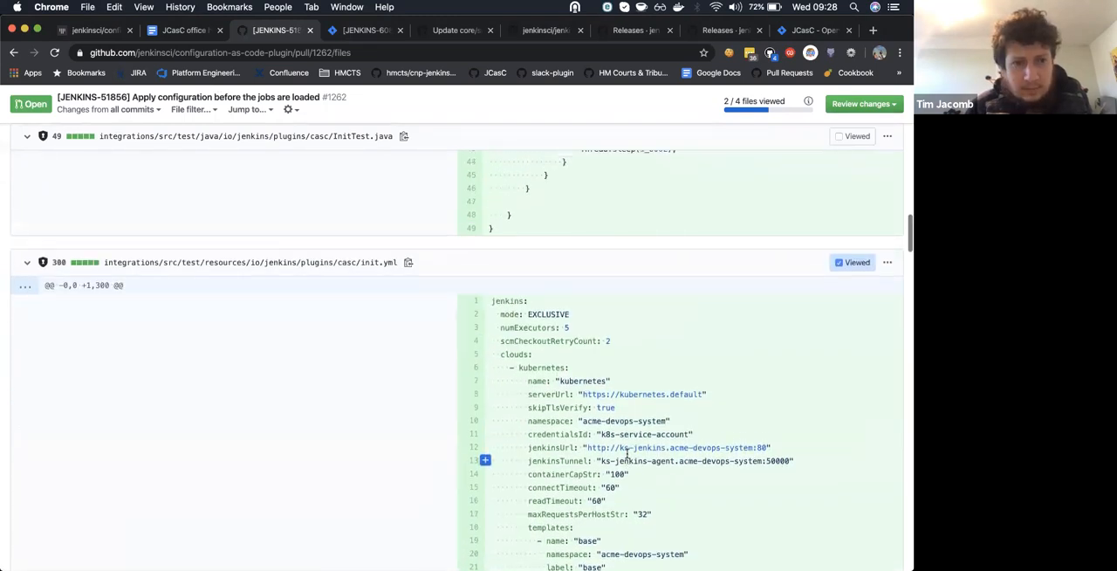
{"action": "scroll", "scroll_direction": "down", "scroll_amount": 3}
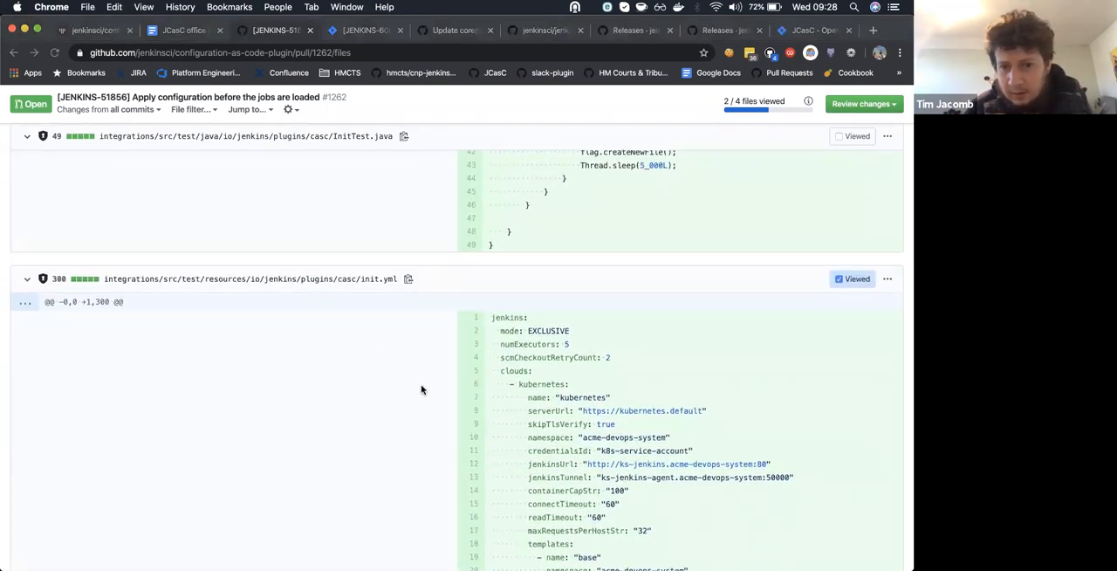
{"action": "scroll", "scroll_direction": "down", "scroll_amount": 3}
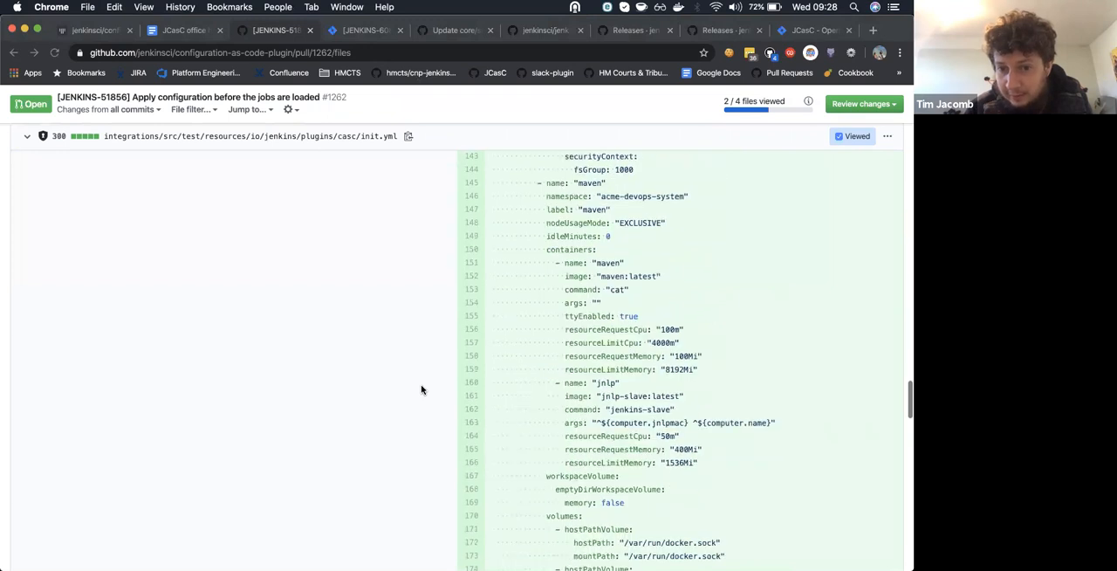
{"action": "scroll", "scroll_direction": "down", "scroll_amount": 3}
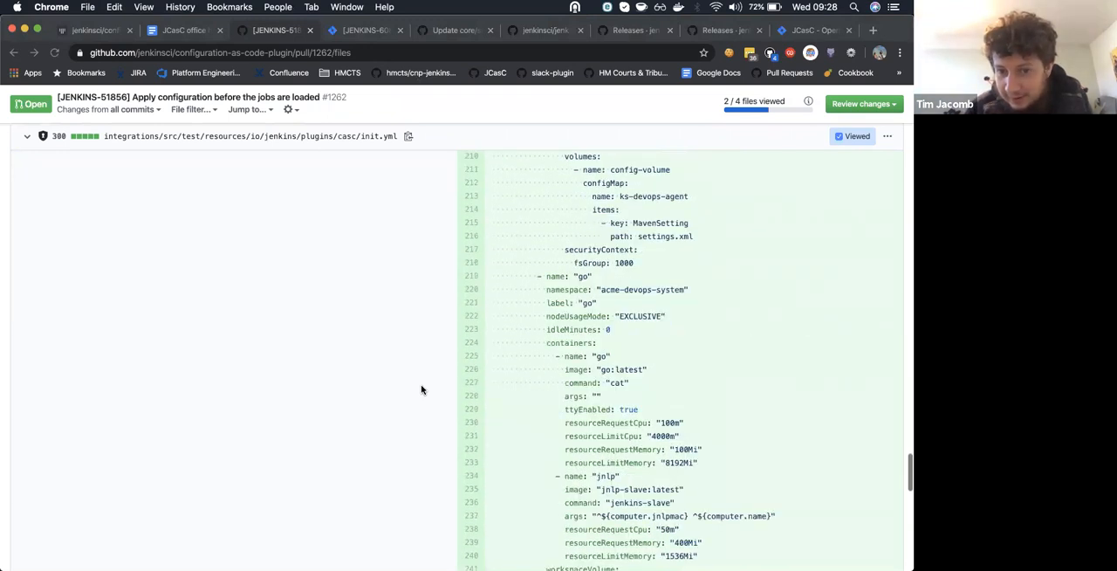
{"action": "scroll", "scroll_direction": "down", "scroll_amount": 3}
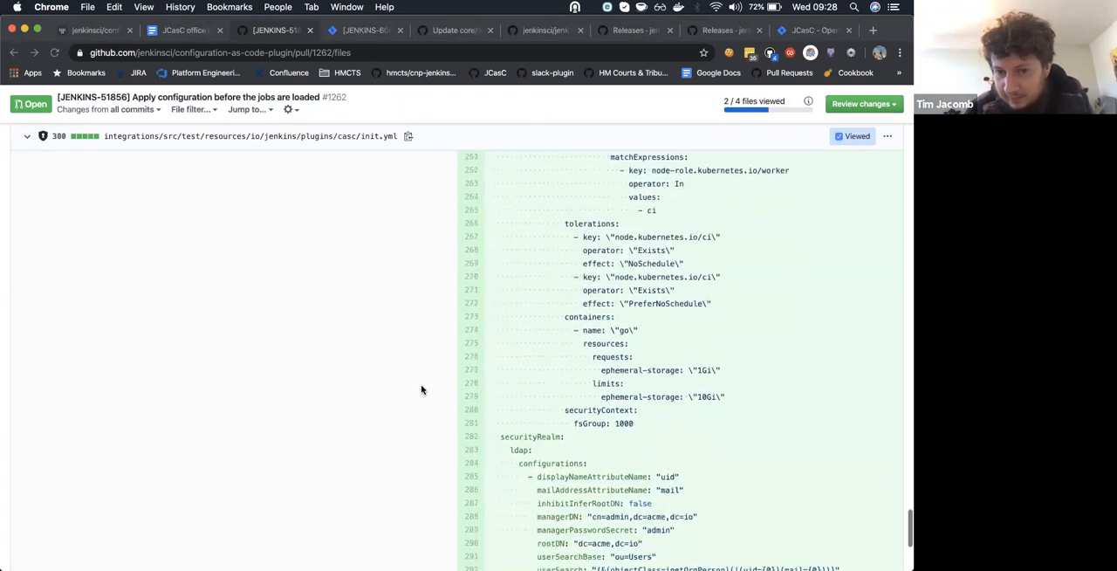
{"action": "scroll", "scroll_direction": "down", "scroll_amount": 3}
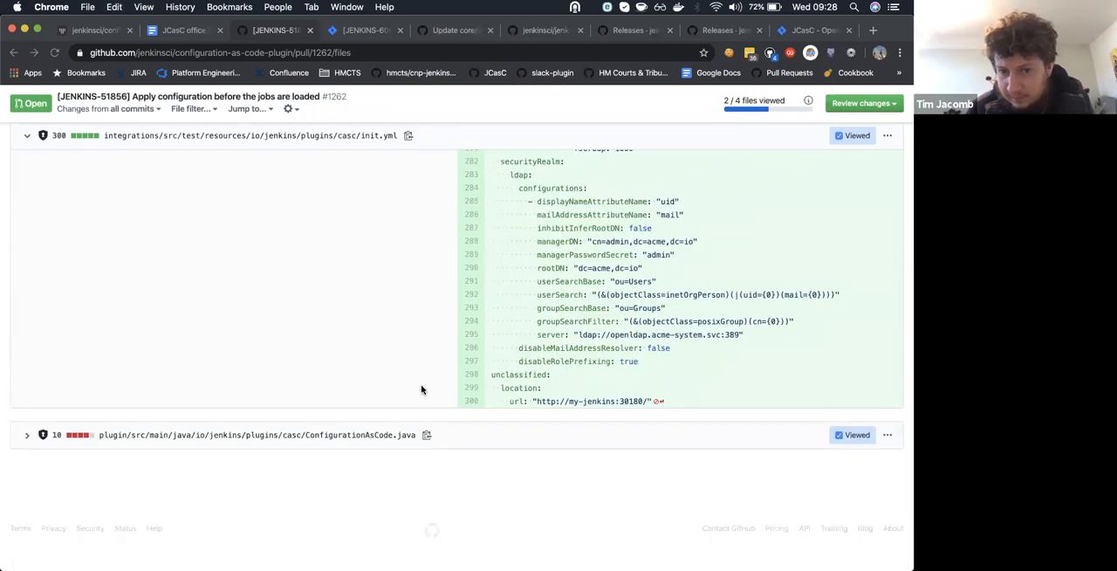
{"action": "scroll", "scroll_direction": "down", "scroll_amount": 3}
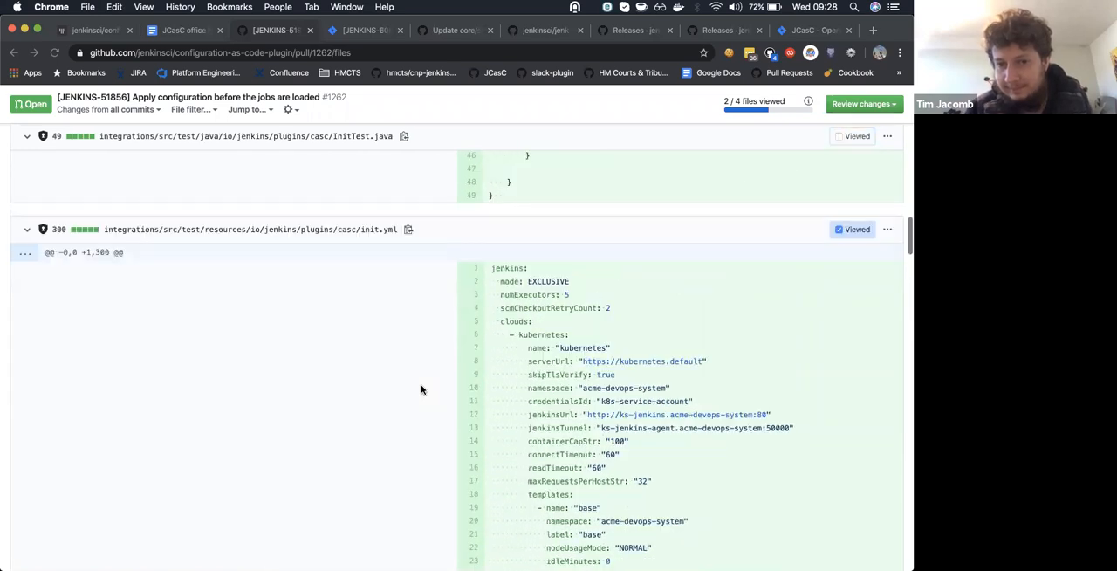
{"action": "scroll", "scroll_direction": "down", "scroll_amount": 3}
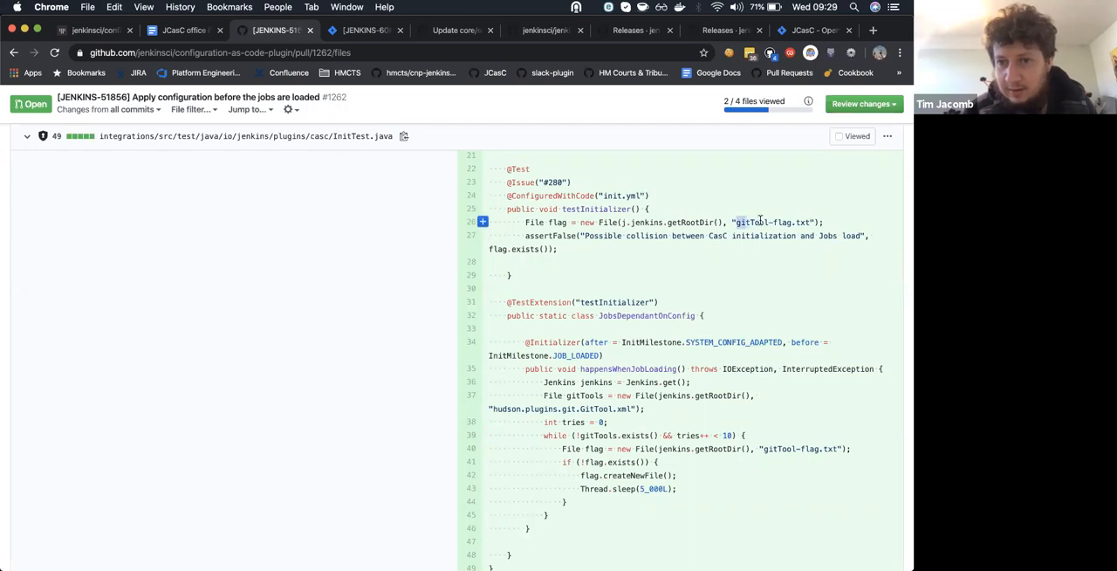
Step: Look through the InitTest.java and init.yml diffs for gitTool-flag usages
{"action": "double_click", "coordinate": [764, 221]}
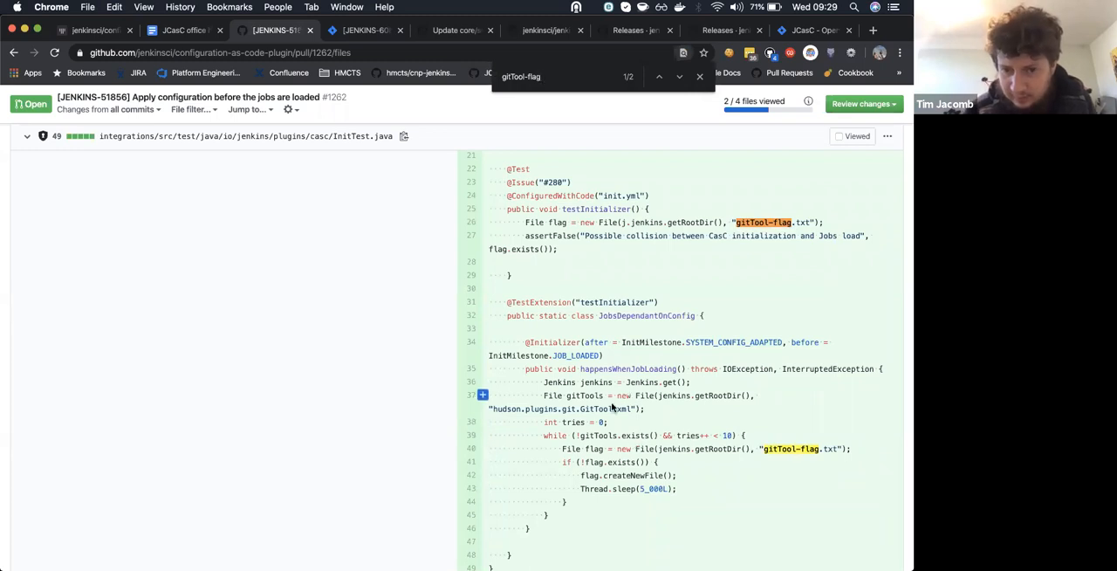
{"action": "mouse_move", "coordinate": [636, 449]}
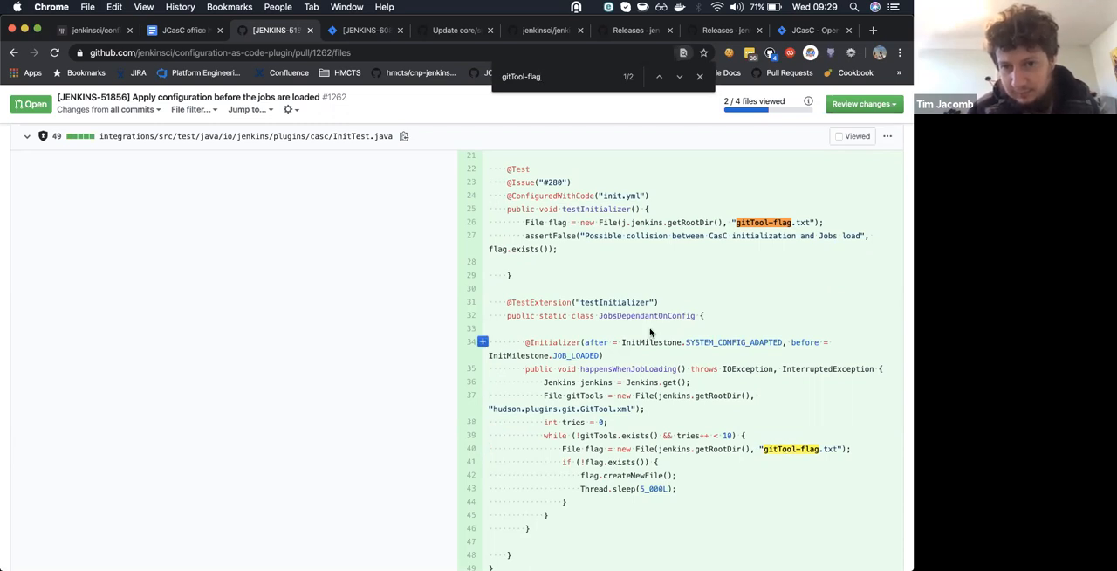
{"action": "mouse_move", "coordinate": [525, 346]}
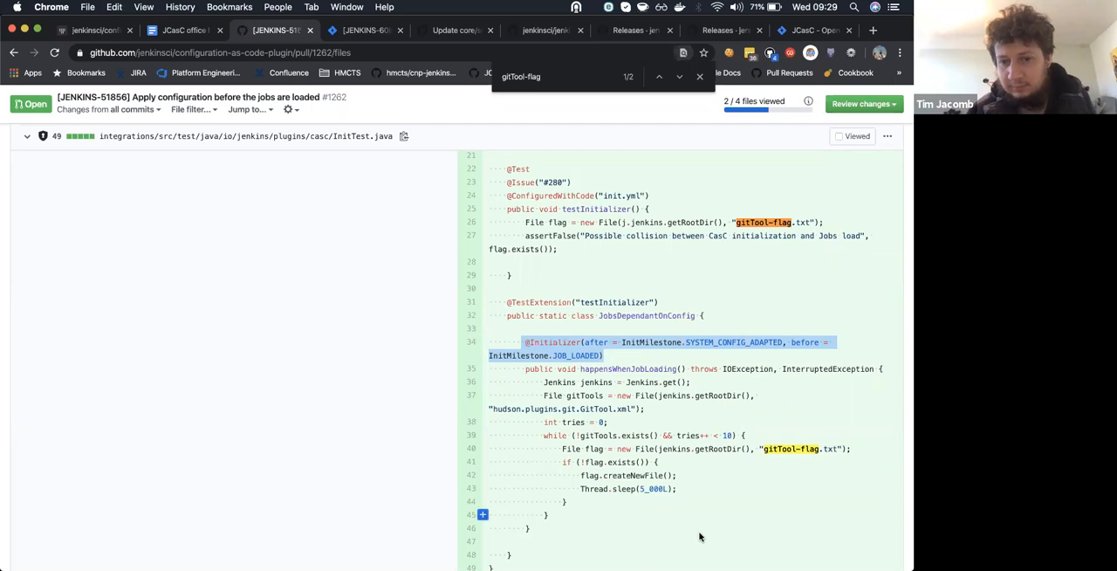
{"action": "mouse_move", "coordinate": [683, 402]}
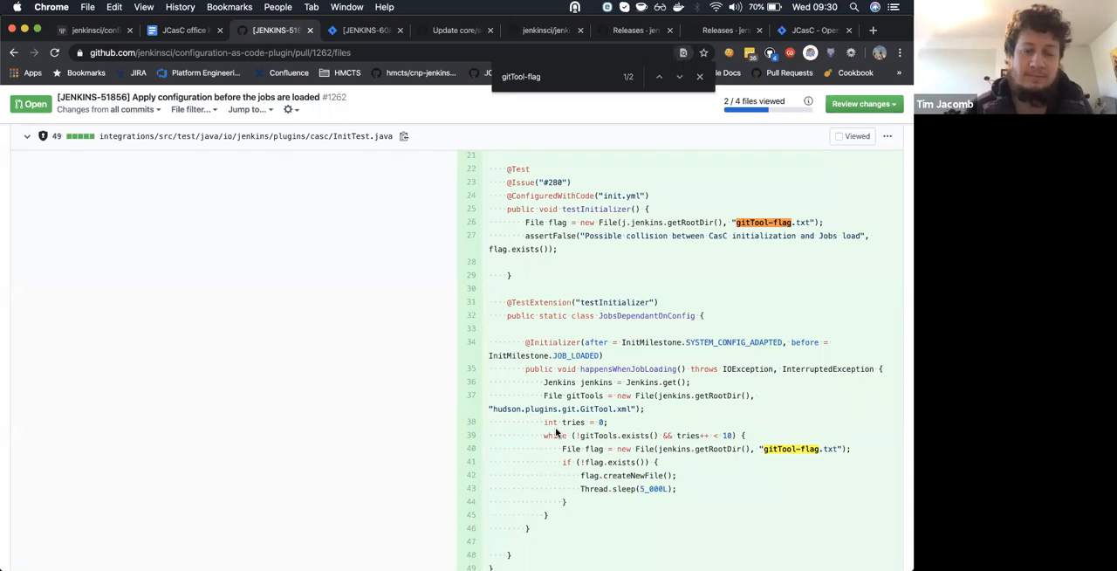
{"action": "scroll", "scroll_direction": "down", "scroll_amount": 3}
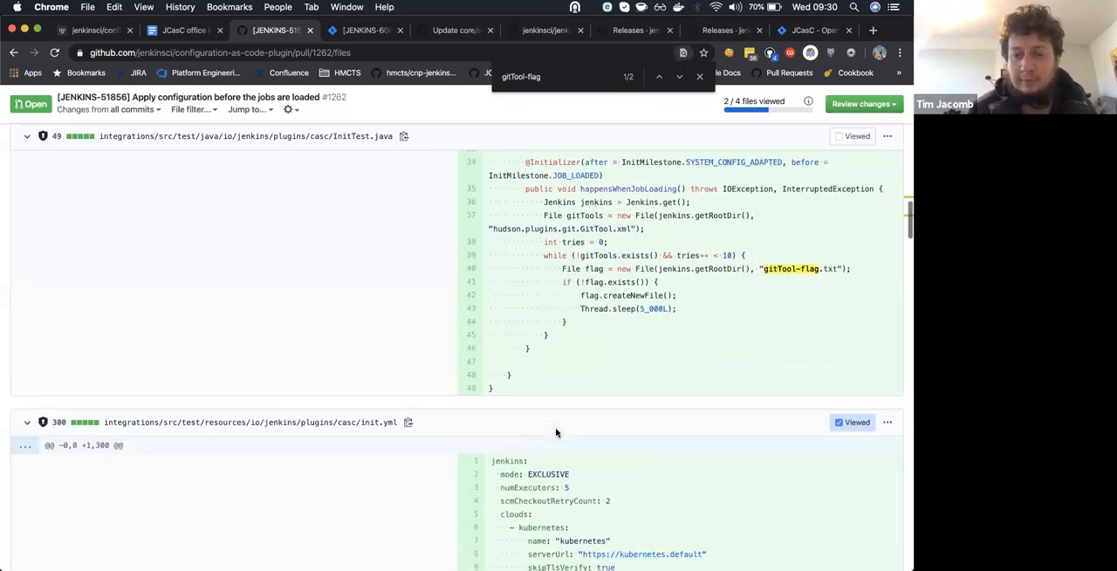
{"action": "scroll", "scroll_direction": "down", "scroll_amount": 3}
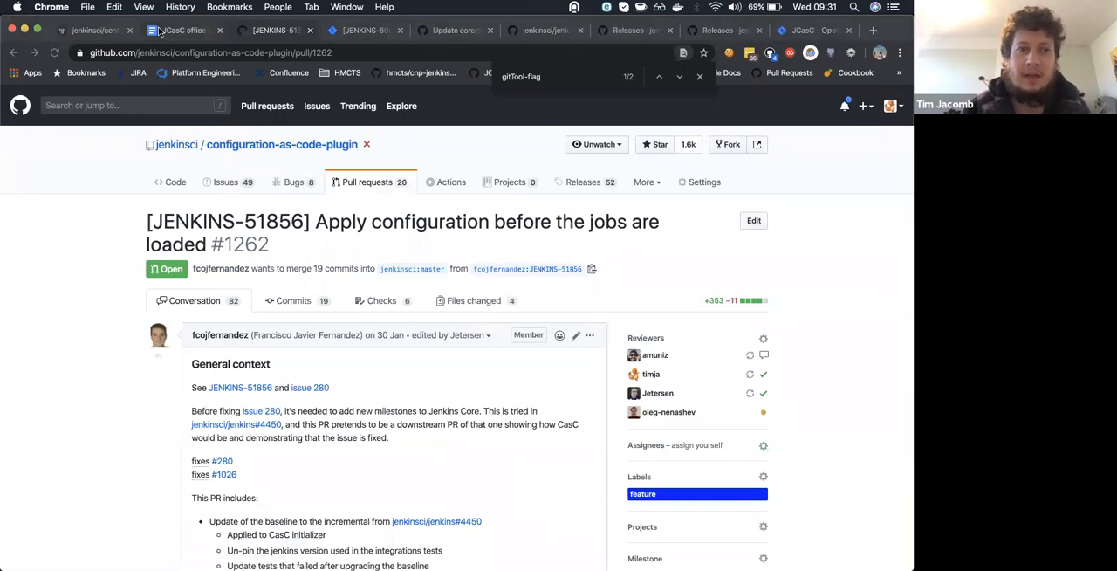
Step: Switch to the JCasC office hours notes and move down to the Agenda section
{"action": "left_click", "coordinate": [182, 30]}
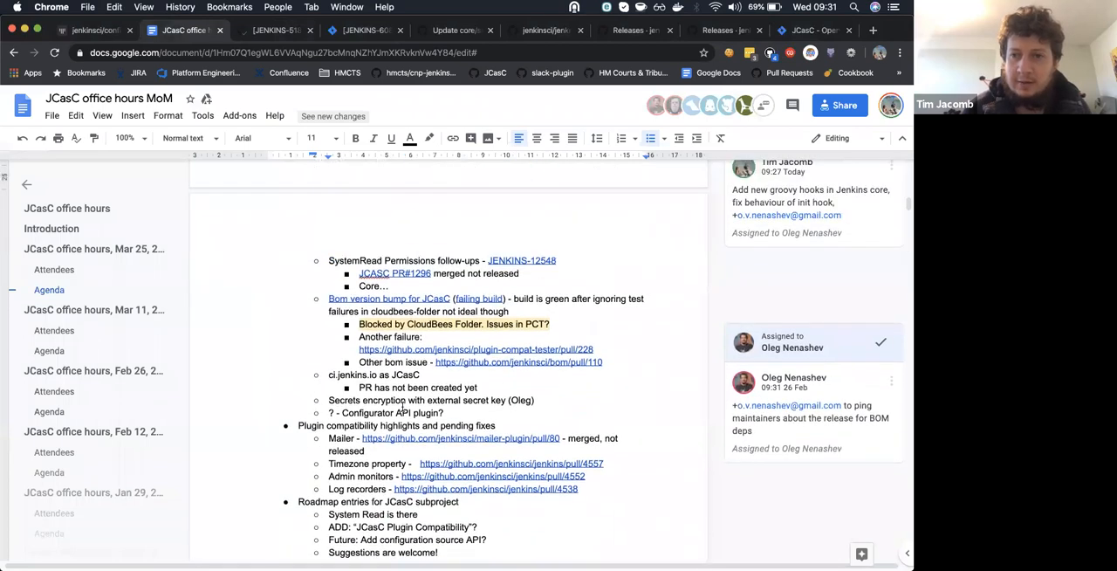
{"action": "scroll", "scroll_direction": "down", "scroll_amount": 3}
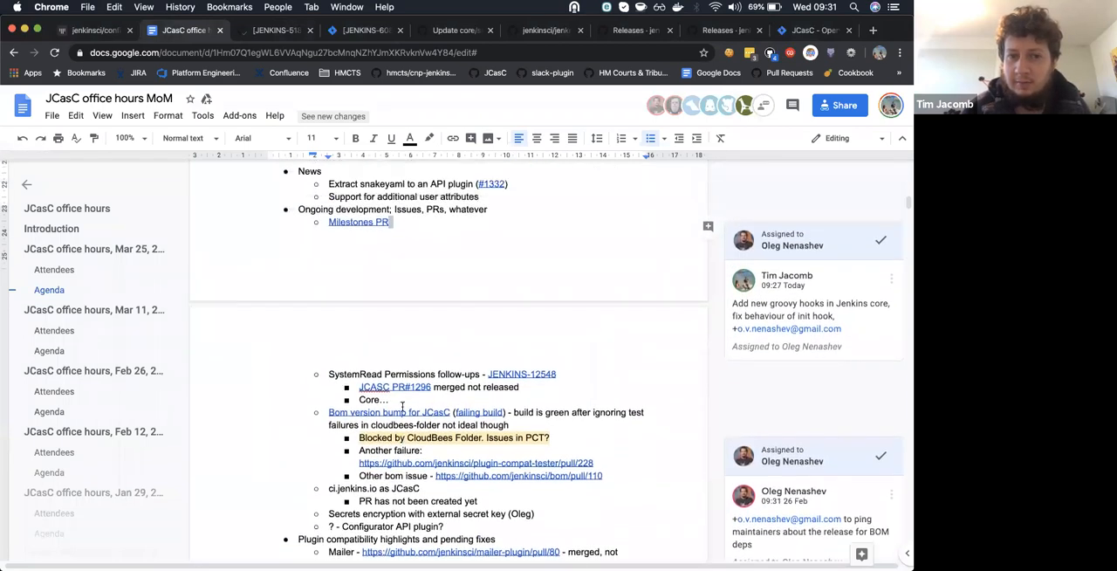
{"action": "scroll", "scroll_direction": "down", "scroll_amount": 3}
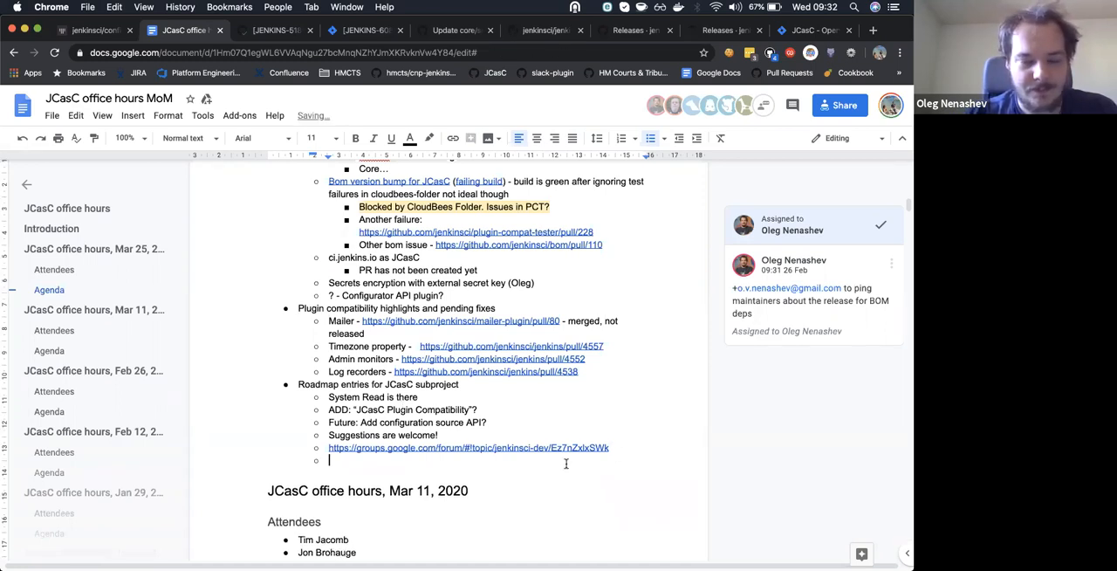
Step: Add the 'Gsoc plugin manager project' bullet with sub-point 'No interested student currectly', then return to GitHub
{"action": "type", "text": "Gsoc"}
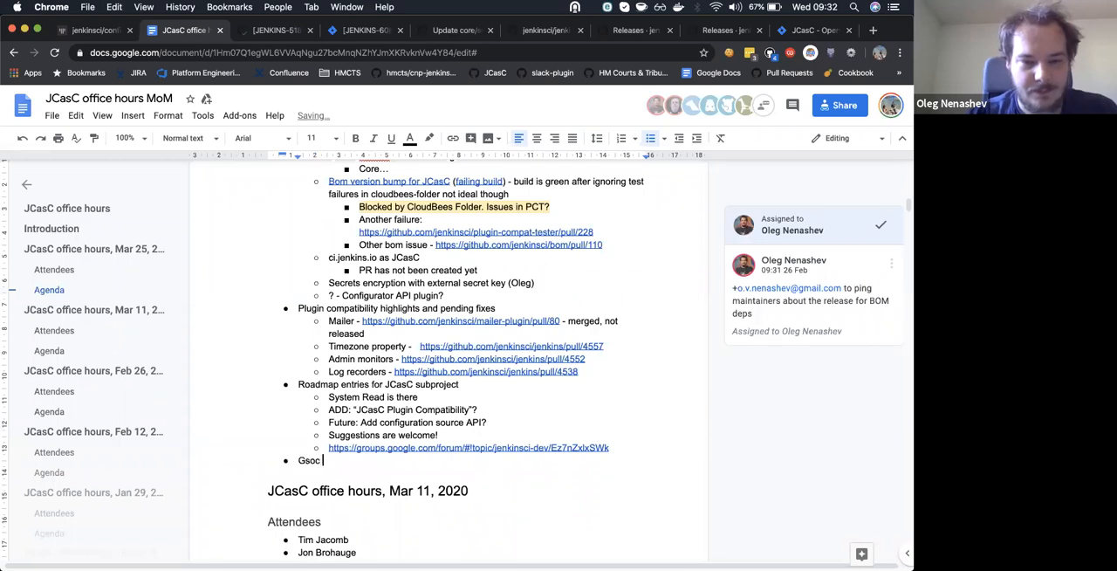
{"action": "type", "text": "plugin manager"}
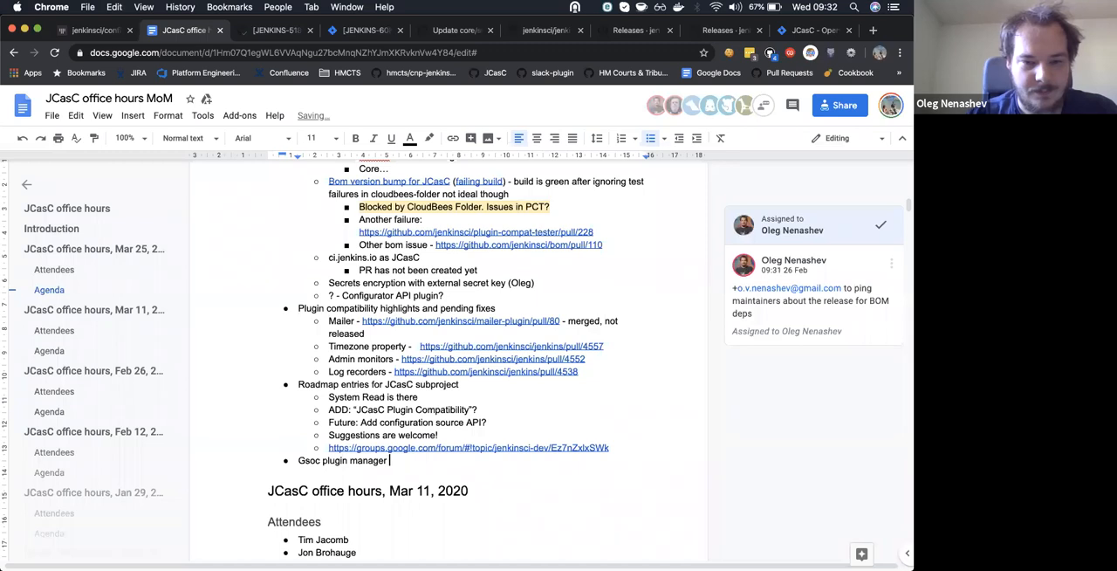
{"action": "type", "text": "project"}
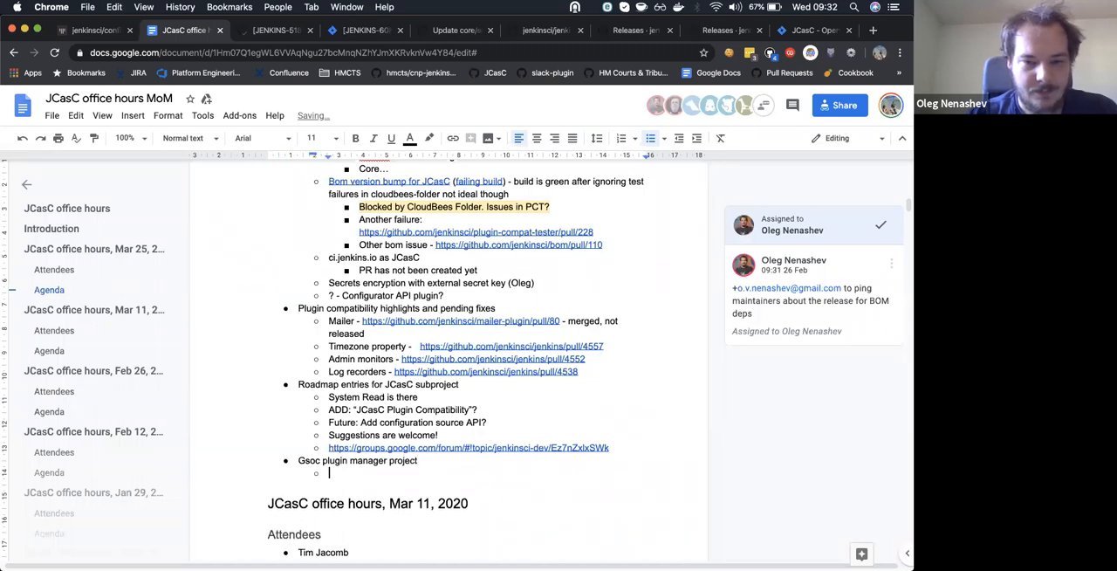
{"action": "type", "text": "No interested student"}
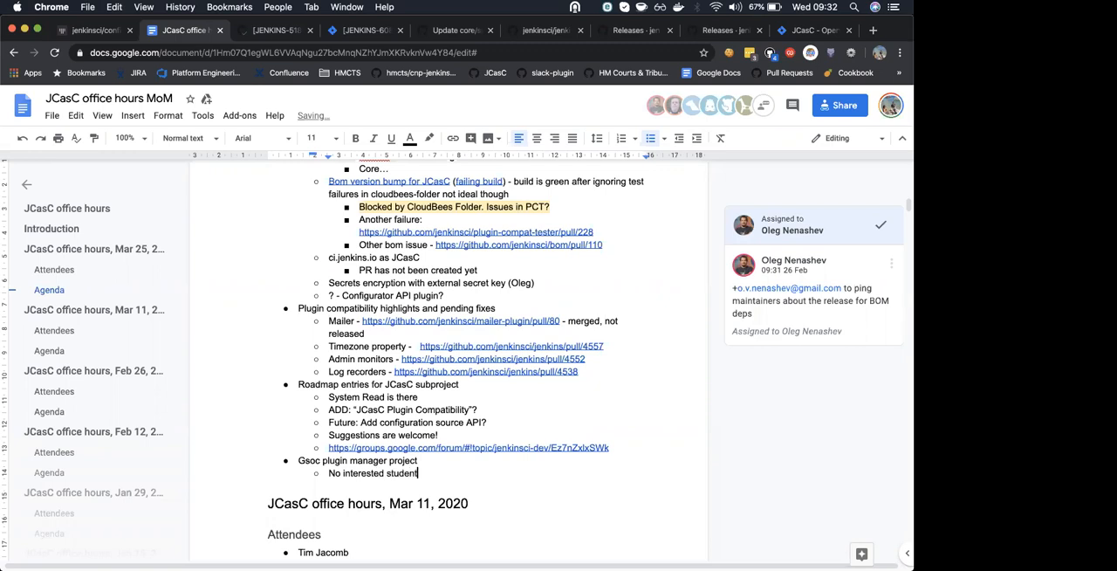
{"action": "type", "text": "currently"}
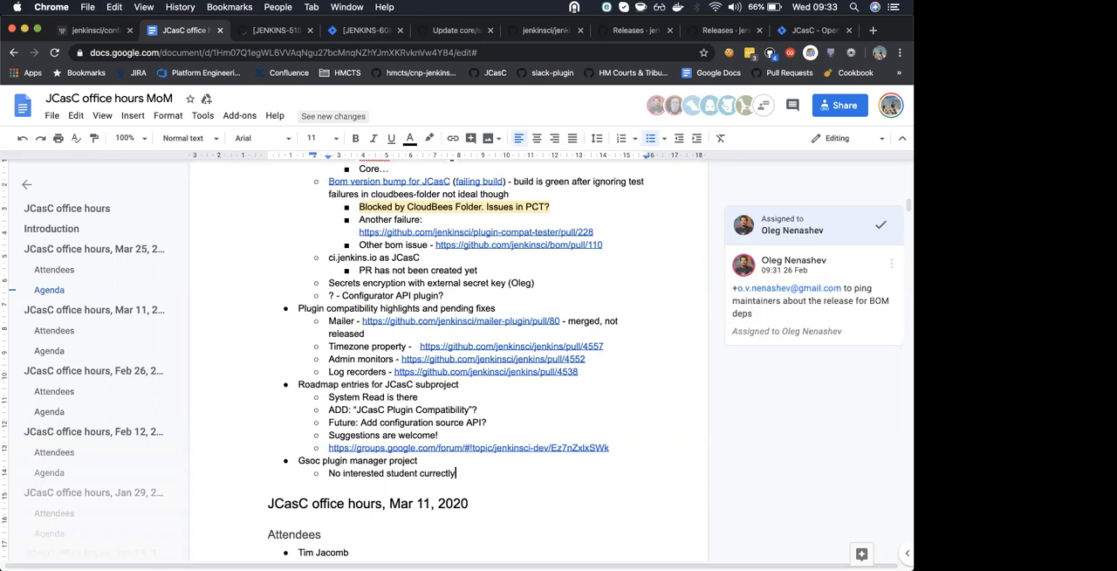
{"action": "left_click", "coordinate": [270, 31]}
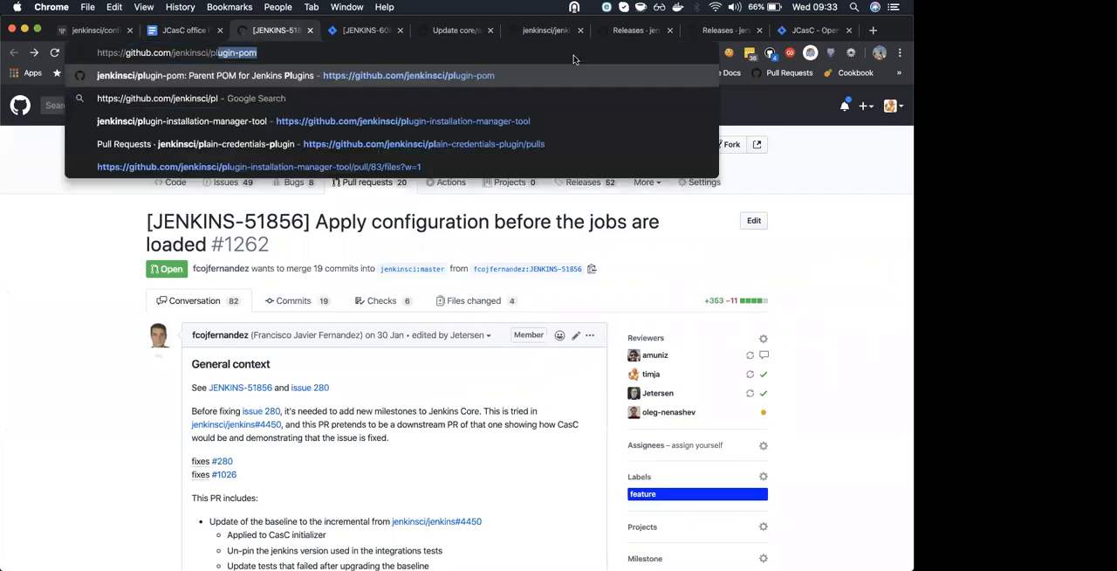
Step: Navigate to jenkinsci/plugin-installation-manager-tool and open PR #84 on failed plugins output
{"action": "type", "text": "installation-manager-tool"}
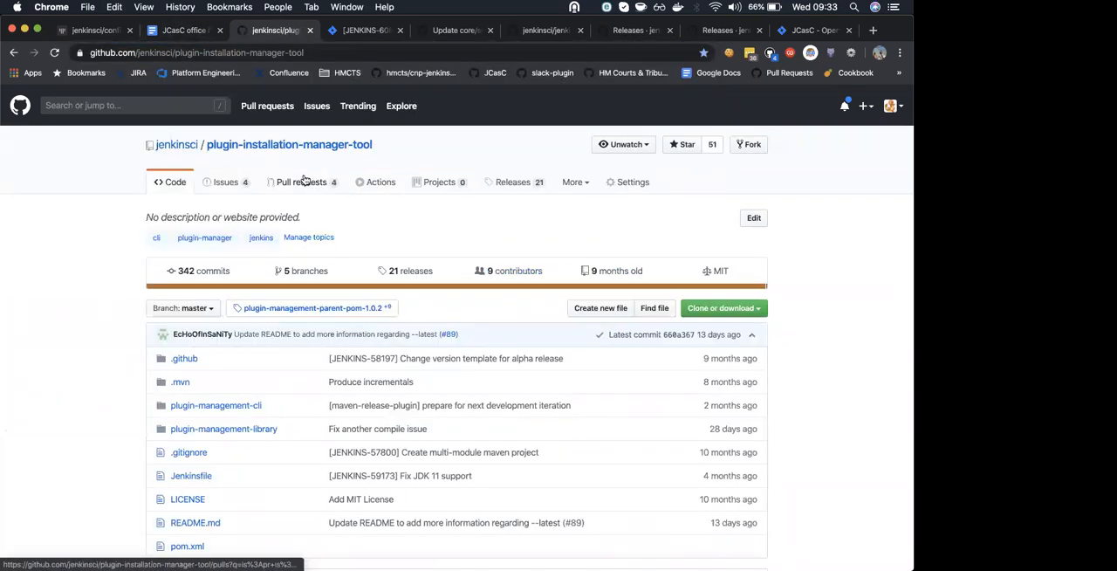
{"action": "left_click", "coordinate": [301, 181]}
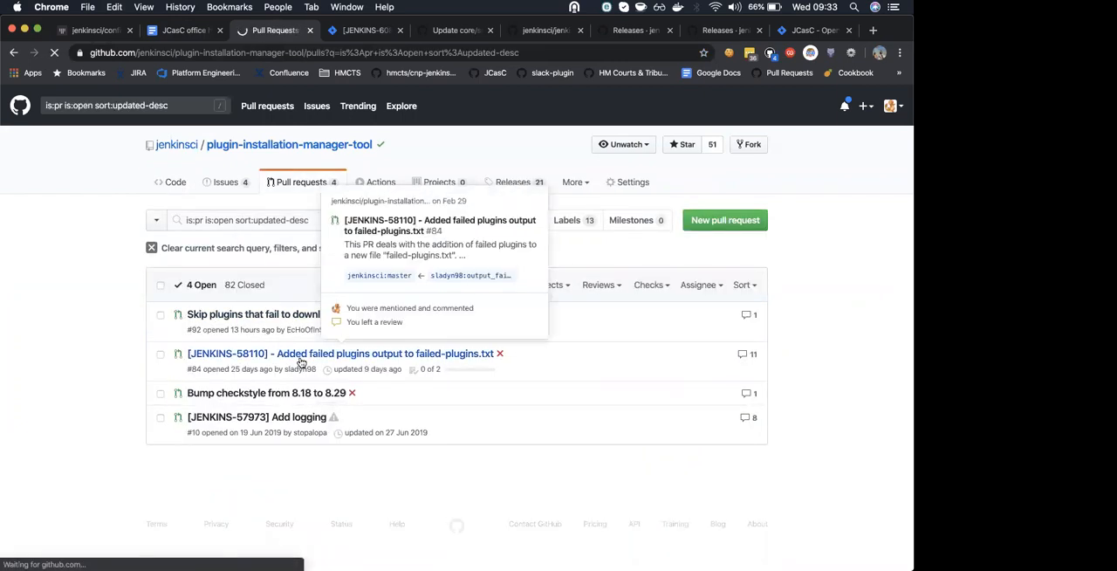
{"action": "left_click", "coordinate": [342, 353]}
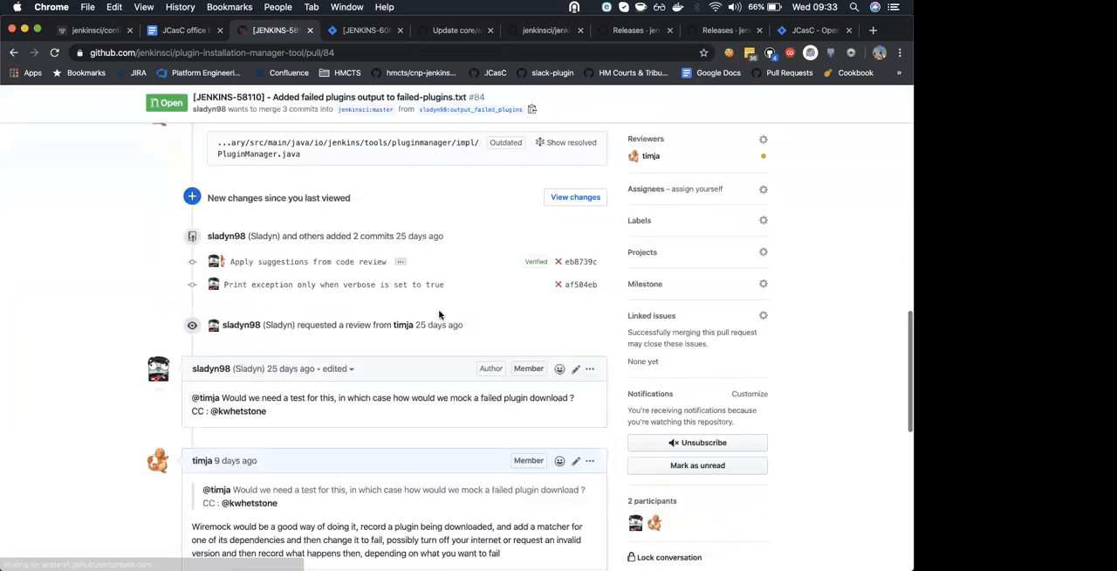
{"action": "scroll", "scroll_direction": "down", "scroll_amount": 3}
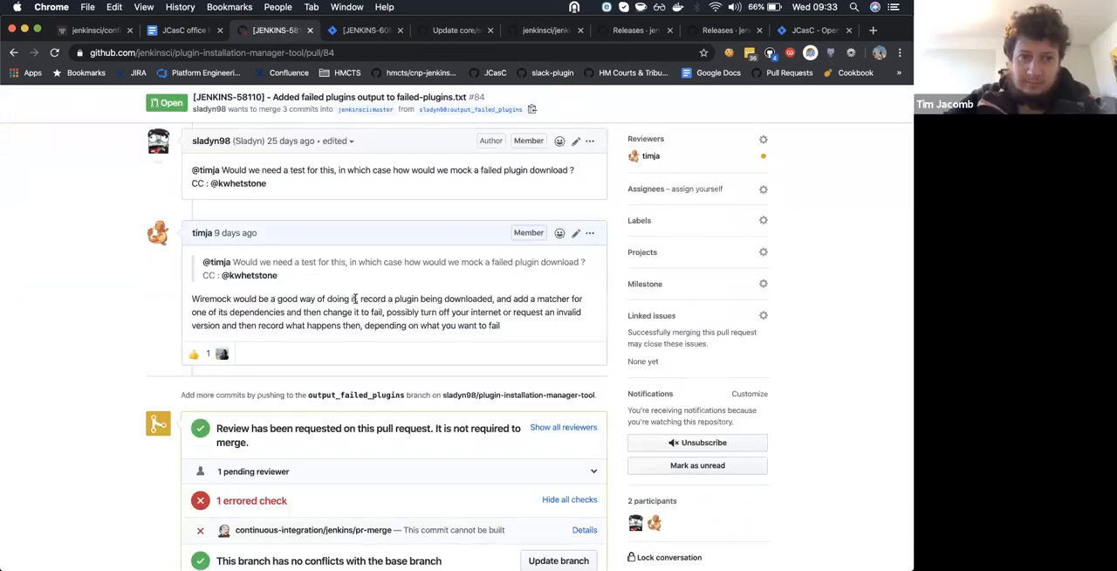
{"action": "scroll", "scroll_direction": "down", "scroll_amount": 3}
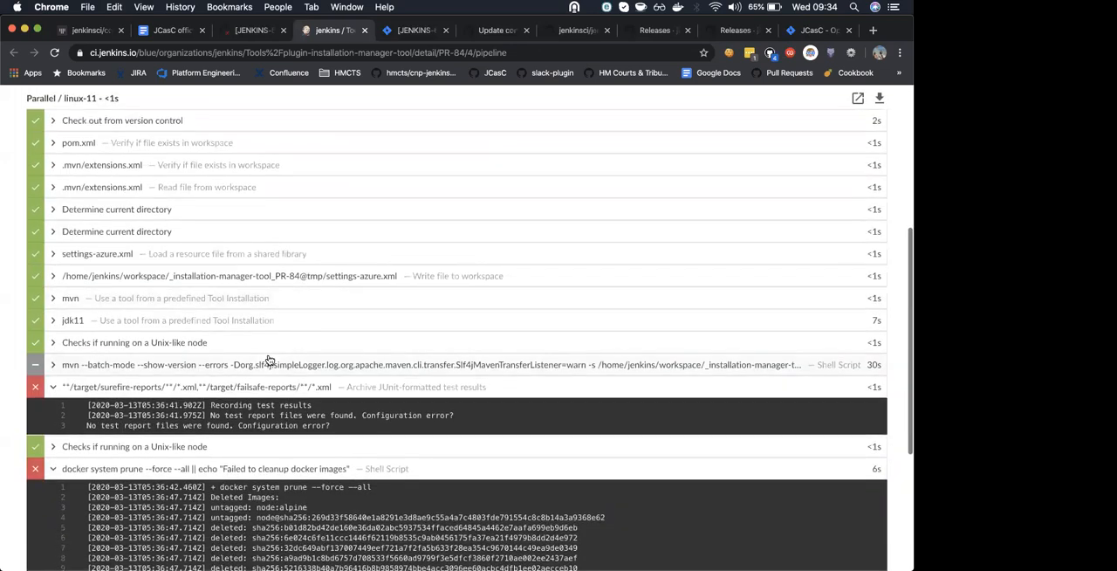
Step: Review the PR-84 pipeline run's linux-11 stage with its failed test-report steps
{"action": "scroll", "scroll_direction": "down", "scroll_amount": 3}
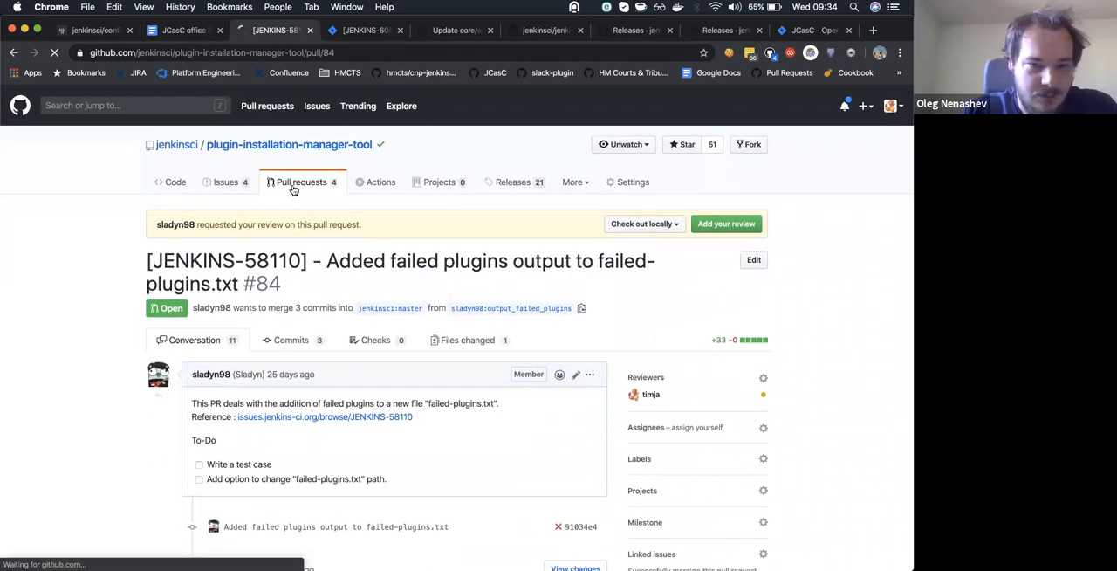
Step: Return to the open pull requests list, then back to the notes' agenda in Google Docs
{"action": "left_click", "coordinate": [301, 182]}
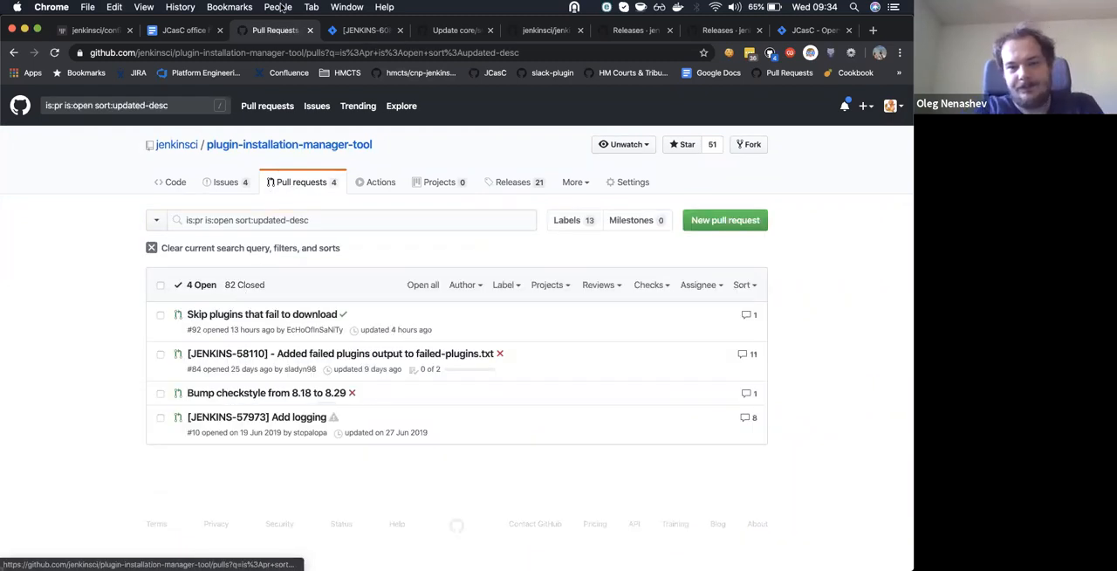
{"action": "left_click", "coordinate": [179, 29]}
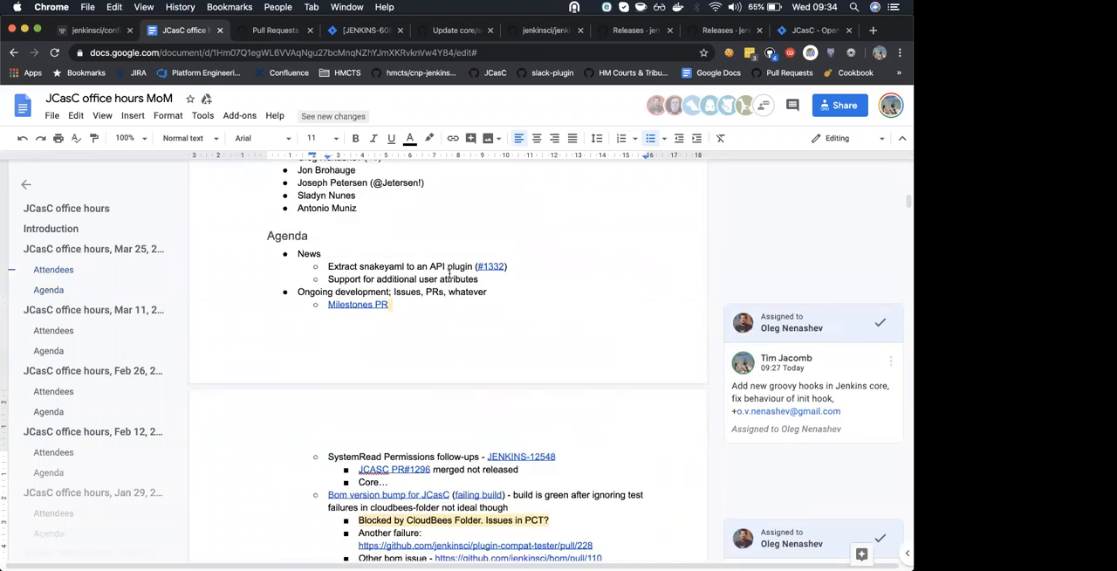
{"action": "scroll", "scroll_direction": "down", "scroll_amount": 3}
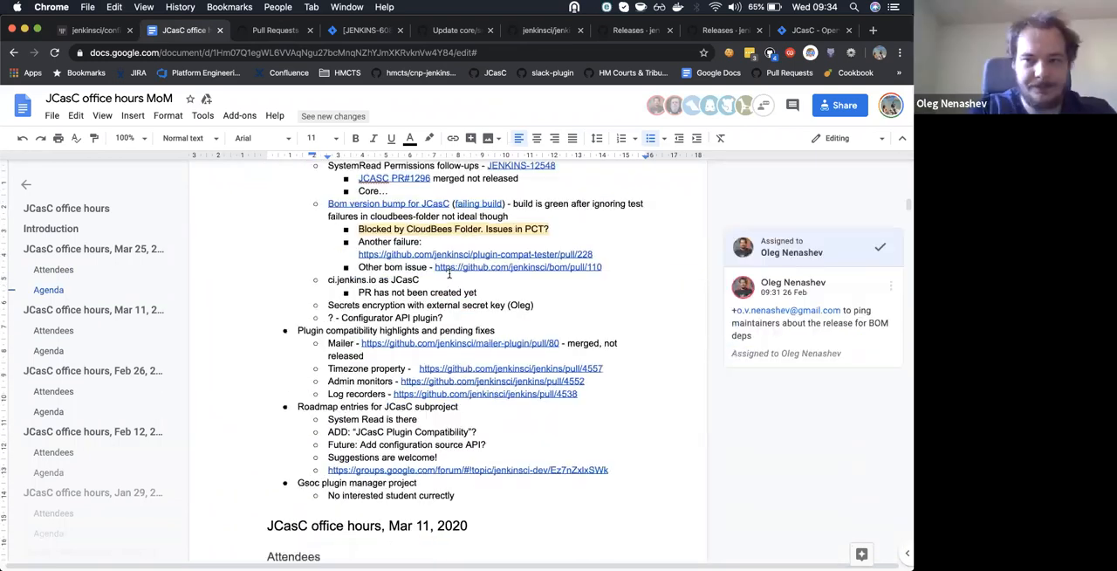